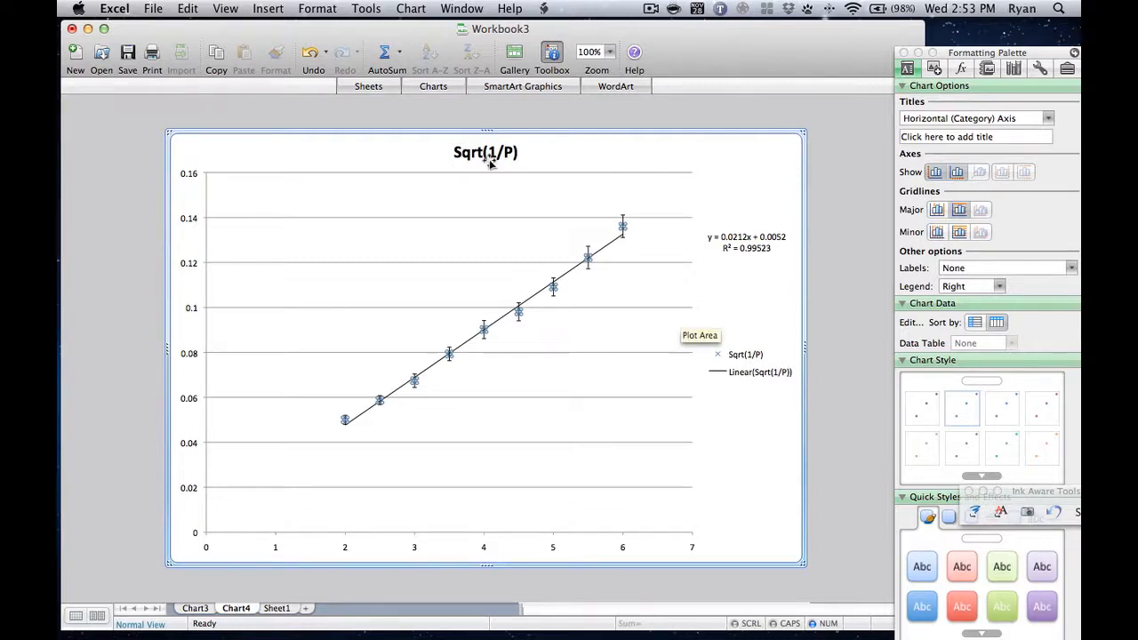
mouse_move(589, 263)
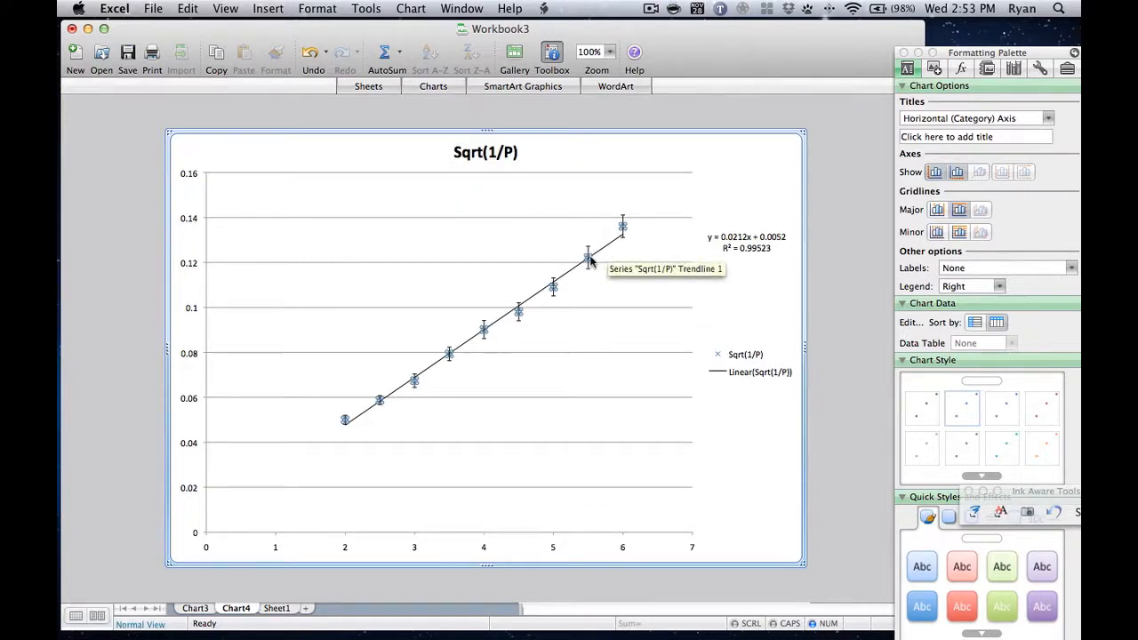
mouse_move(346, 424)
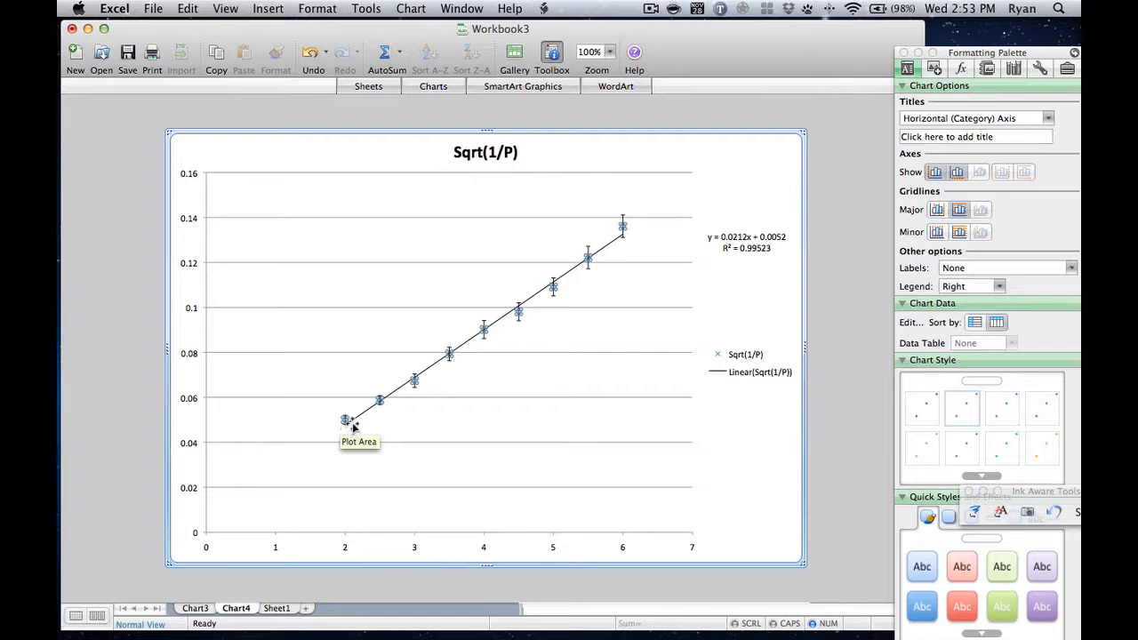
mouse_move(614, 248)
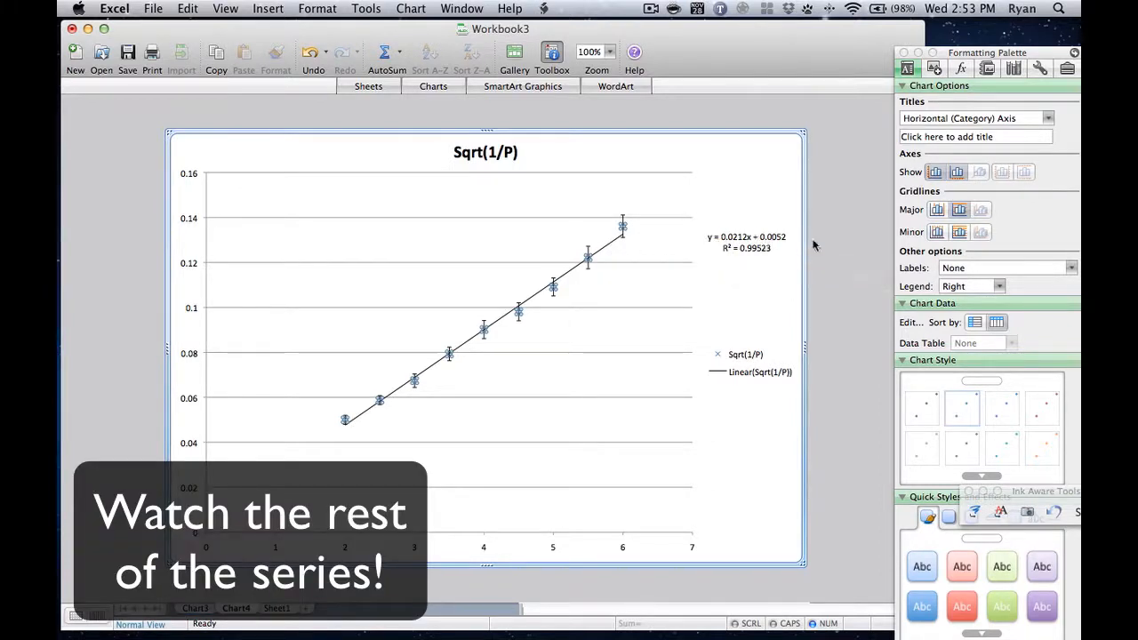
mouse_move(751, 299)
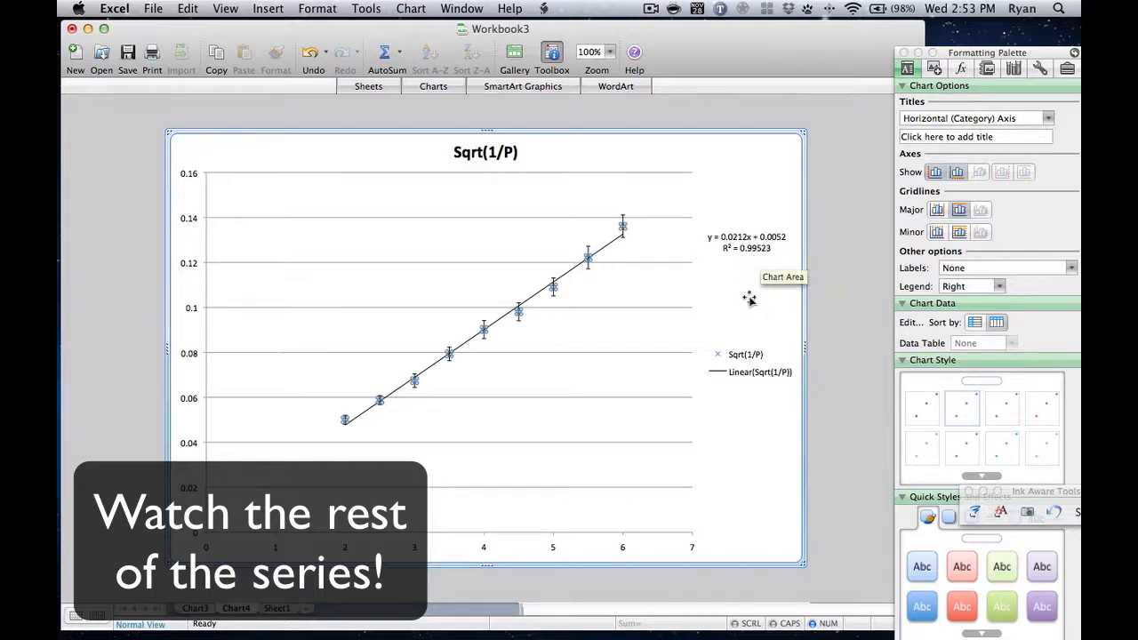
mouse_move(725, 246)
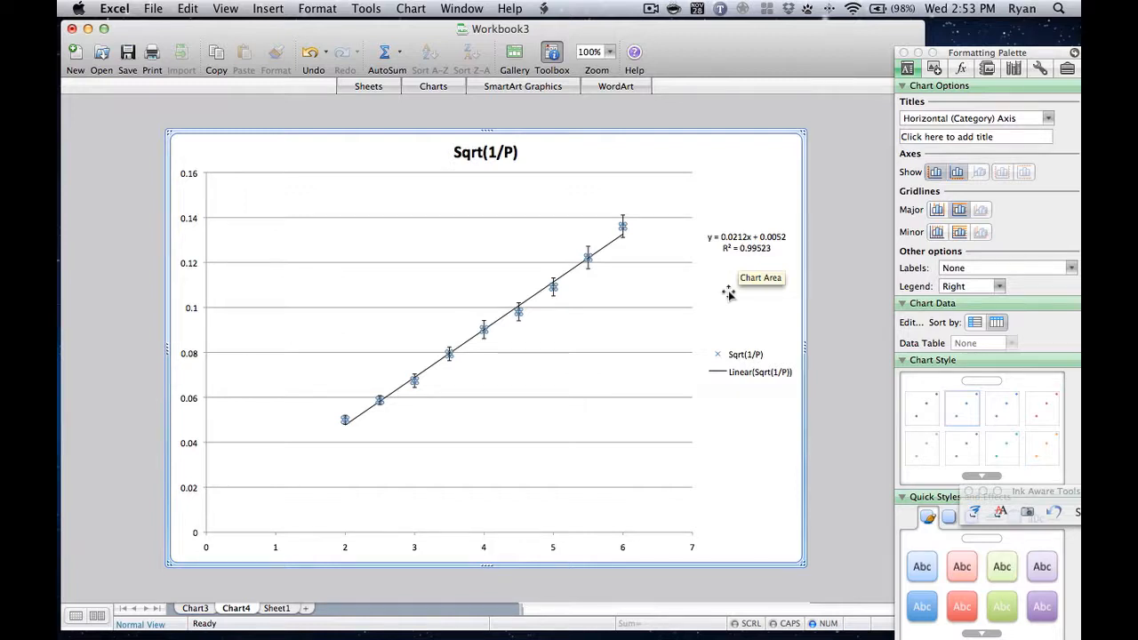
mouse_move(404, 334)
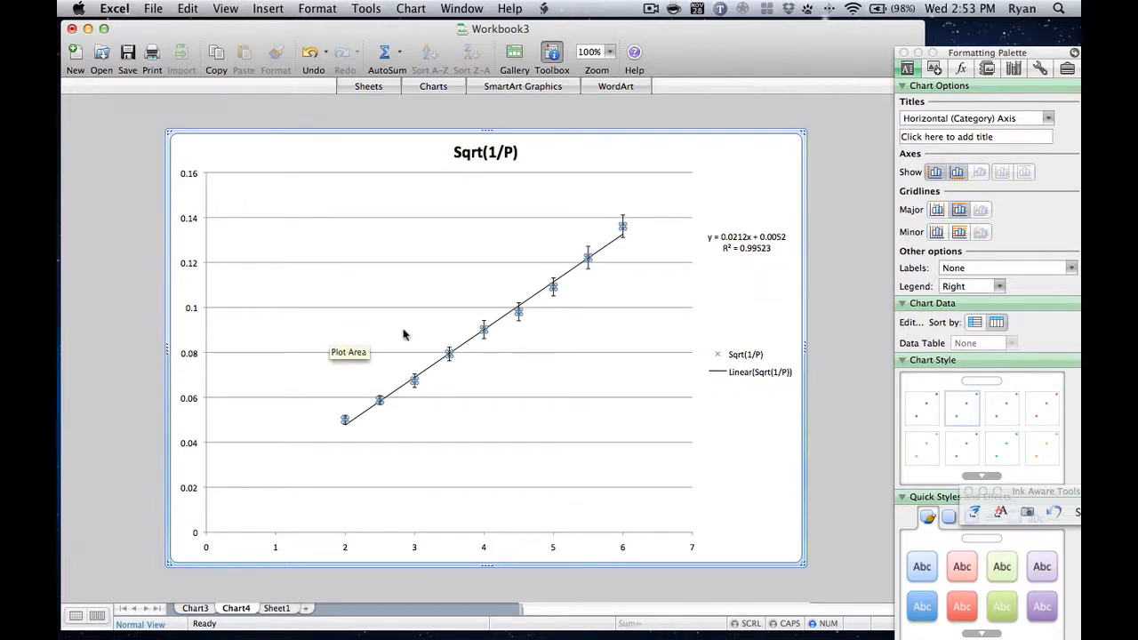
Trace the error bars at x=2 and x=6 in red ink on the chart
click(382, 341)
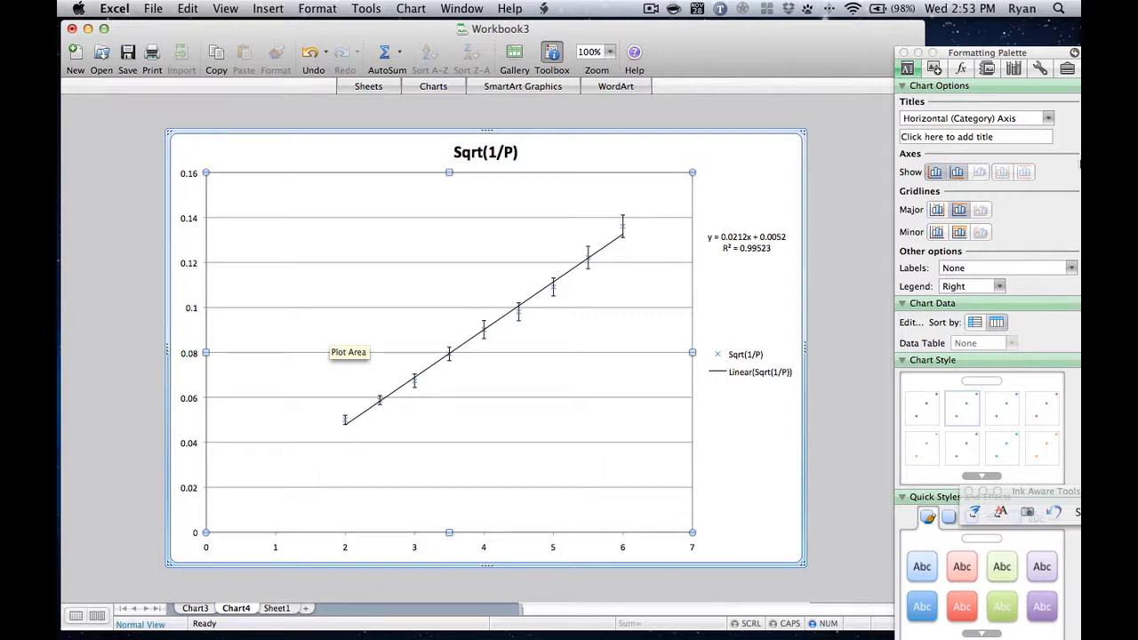
mouse_move(352, 418)
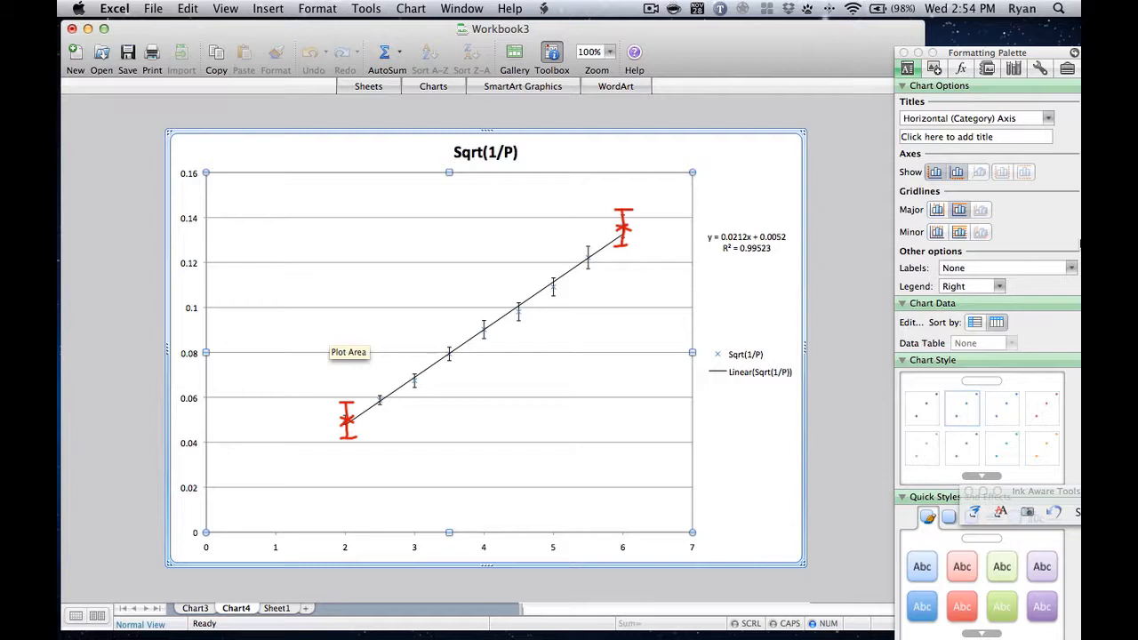
mouse_move(313, 454)
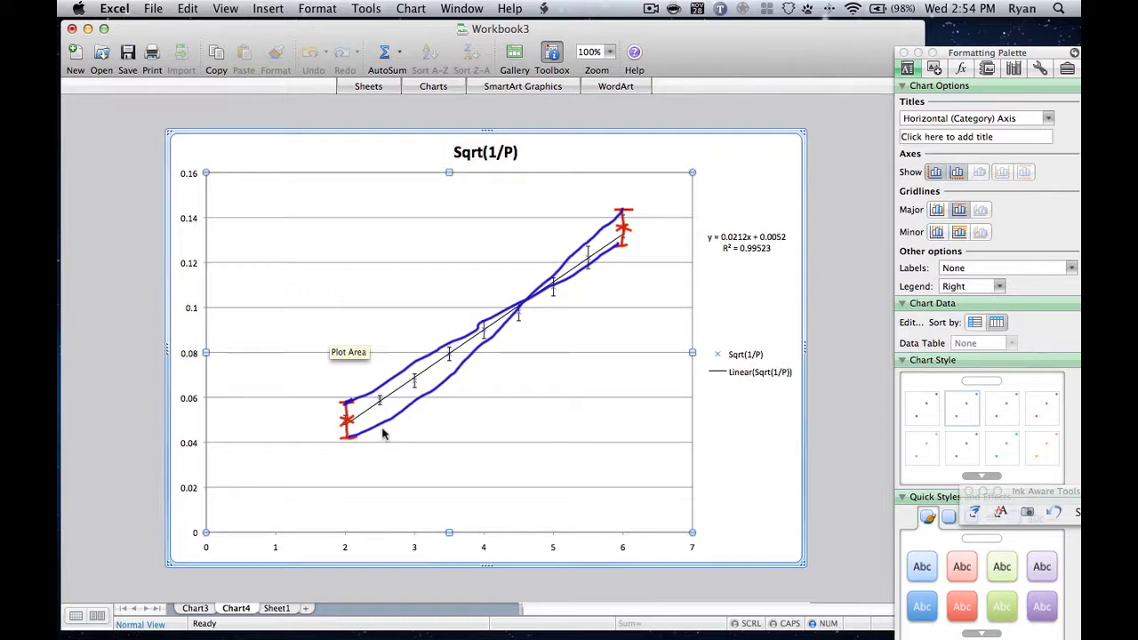
mouse_move(412, 419)
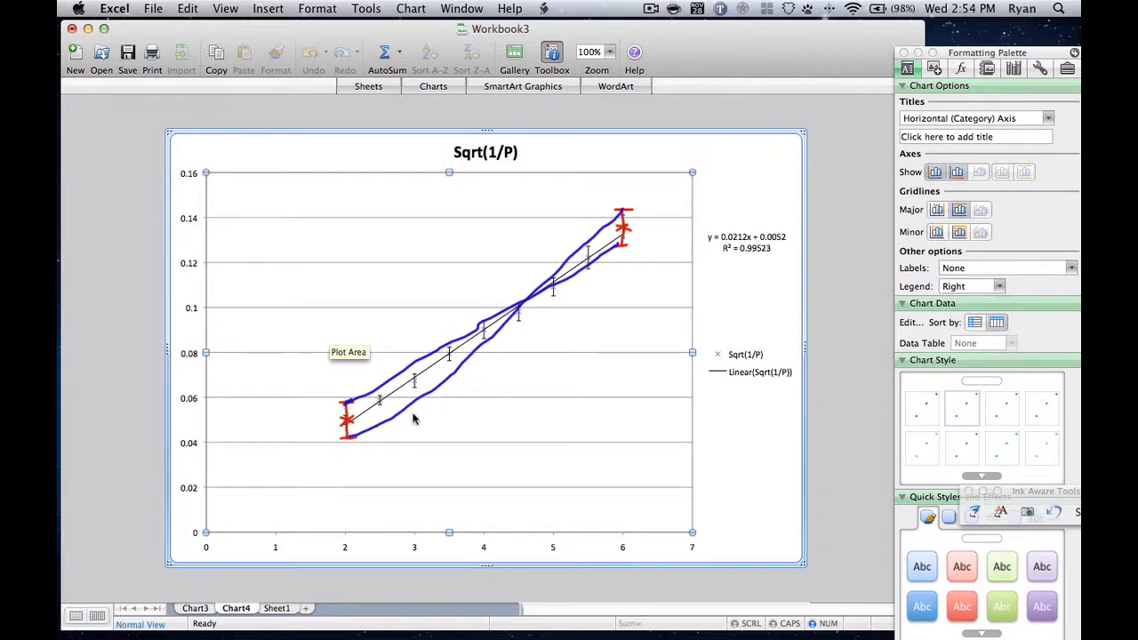
mouse_move(410, 405)
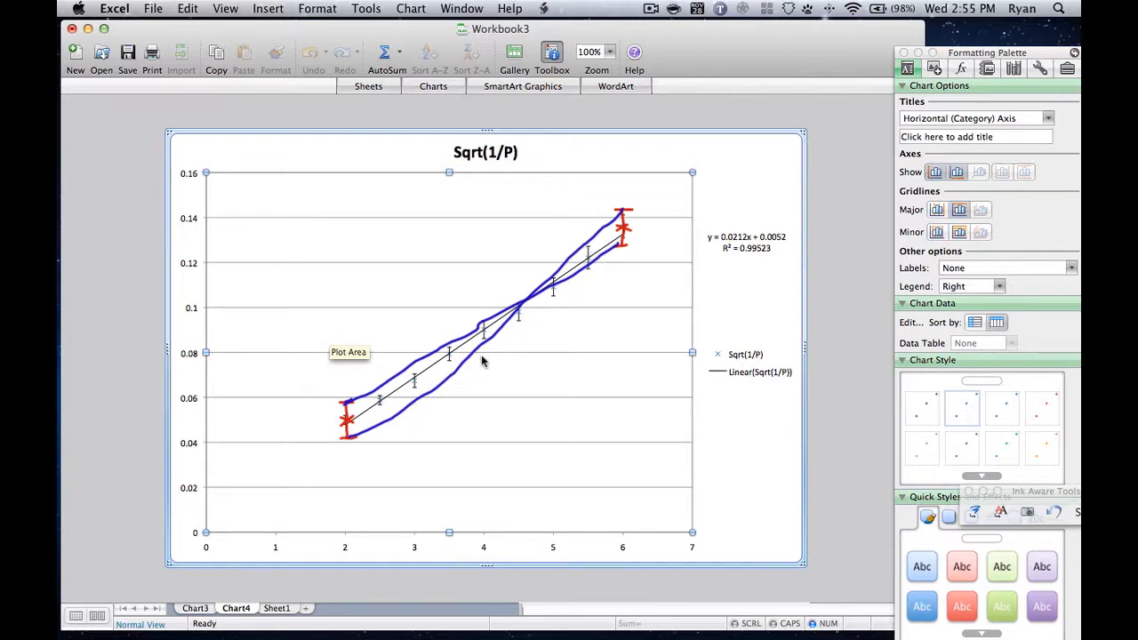
mouse_move(441, 377)
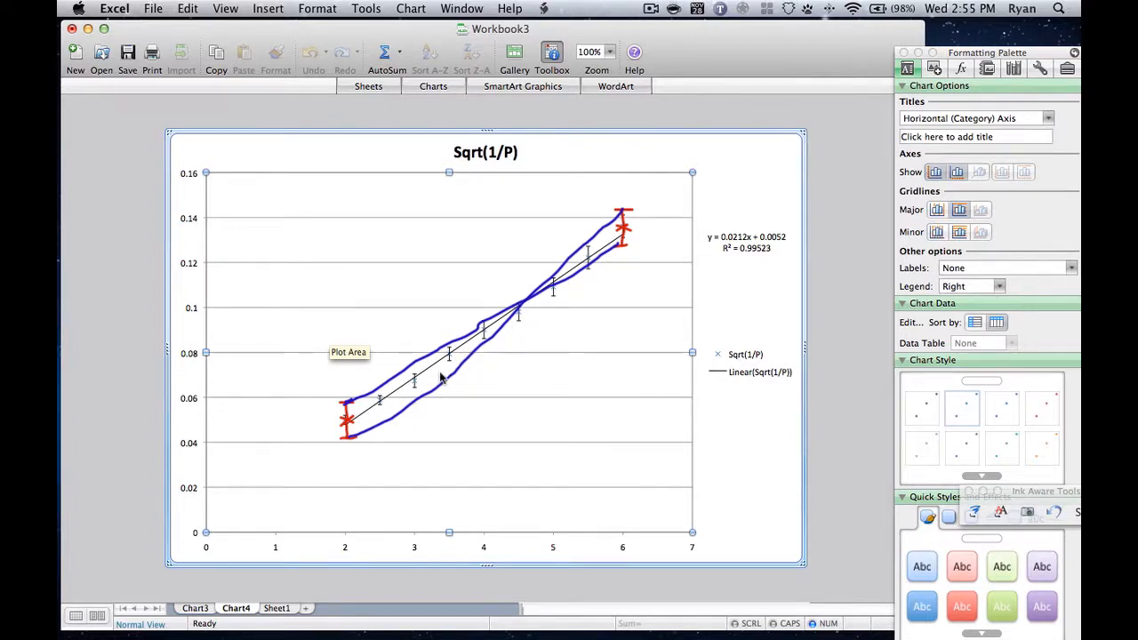
mouse_move(565, 270)
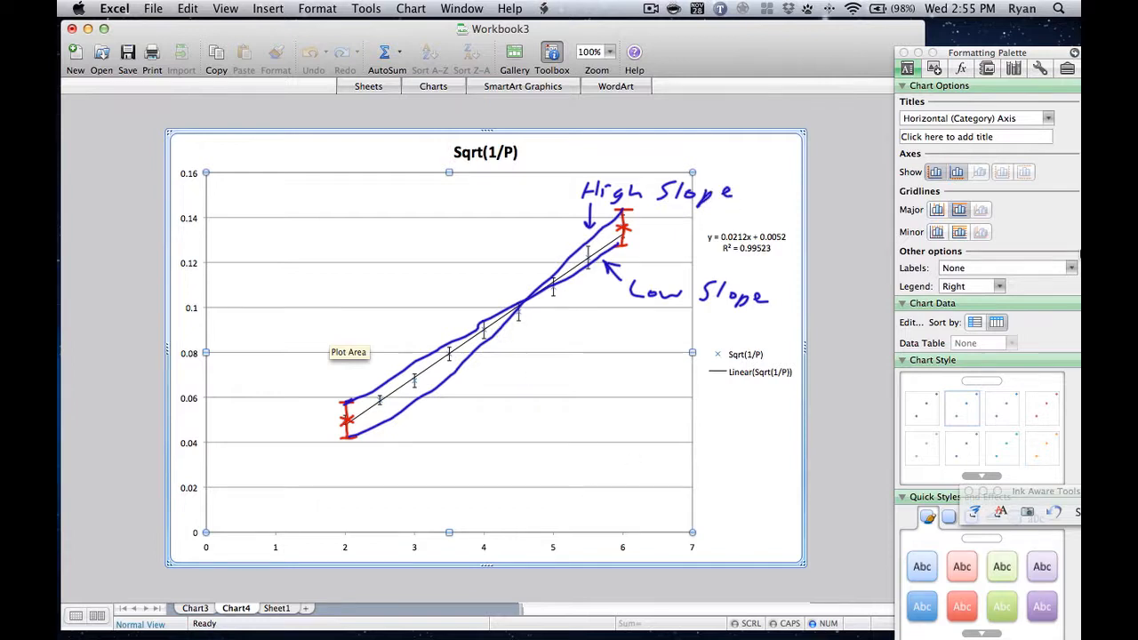
mouse_move(514, 373)
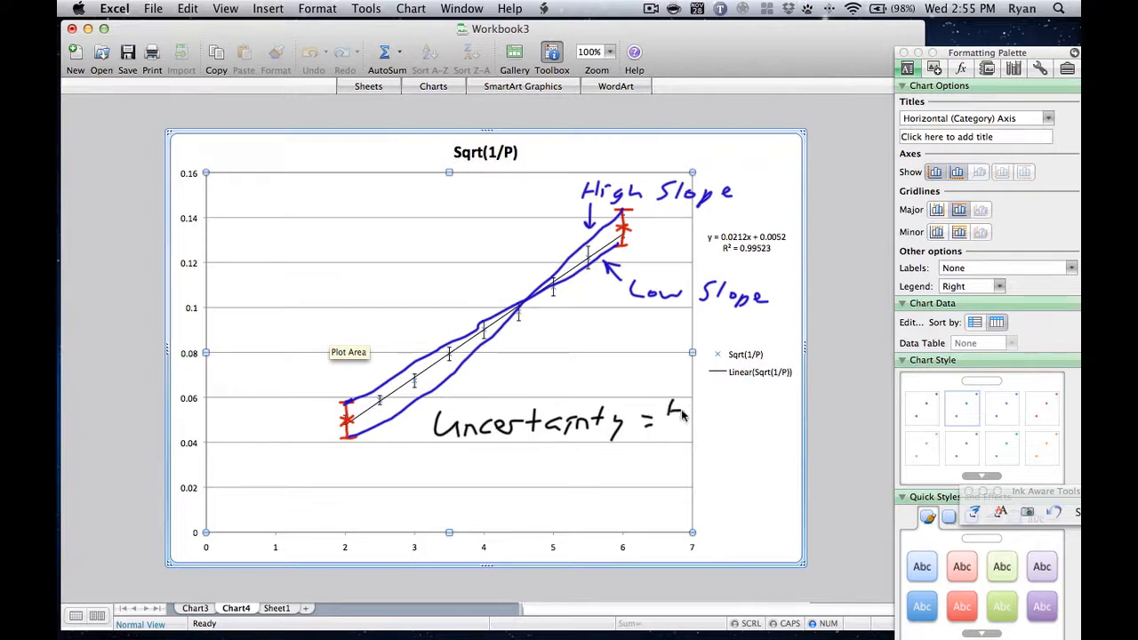
Handwrite 'Uncertainty = High-Low' over a fraction bar with 2 beneath it
text(High-Low)
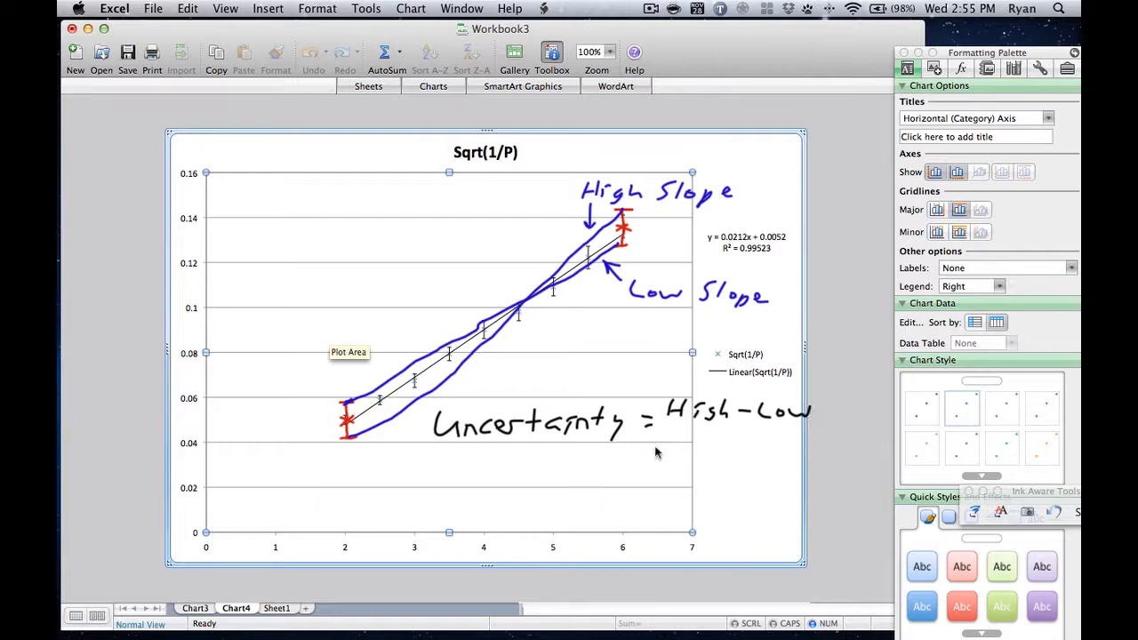
drag(666, 429, 804, 428)
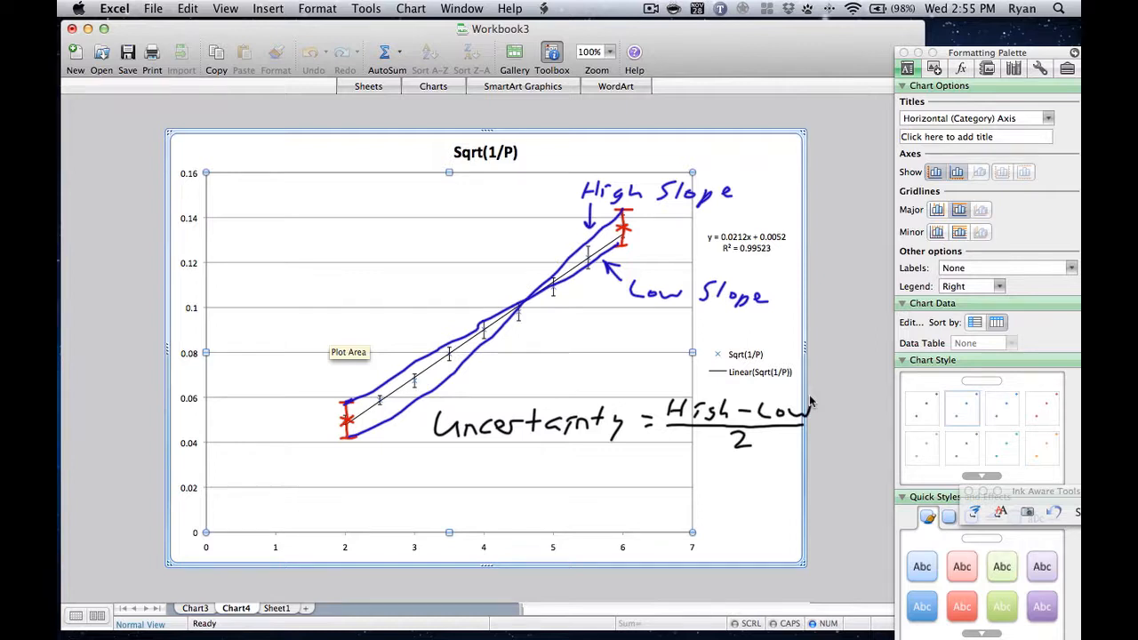
mouse_move(770, 444)
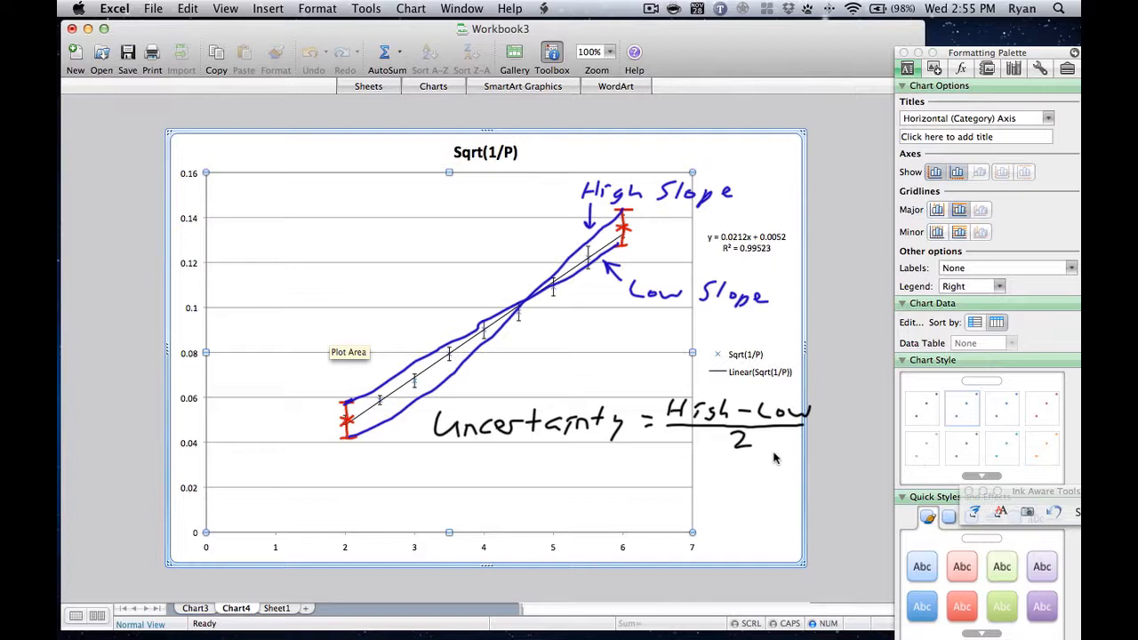
mouse_move(775, 453)
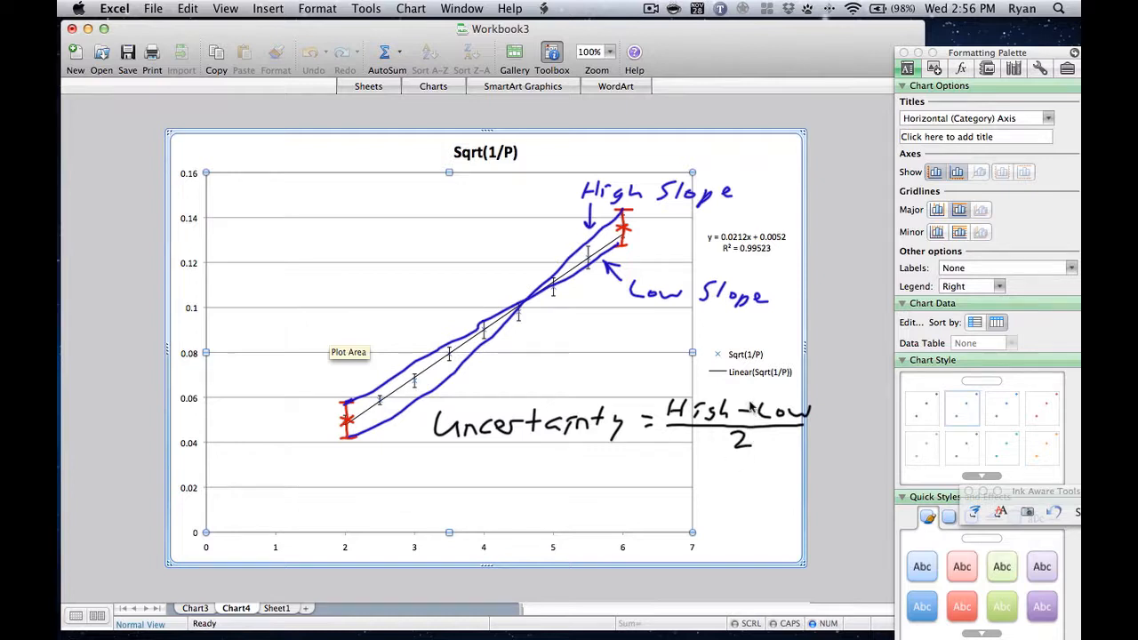
mouse_move(729, 448)
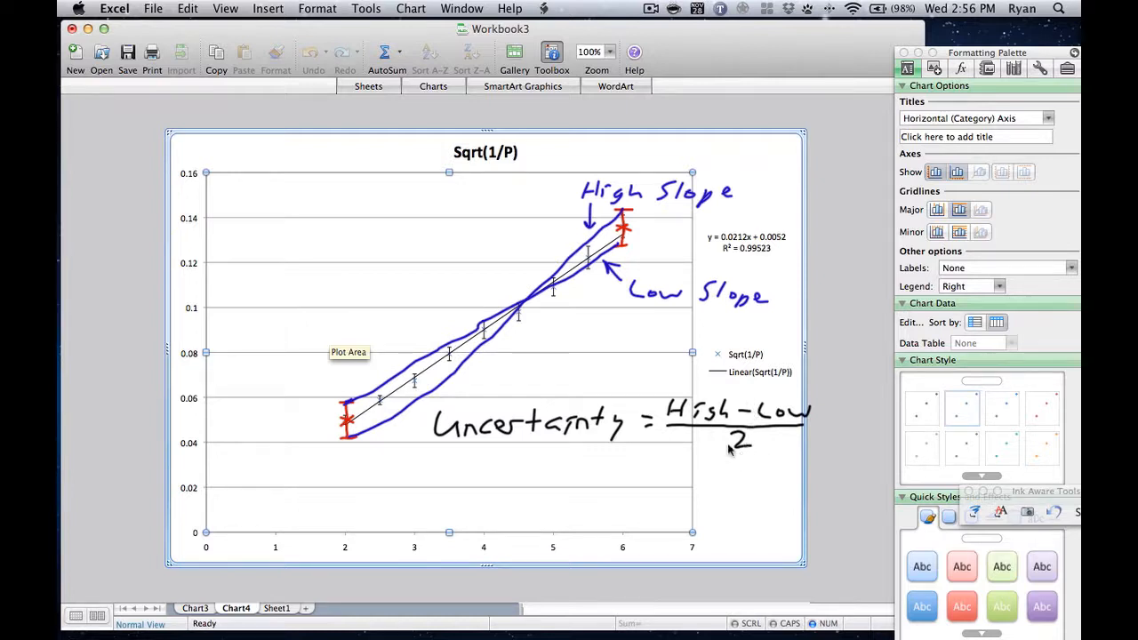
mouse_move(494, 344)
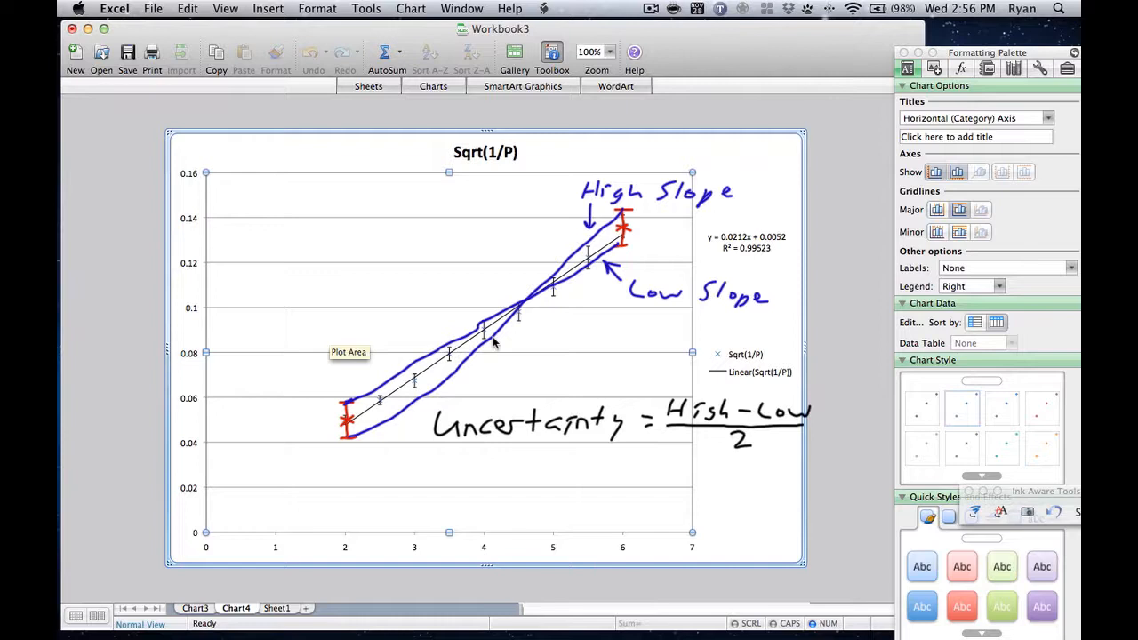
mouse_move(498, 345)
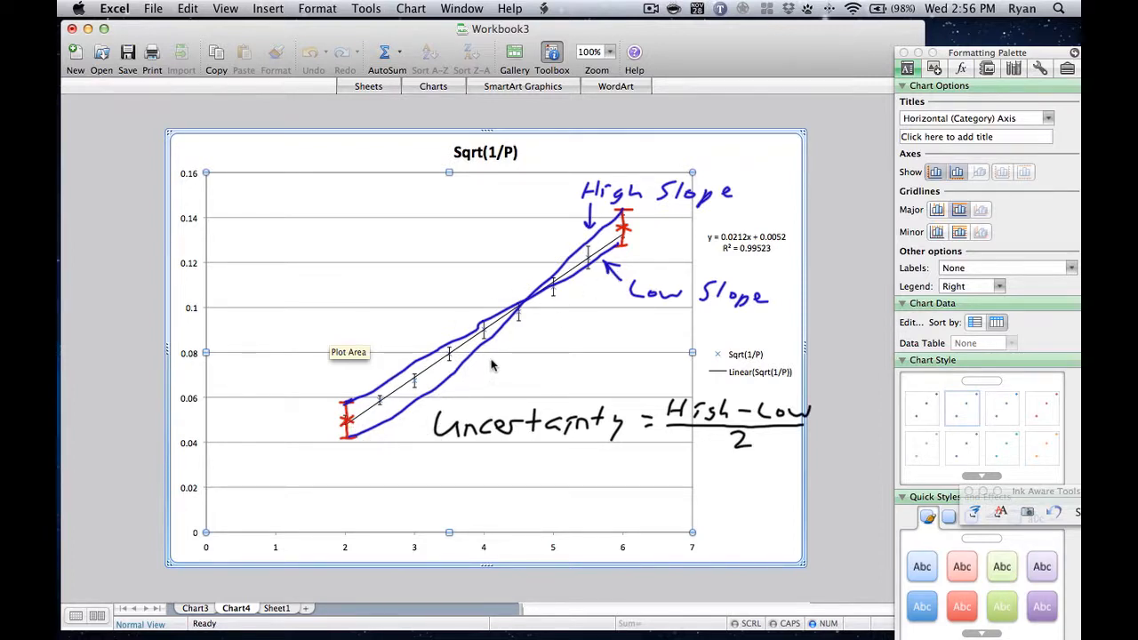
mouse_move(501, 369)
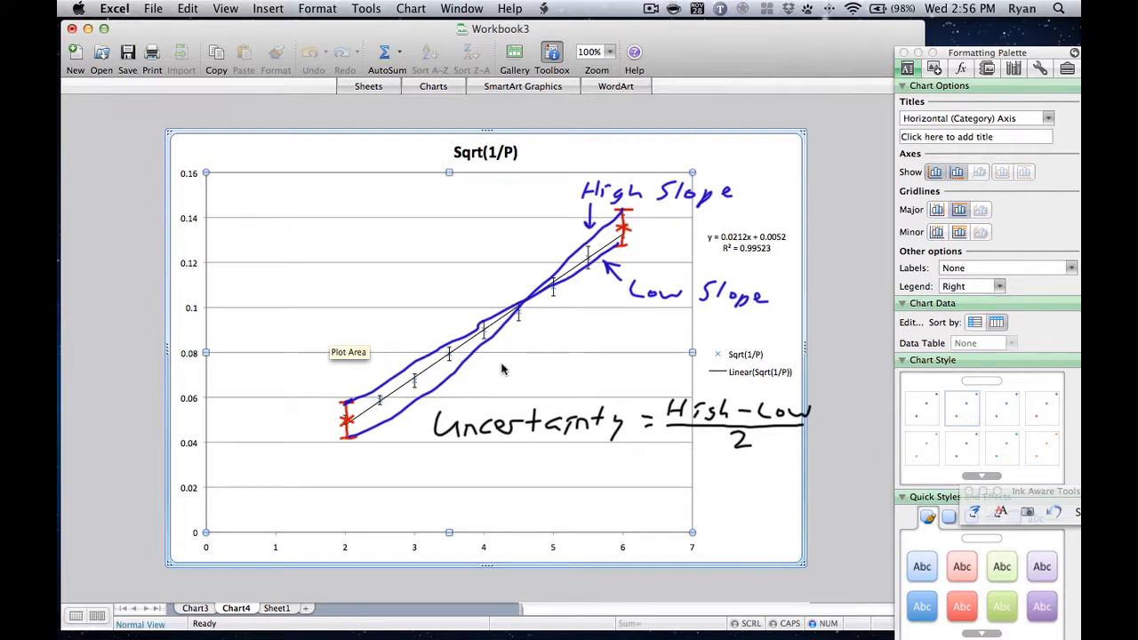
mouse_move(437, 391)
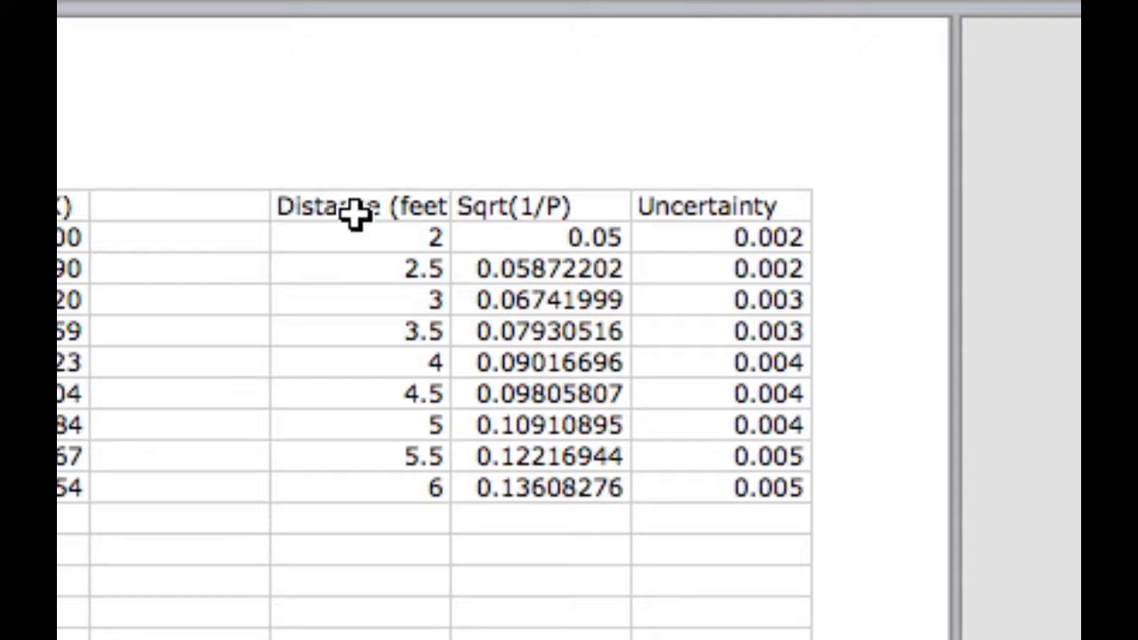
Place a 'Distance (feet)' heading in an empty cell below the data table
click(719, 206)
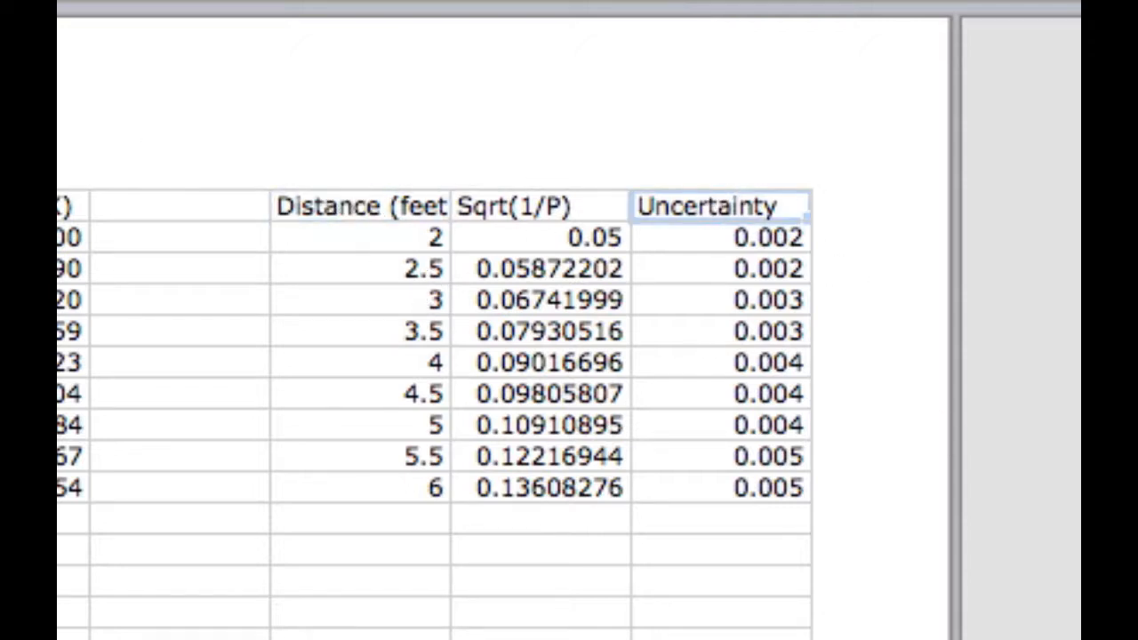
mouse_move(726, 234)
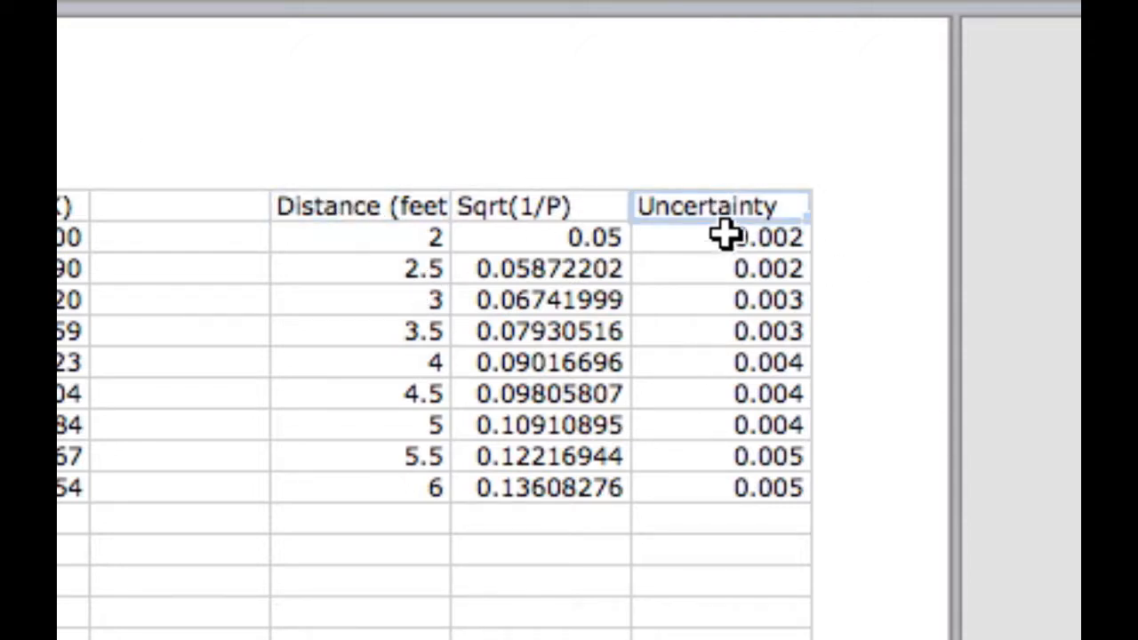
mouse_move(708, 487)
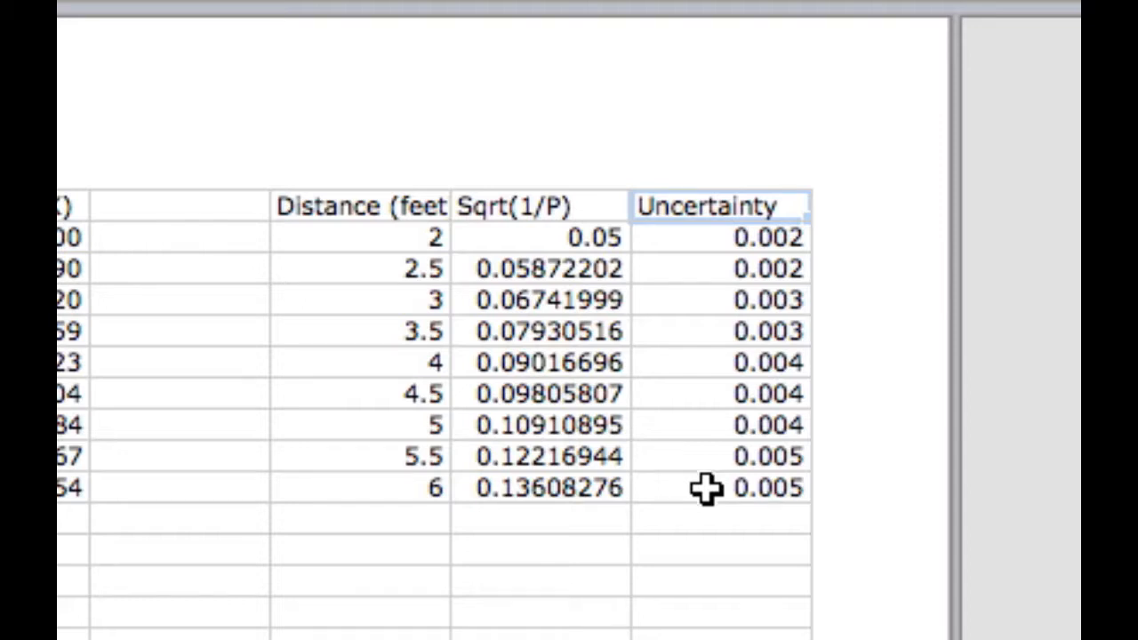
mouse_move(691, 271)
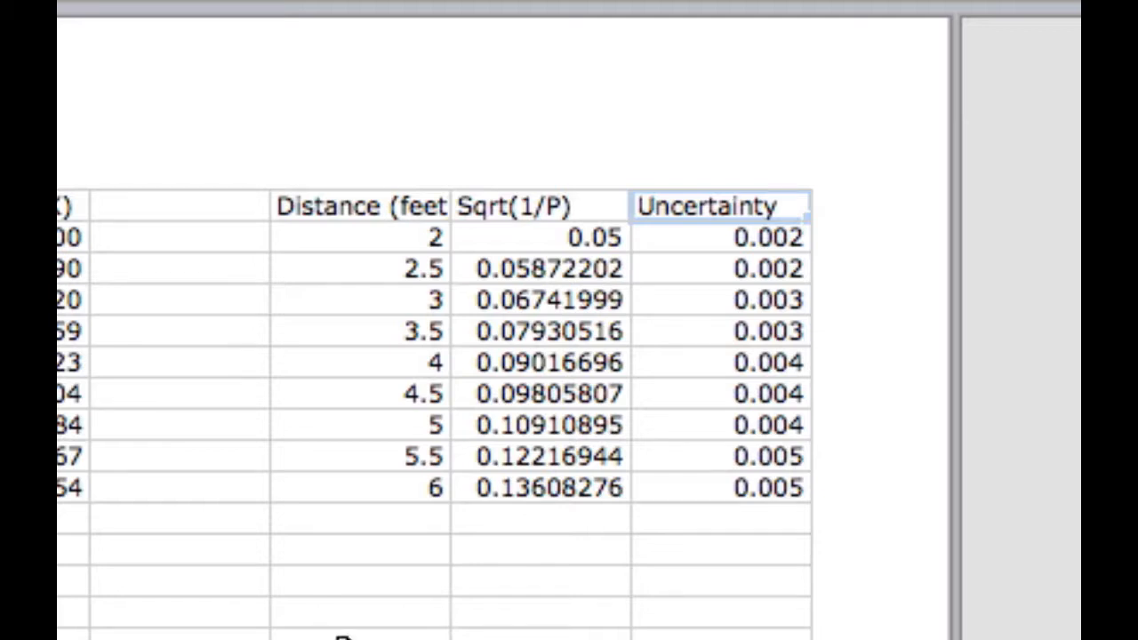
click(359, 603)
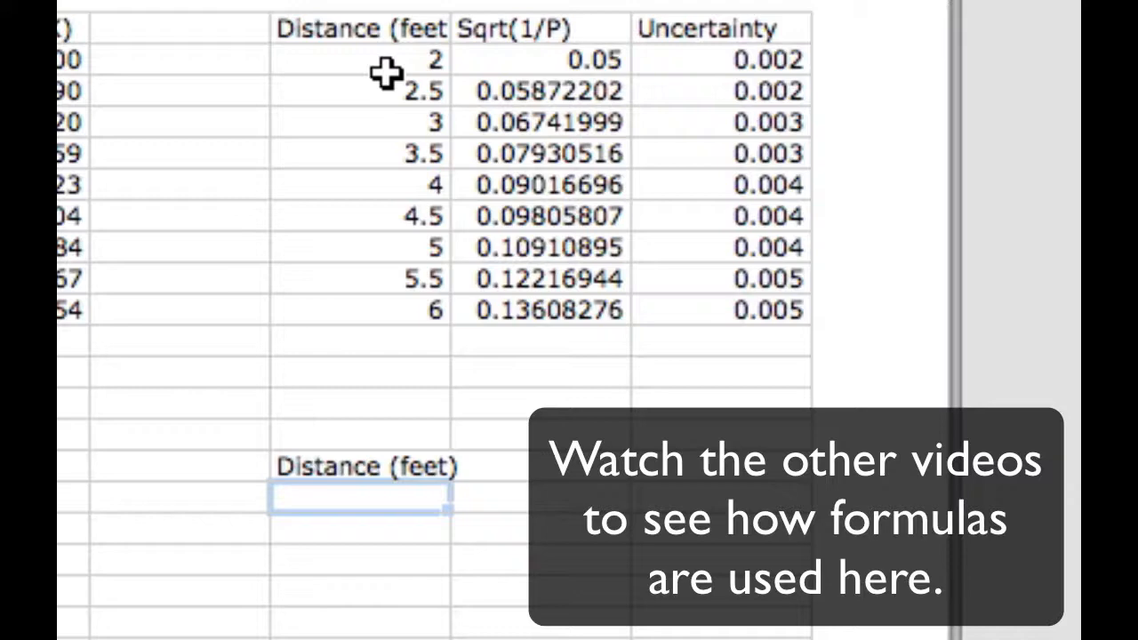
Enter distances 2 and =D10 and add the High/Low headers to the new table
text(2)
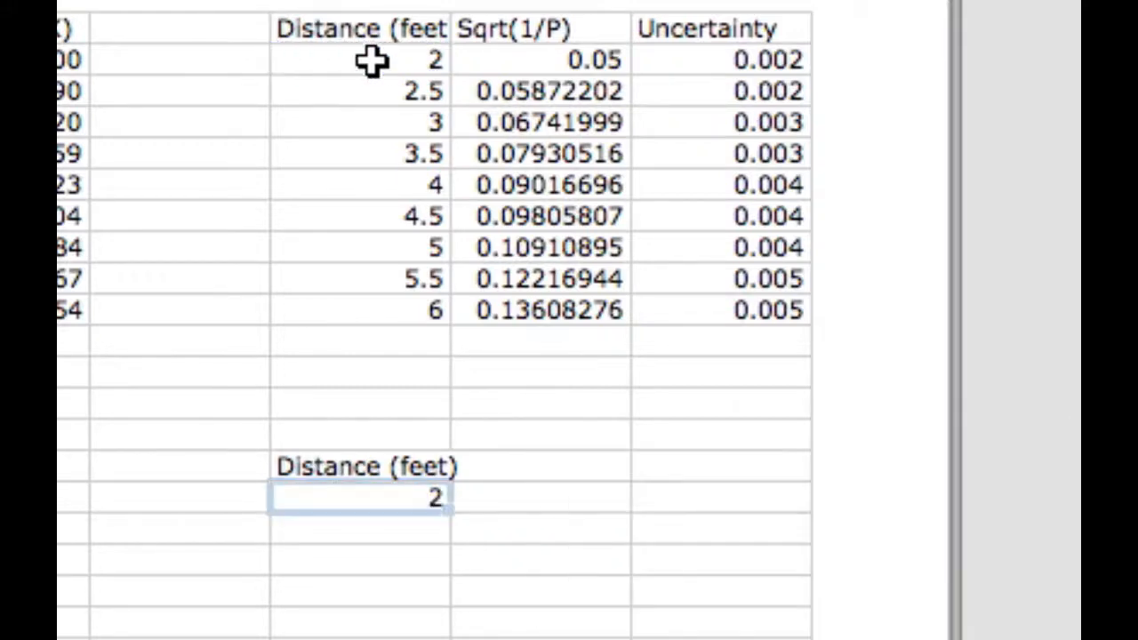
click(360, 310)
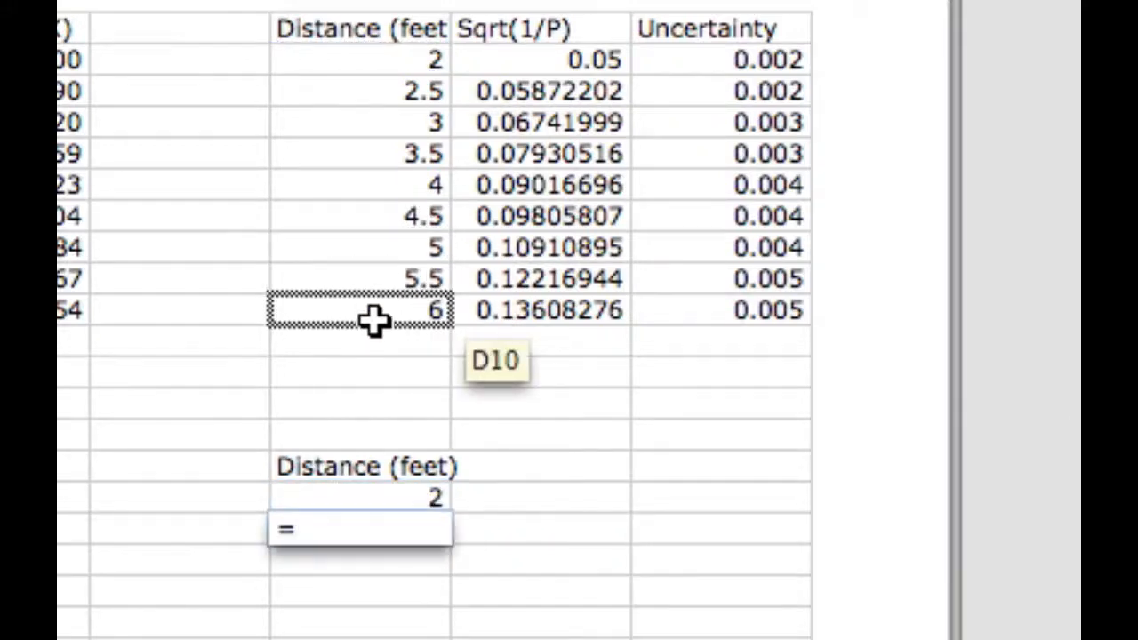
key(Return)
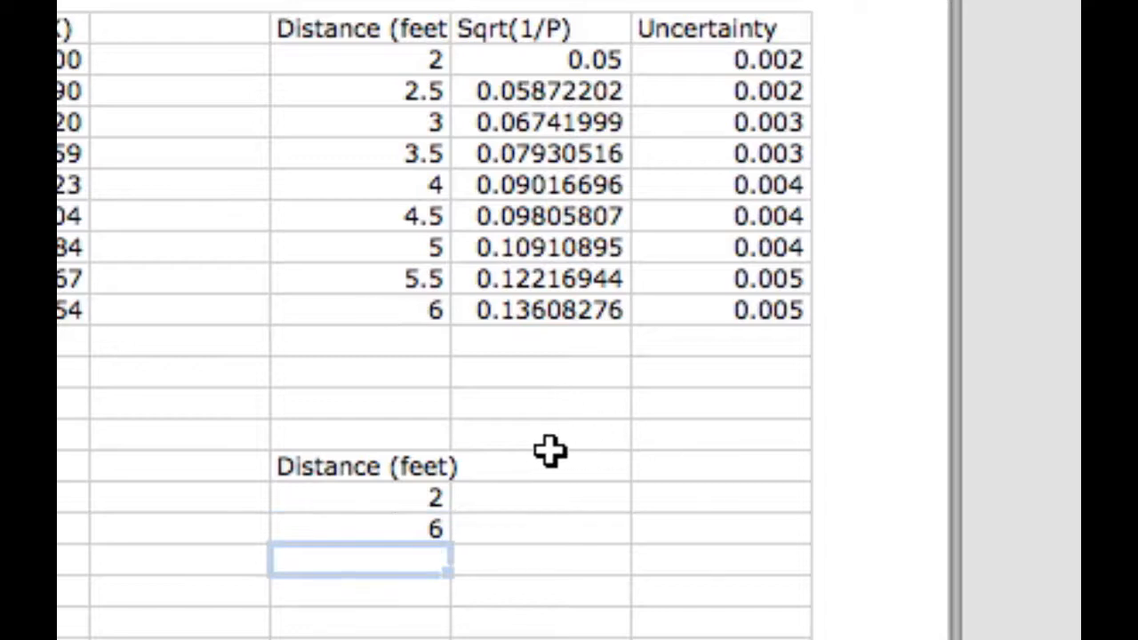
text(High)
click(720, 466)
text(Low)
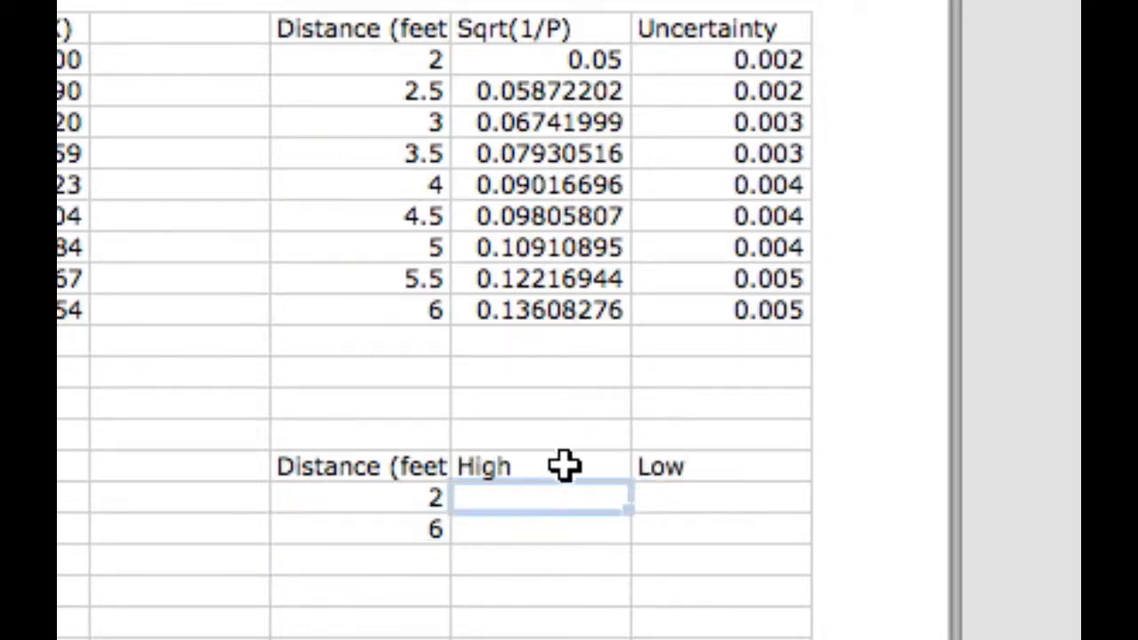
mouse_move(533, 462)
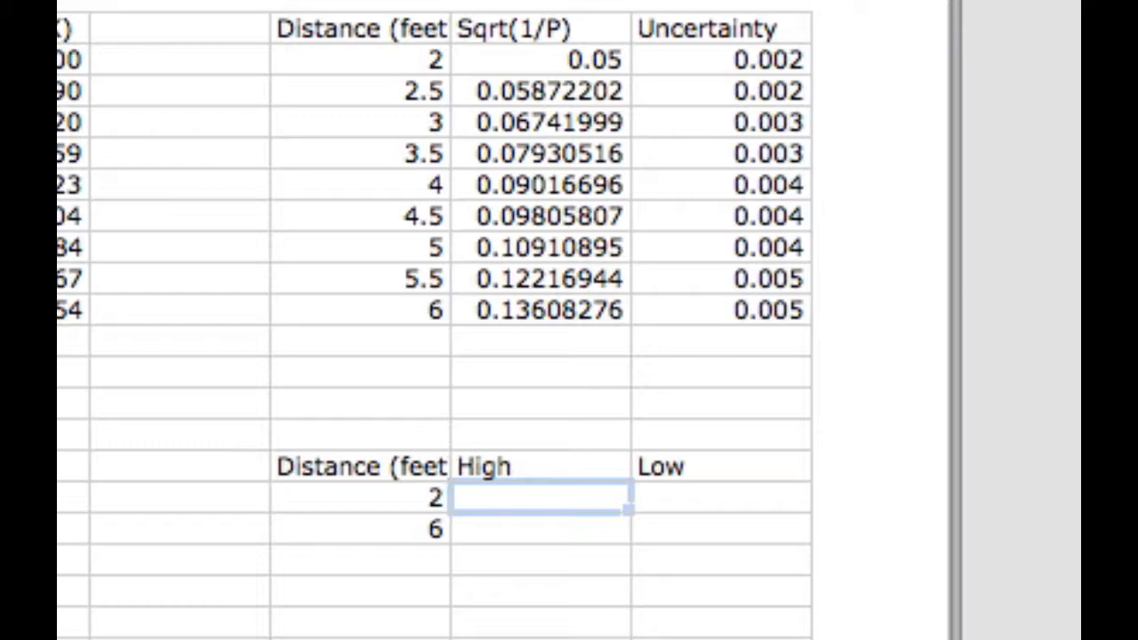
mouse_move(615, 175)
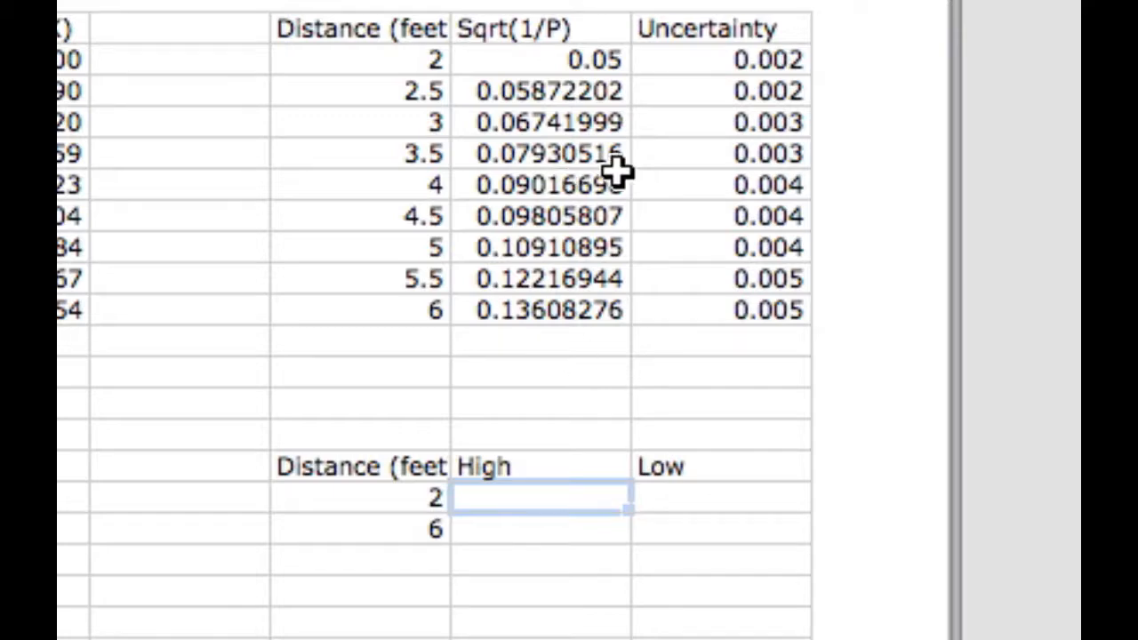
Fill the High column with =E2-F2 and =E10+F10 from Sqrt(1/P) and uncertainty
text(=E2)
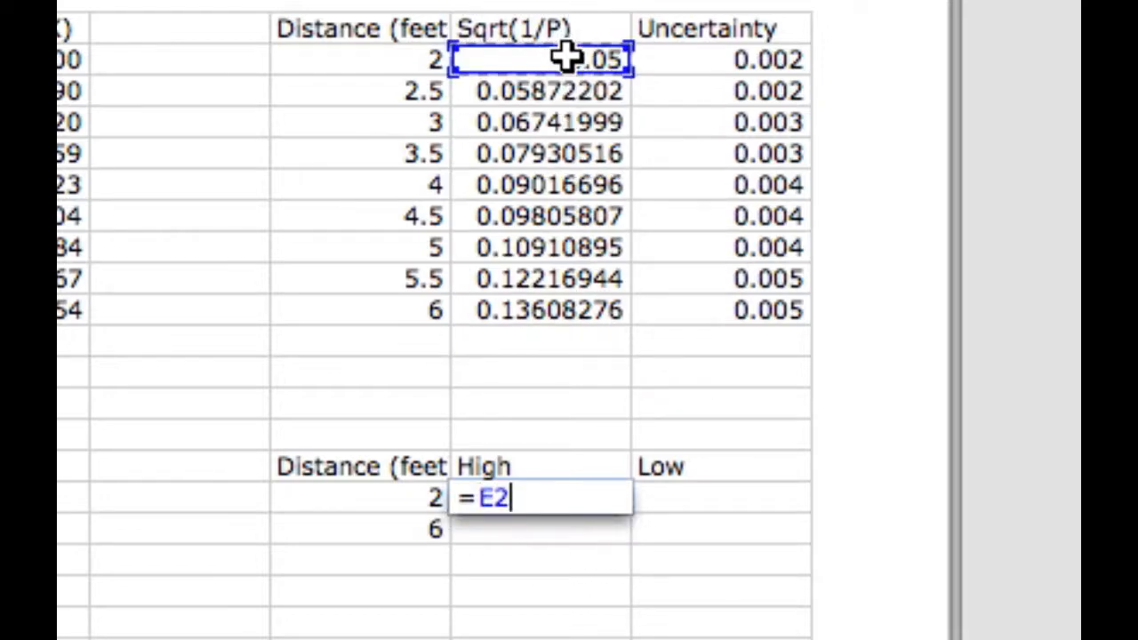
text(-)
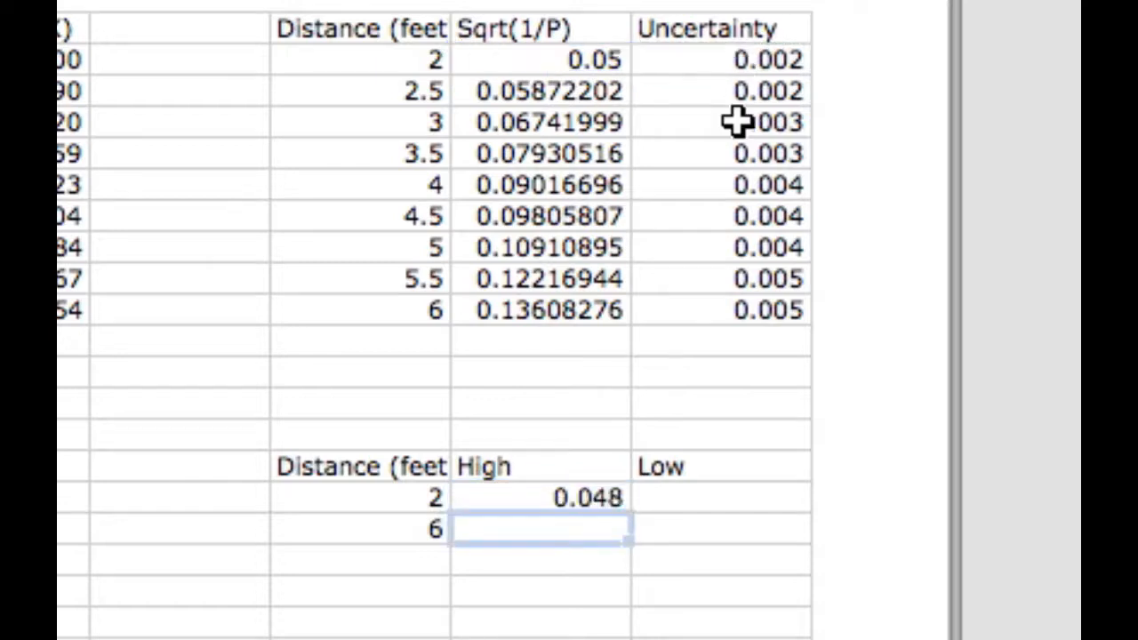
text(=)
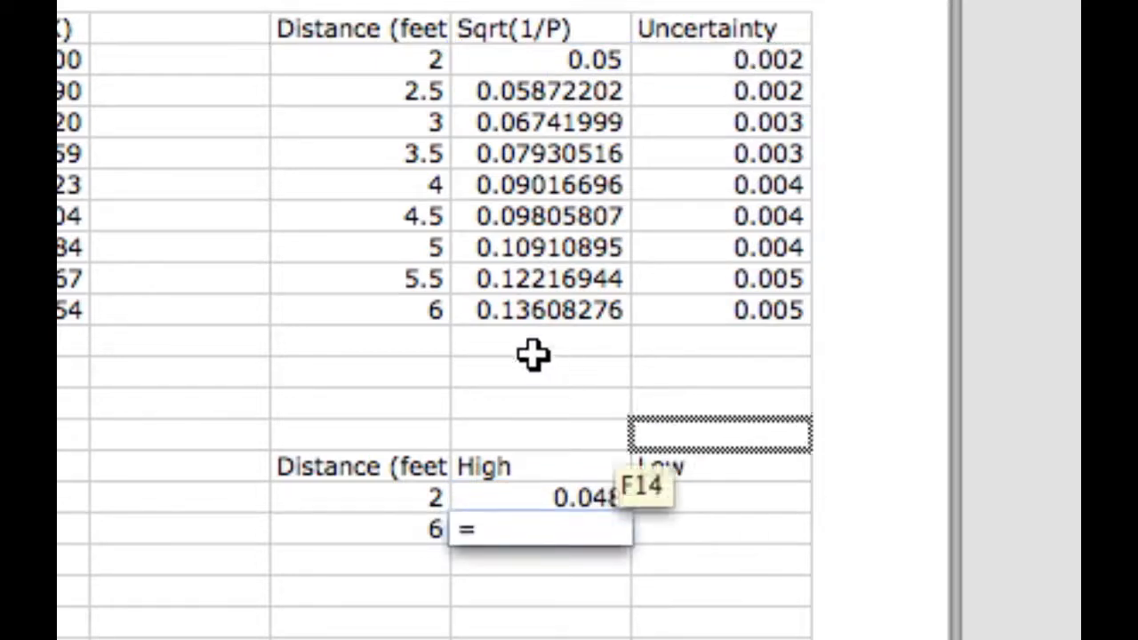
click(537, 309)
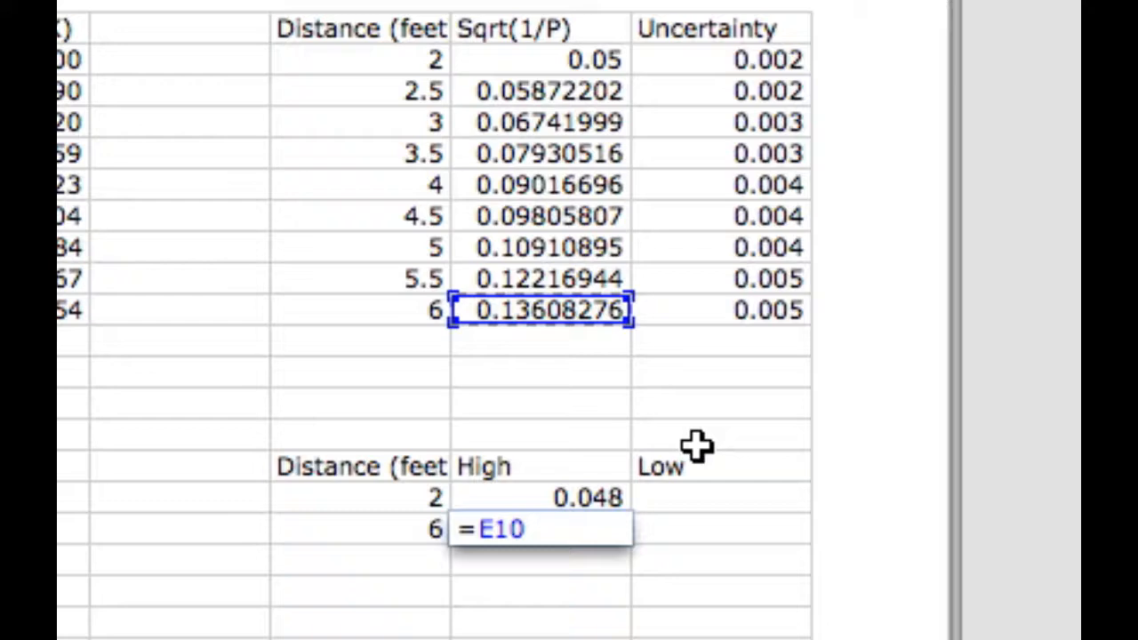
click(729, 309)
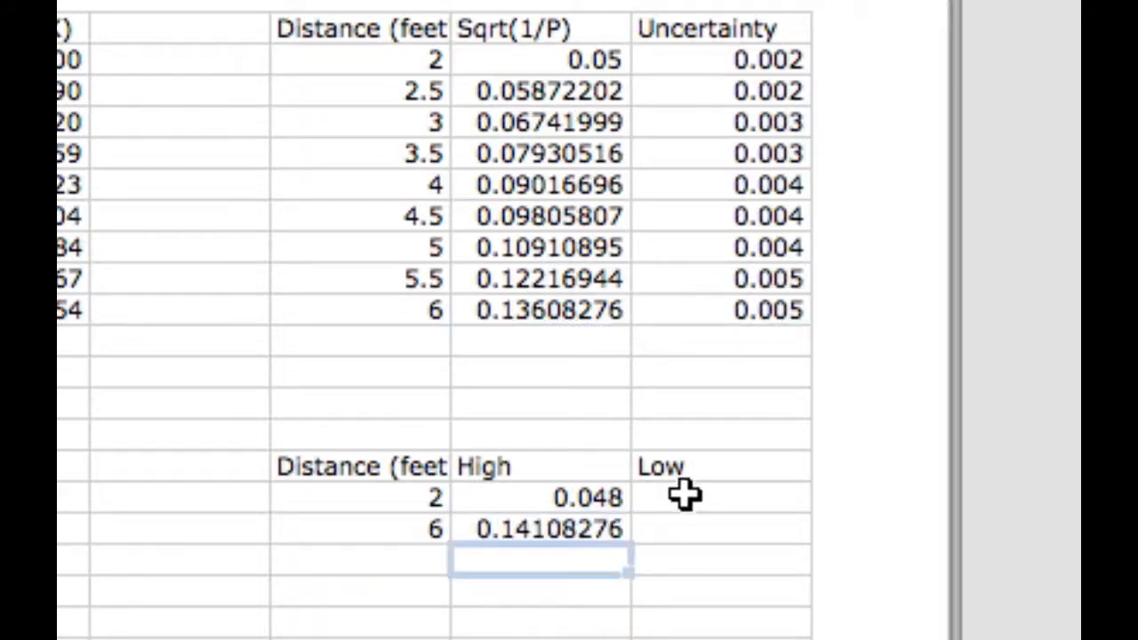
Fill the Low column with =E2+F2 and =E10-F10, correcting the second entry's references
click(715, 498)
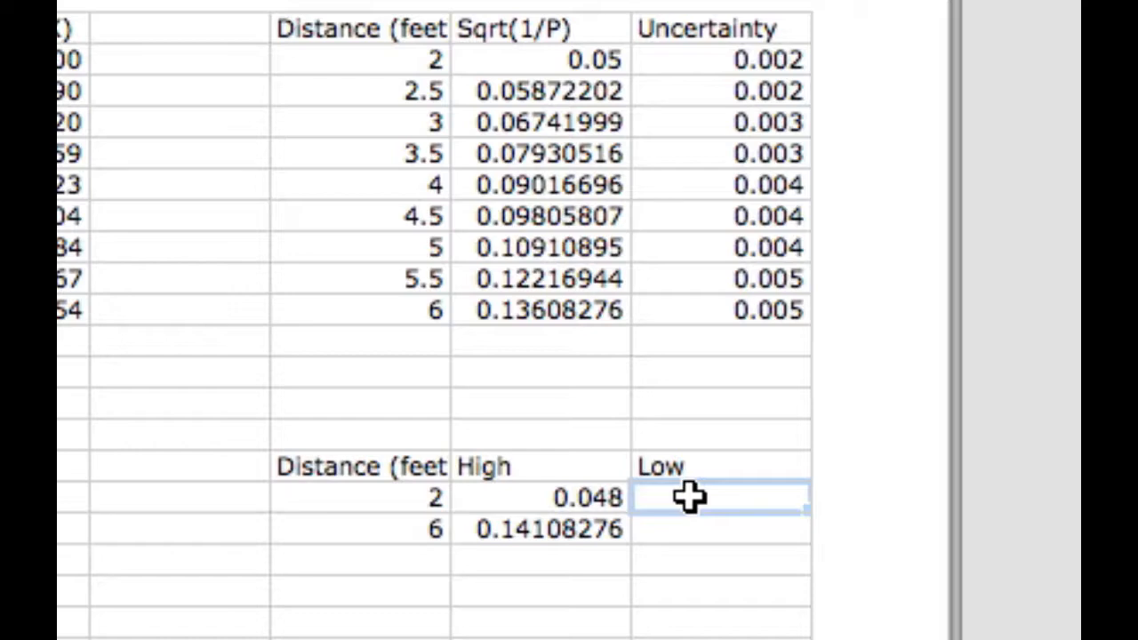
text(=)
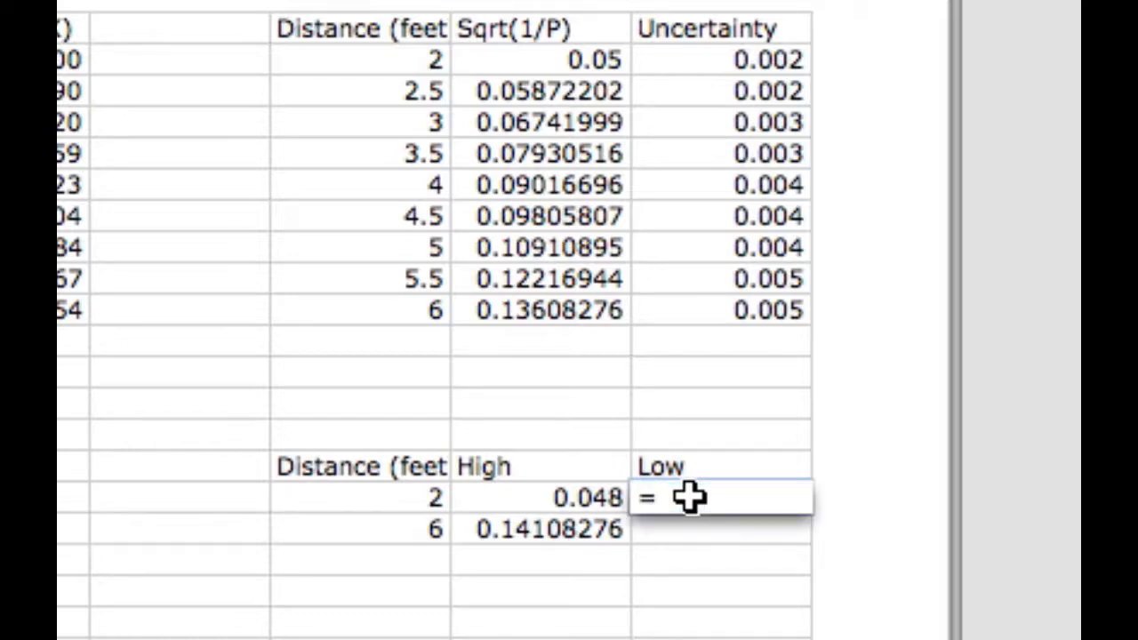
click(540, 61)
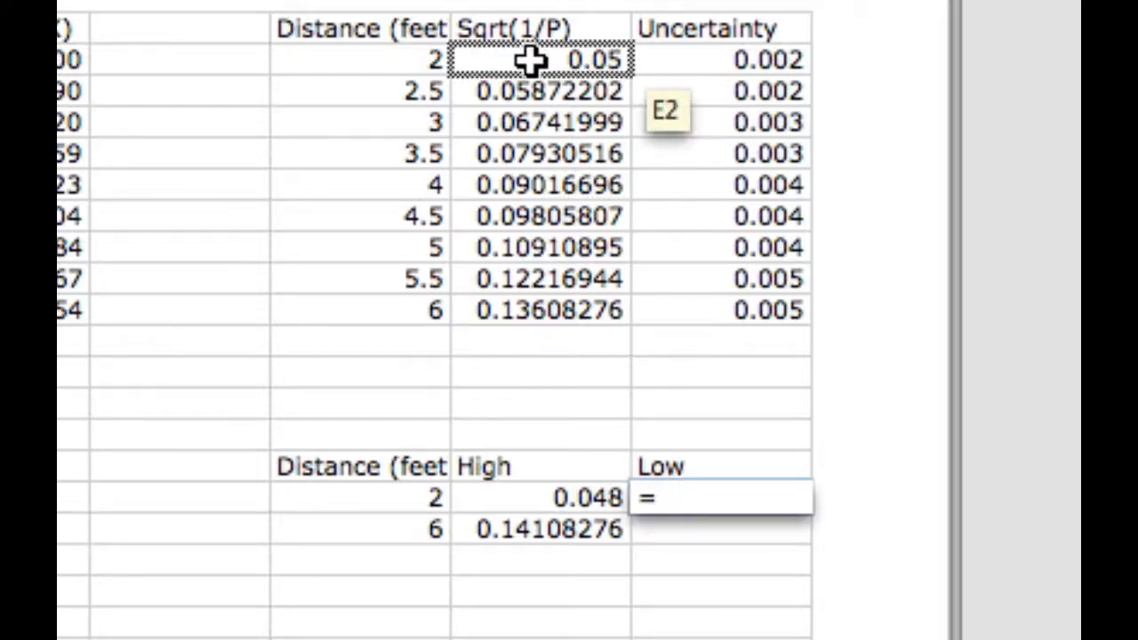
click(540, 61)
text(=)
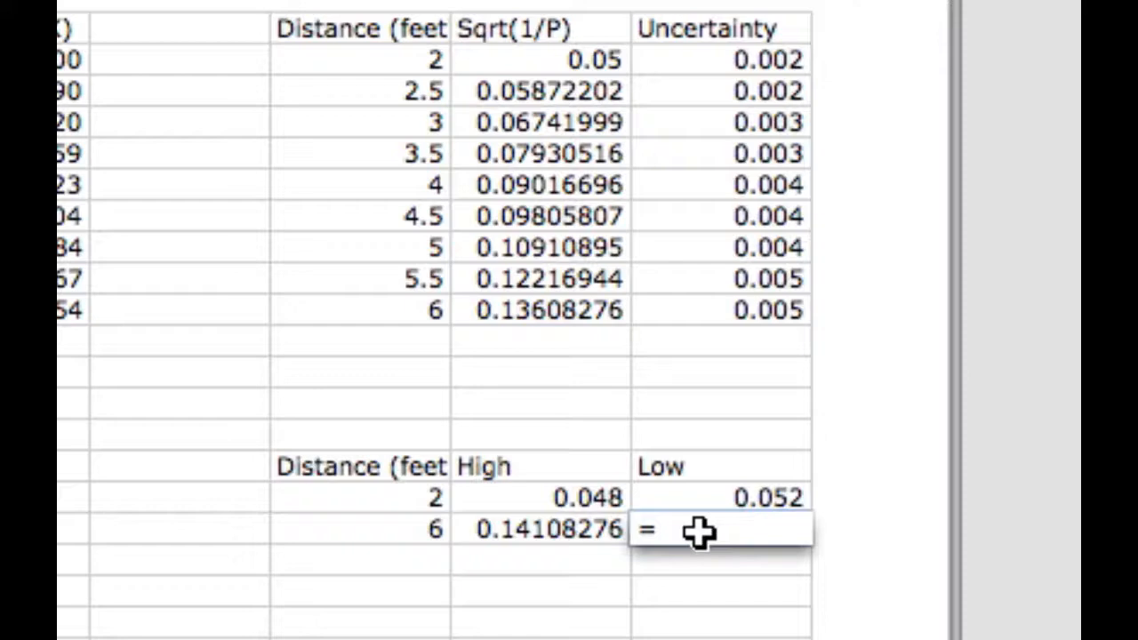
click(540, 309)
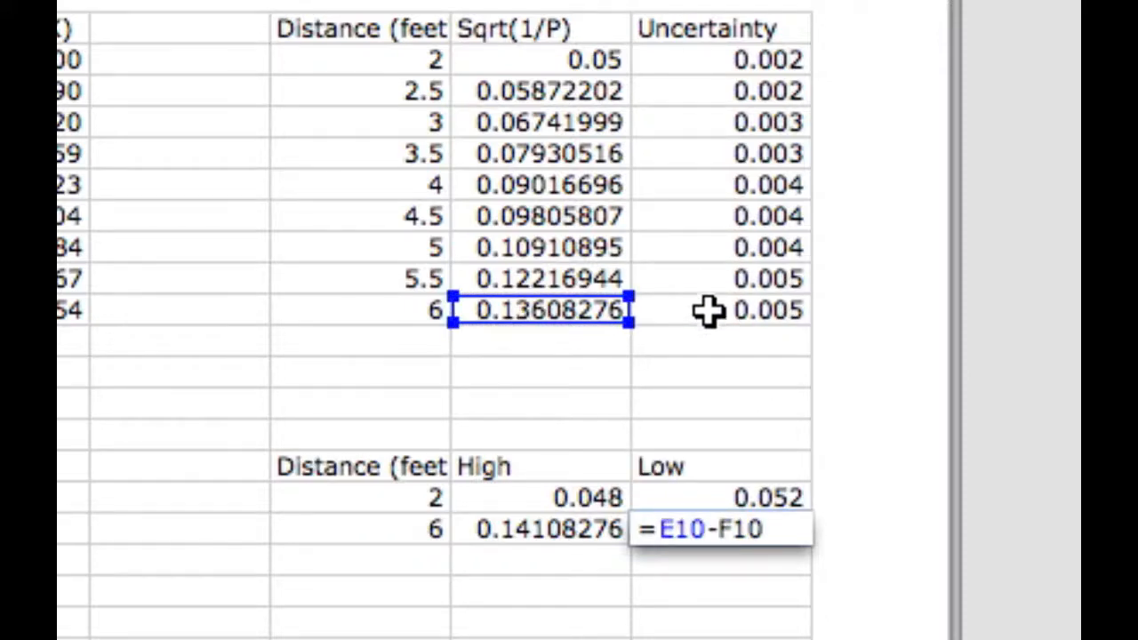
key(enter)
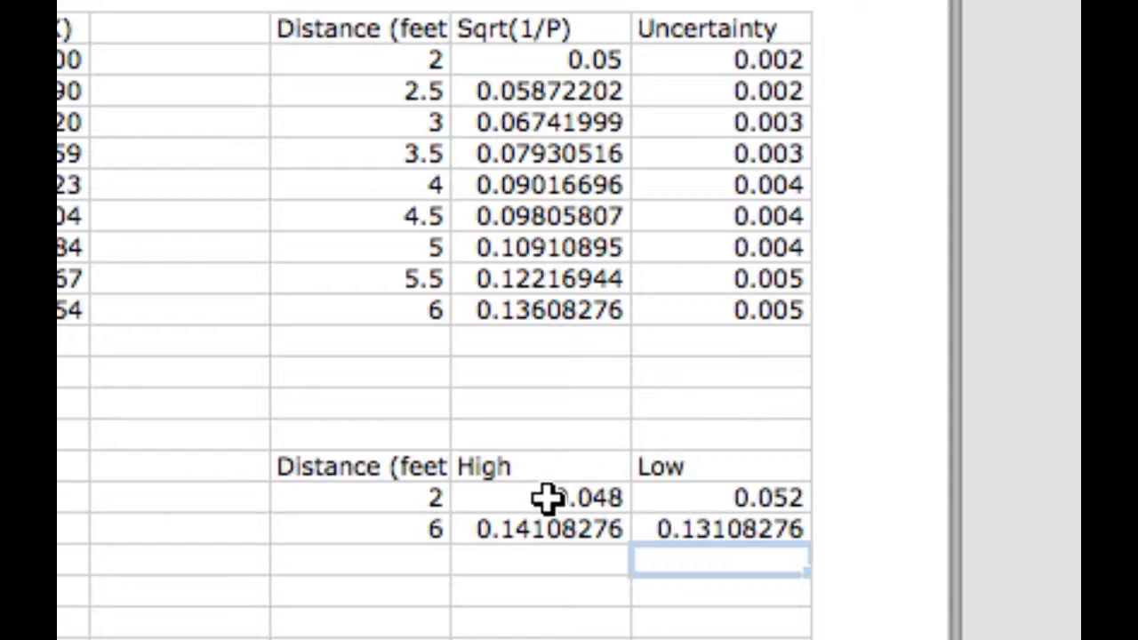
text(=E2-F2)
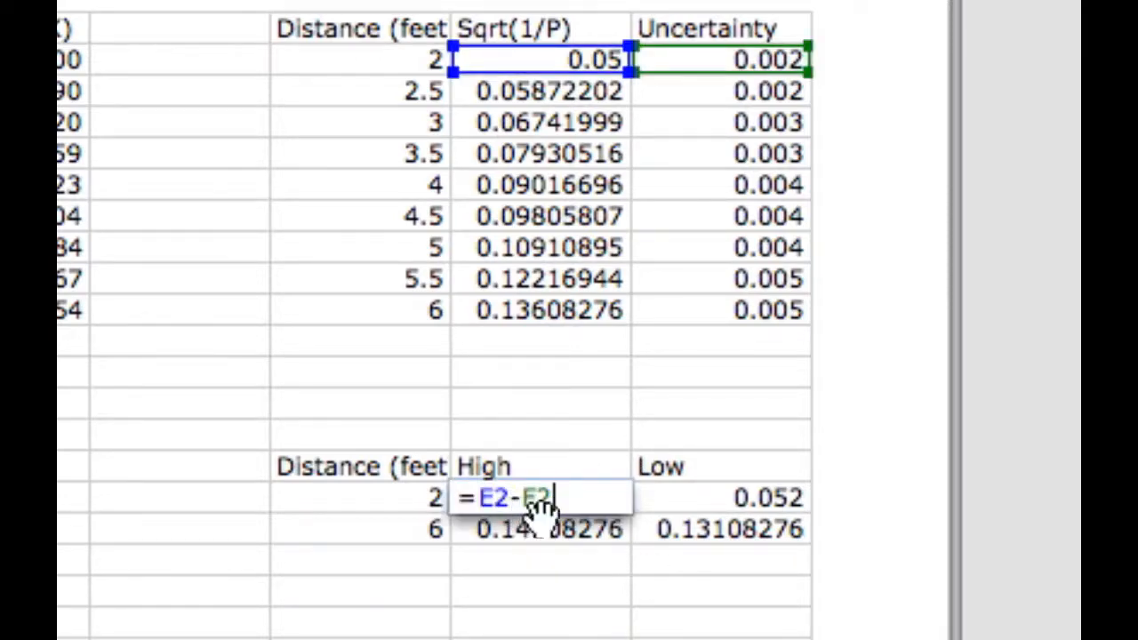
click(540, 529)
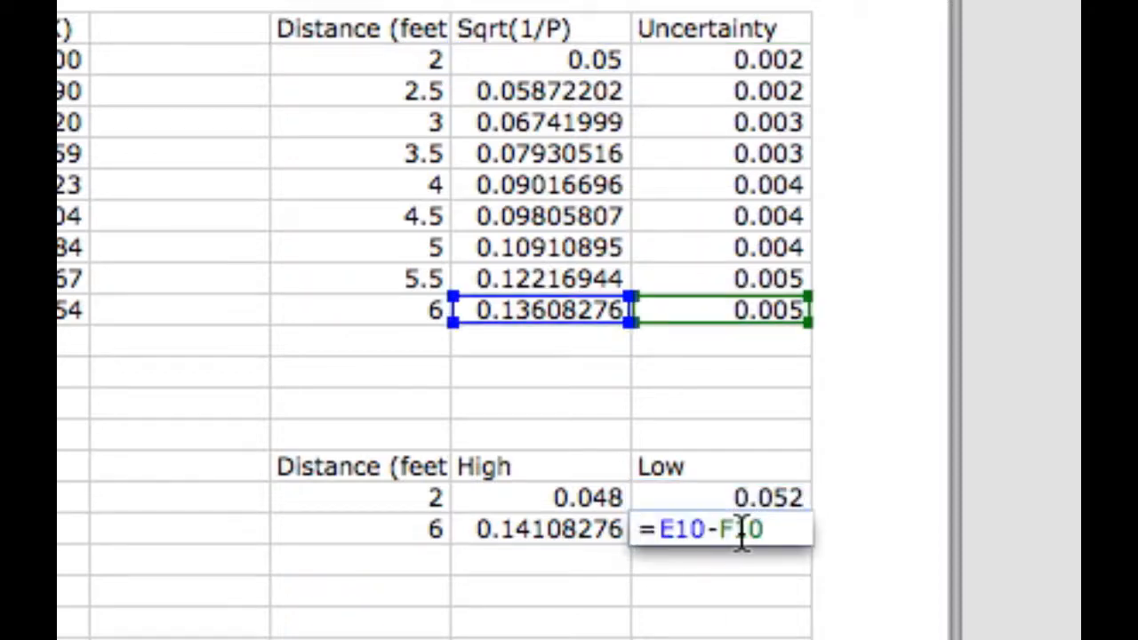
text(10)
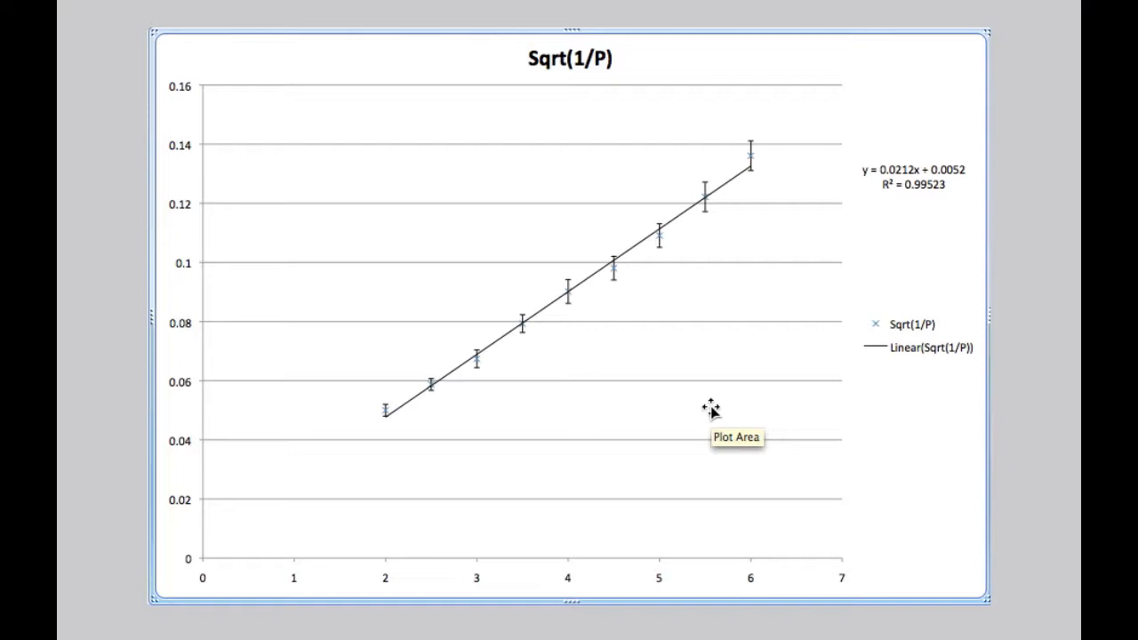
Add a 'High Slope' series with X values $D$16:$D$17 and Y values $E$16:$E$17
right_click(711, 412)
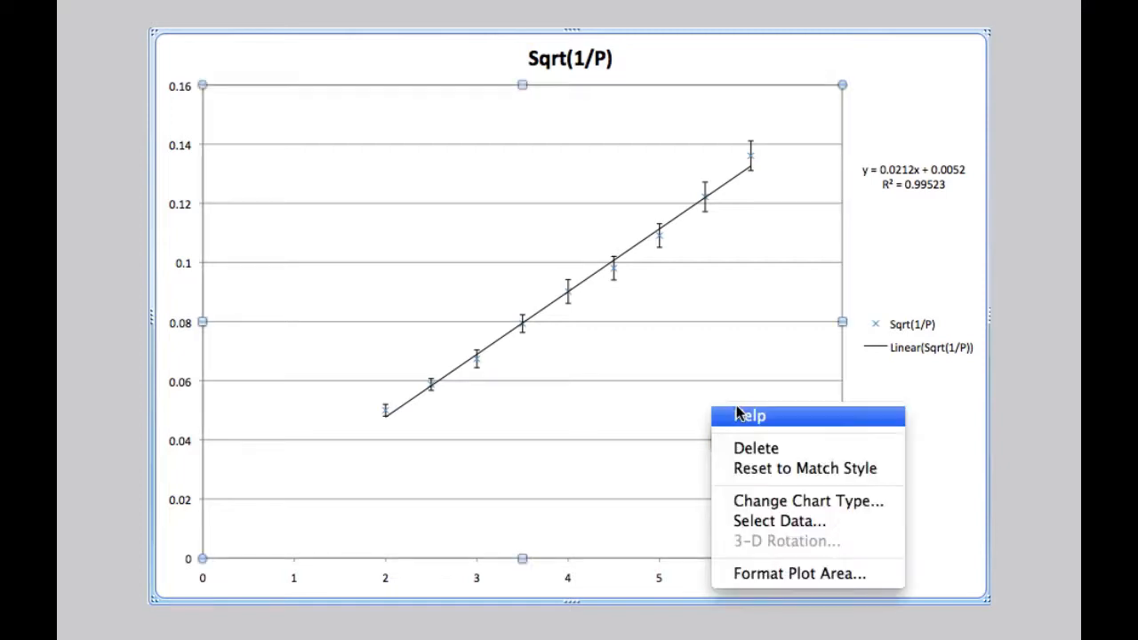
mouse_move(781, 521)
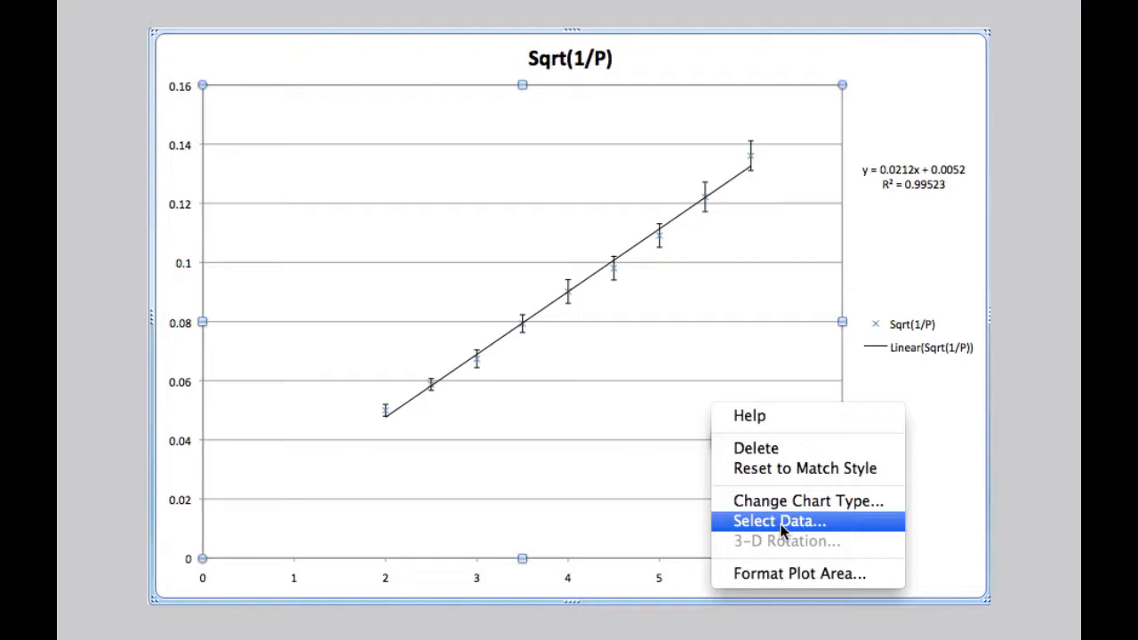
click(779, 521)
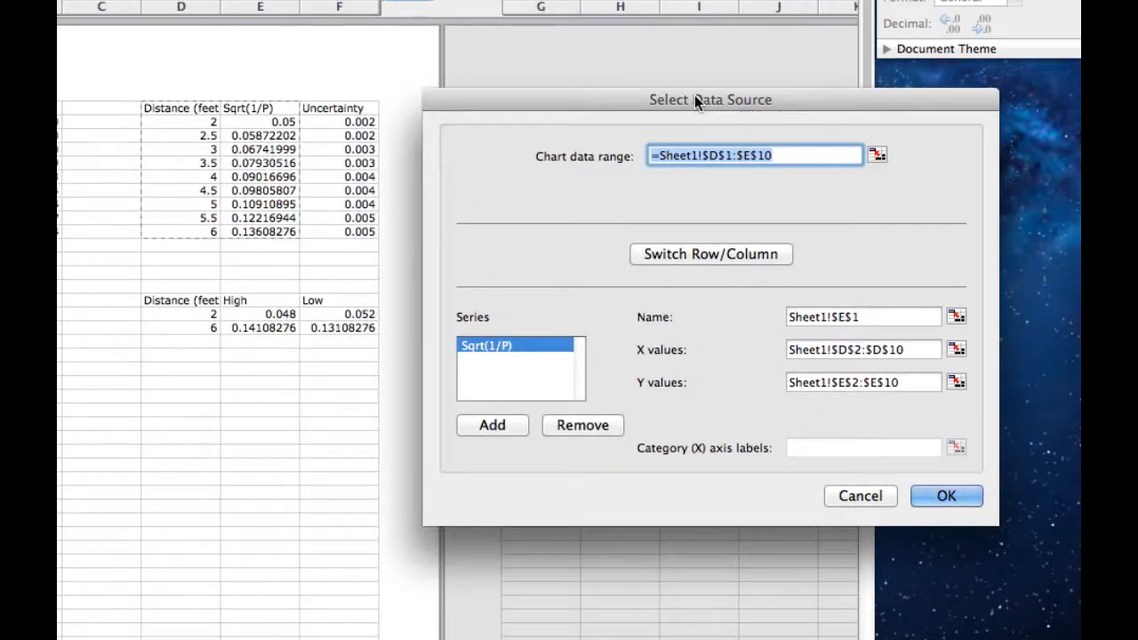
mouse_move(709, 413)
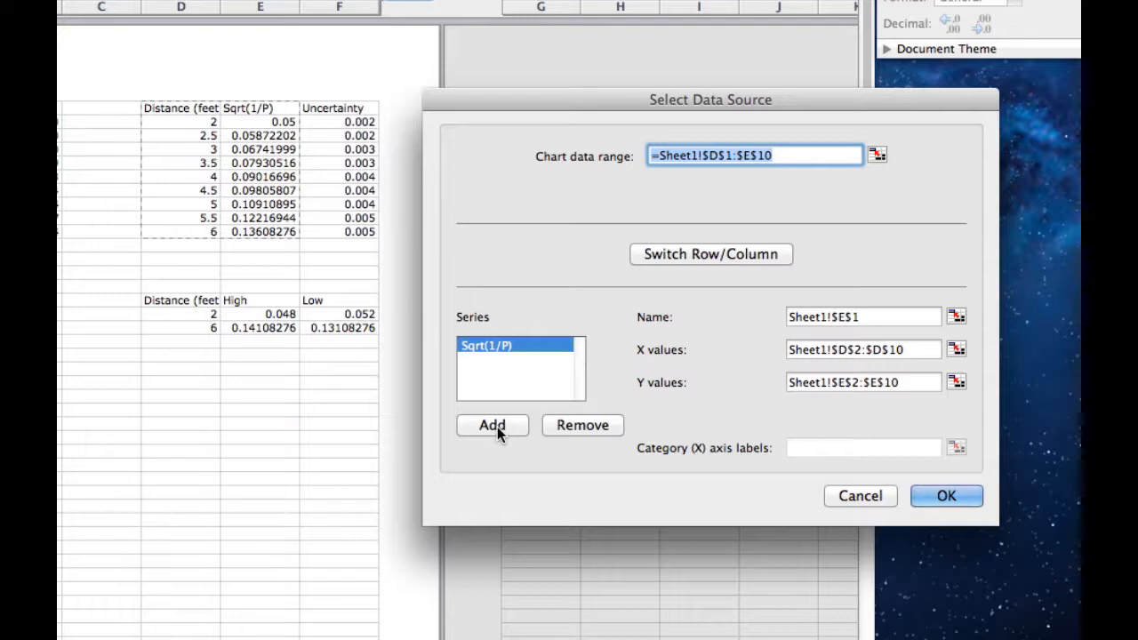
click(491, 425)
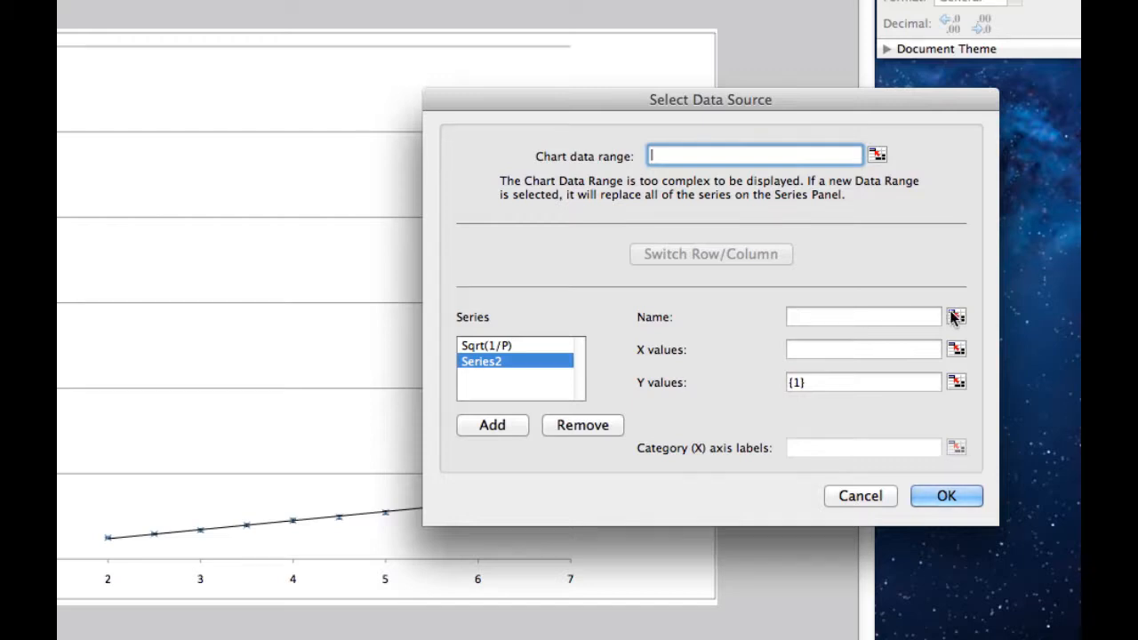
text(High Slope)
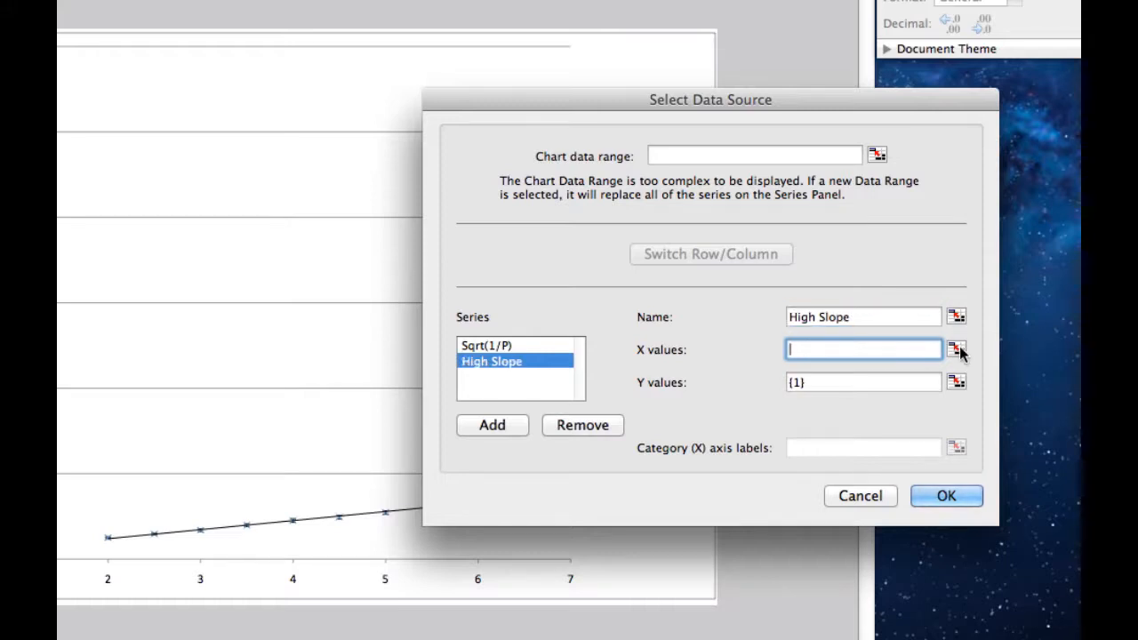
click(956, 348)
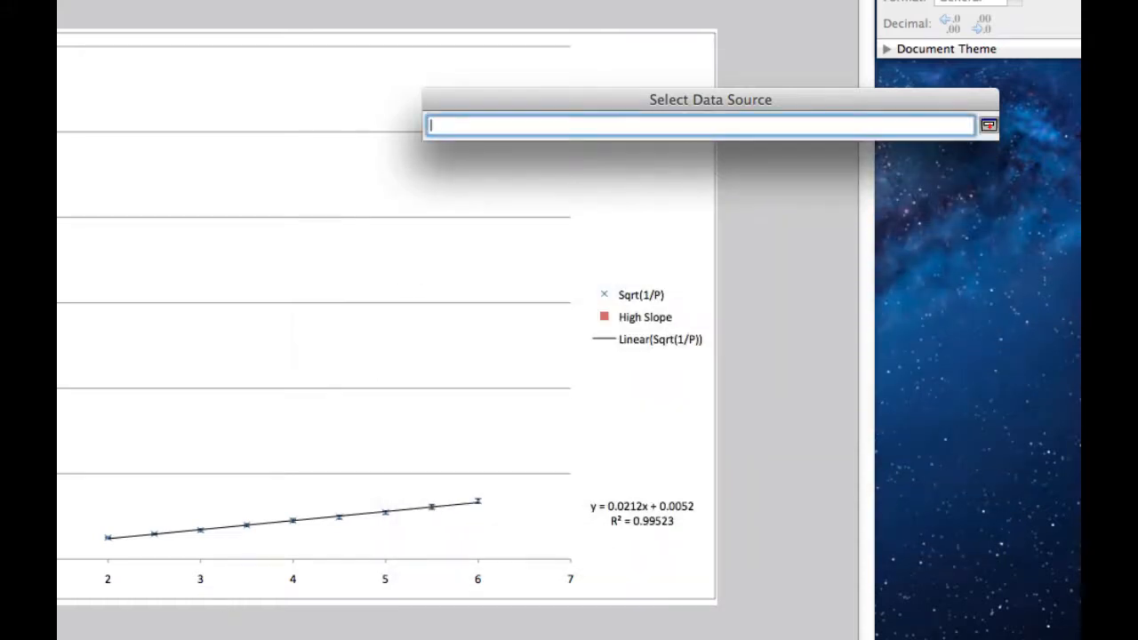
drag(181, 313, 181, 327)
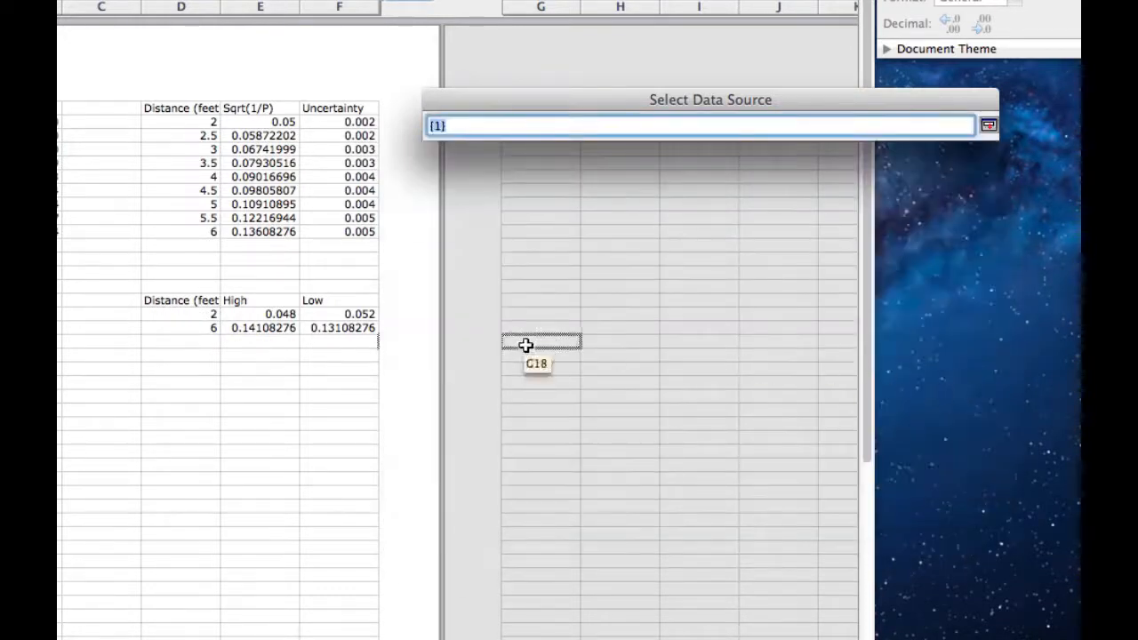
drag(259, 313, 260, 327)
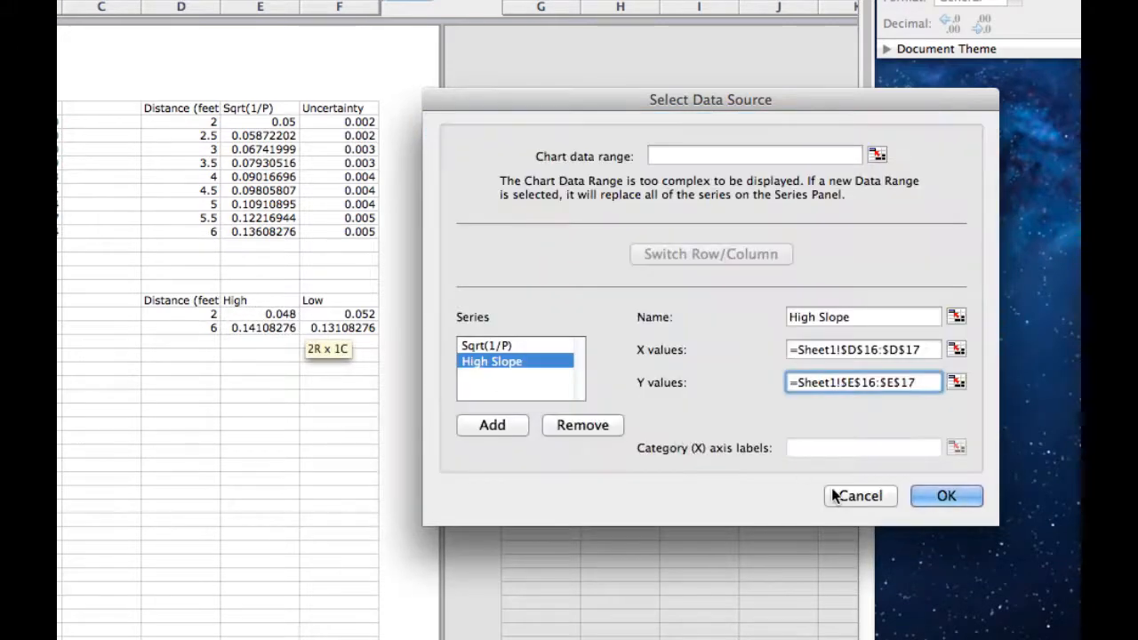
click(946, 494)
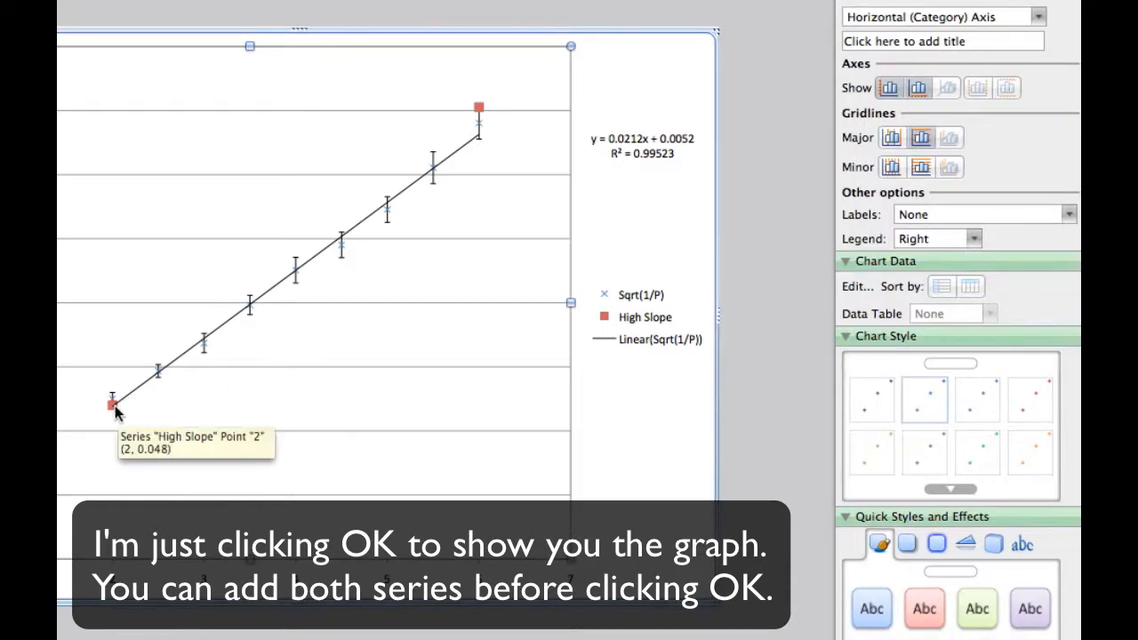
mouse_move(480, 110)
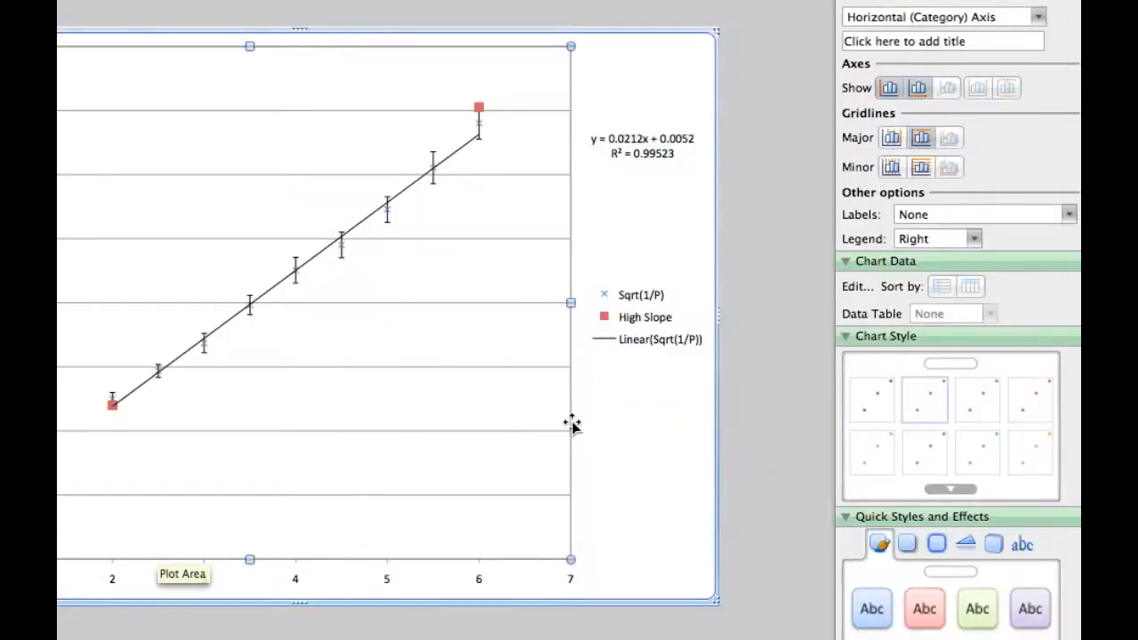
Add a 'Low Slope' series with X values $D$16:$D$17 and Y values $F$16:$F$17
right_click(569, 423)
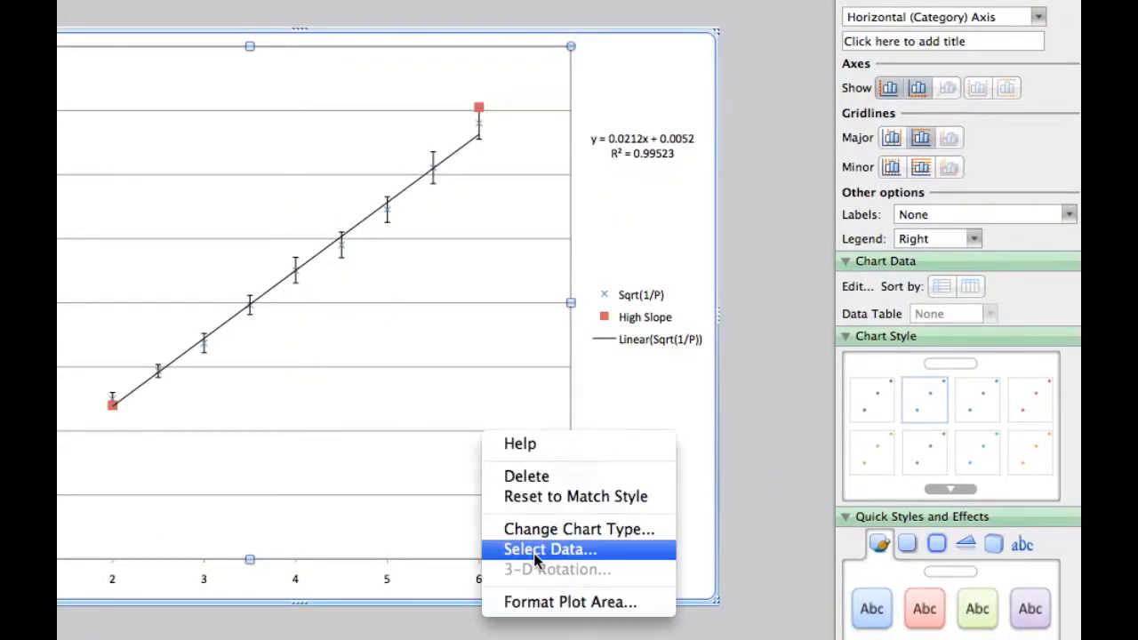
click(547, 548)
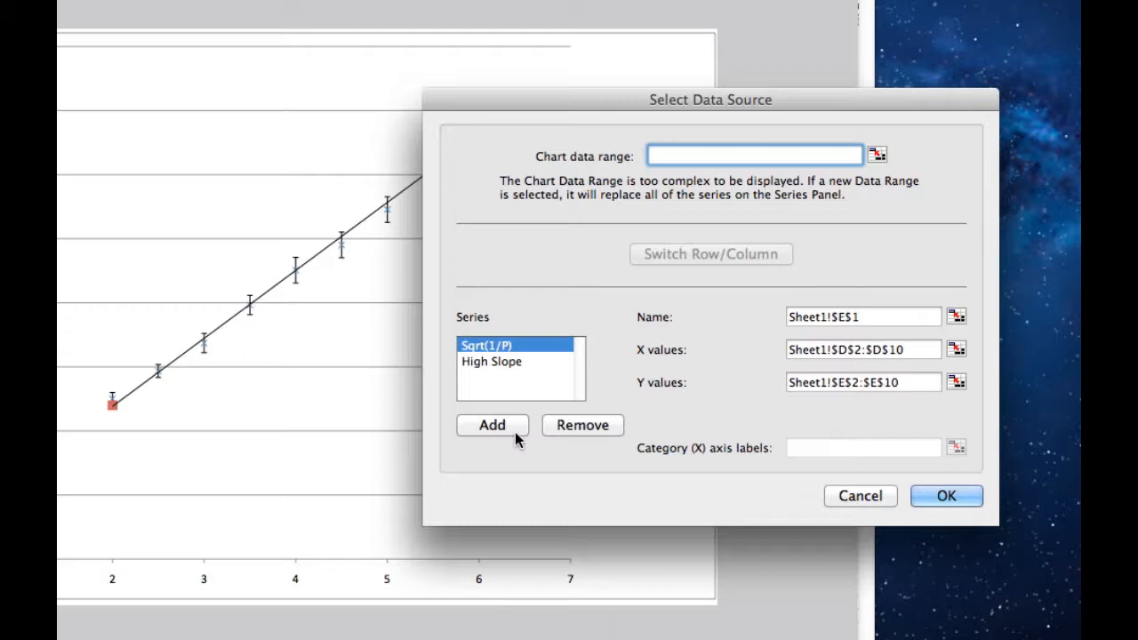
click(491, 425)
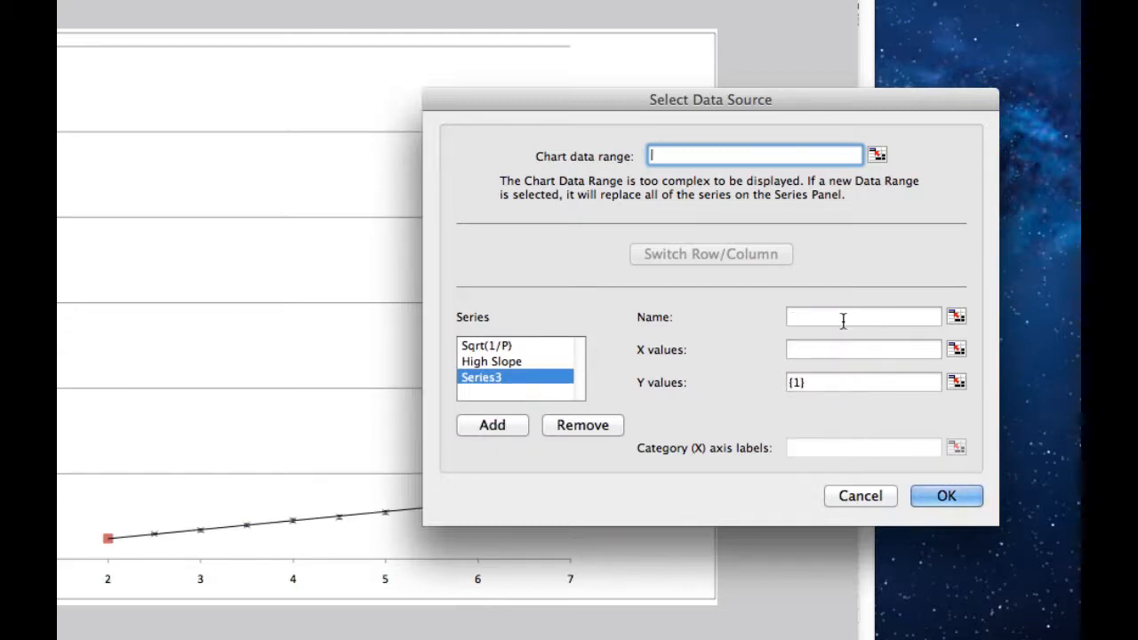
text(Low Slope)
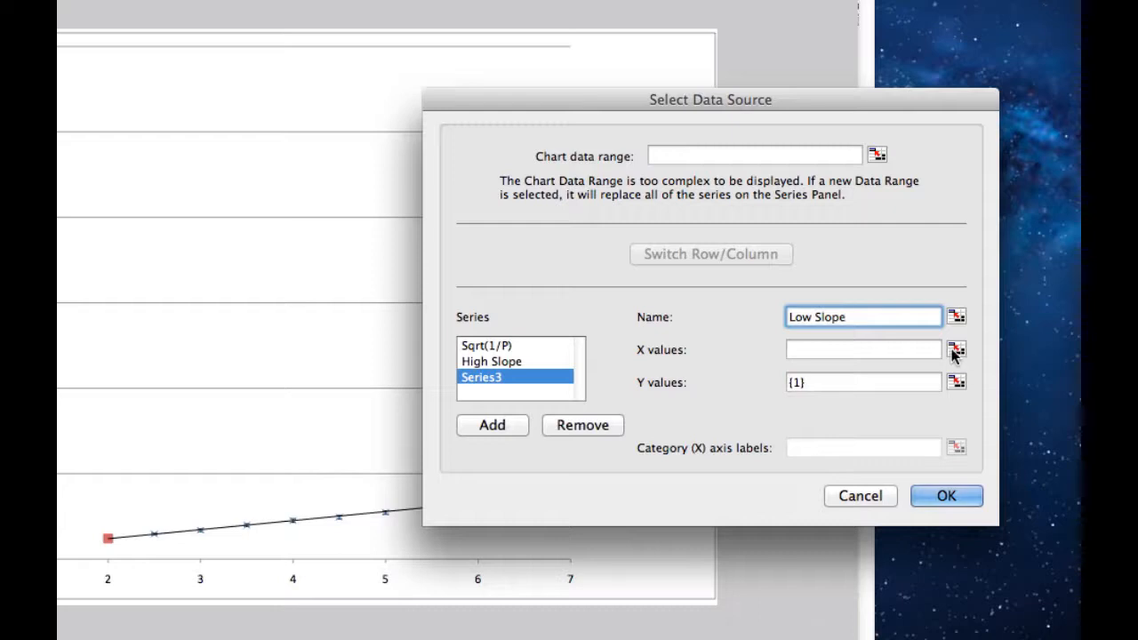
click(957, 349)
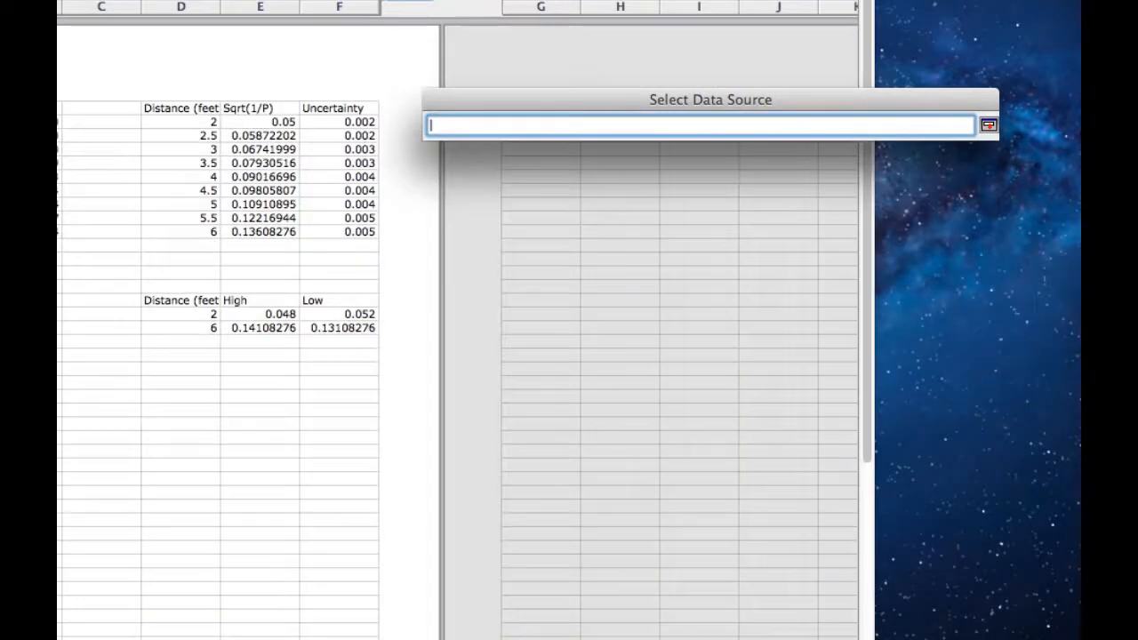
drag(181, 313, 182, 327)
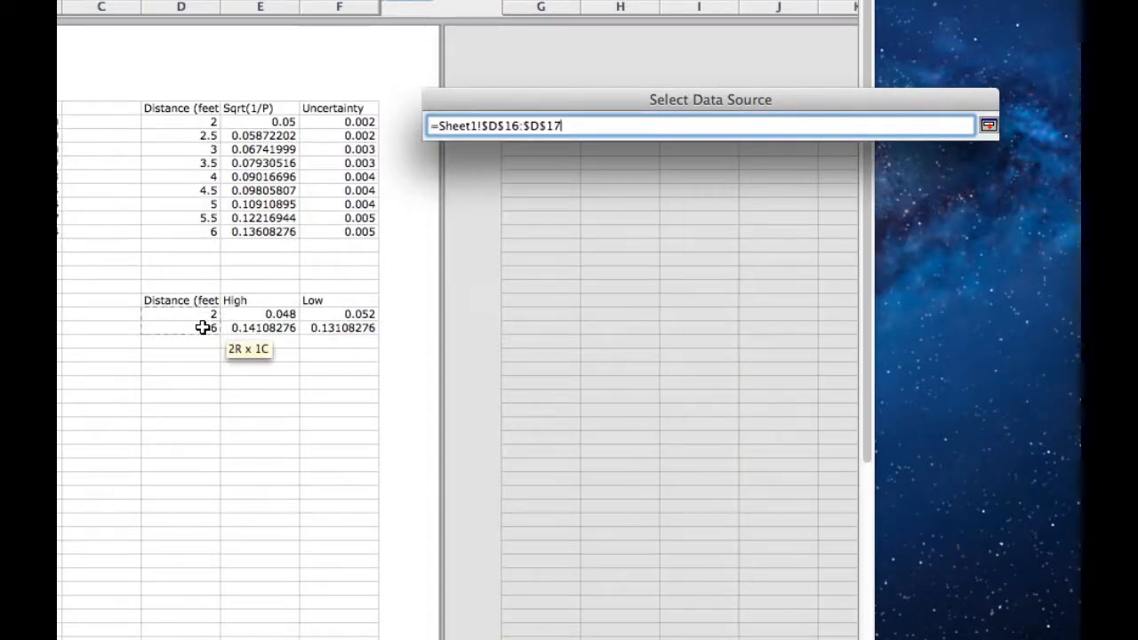
click(988, 124)
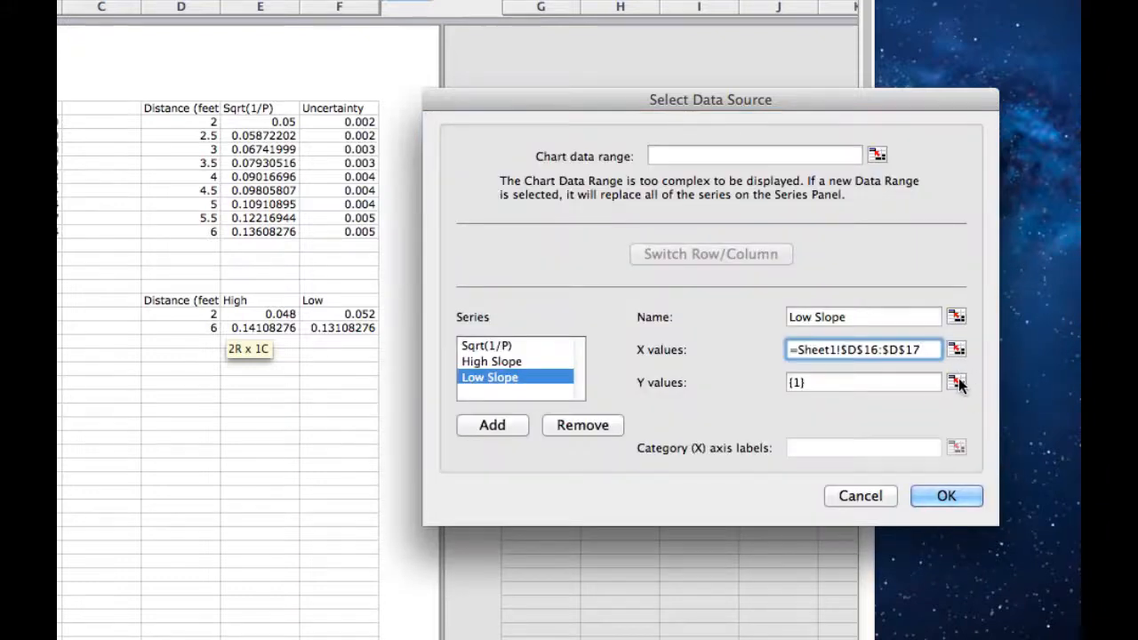
click(957, 383)
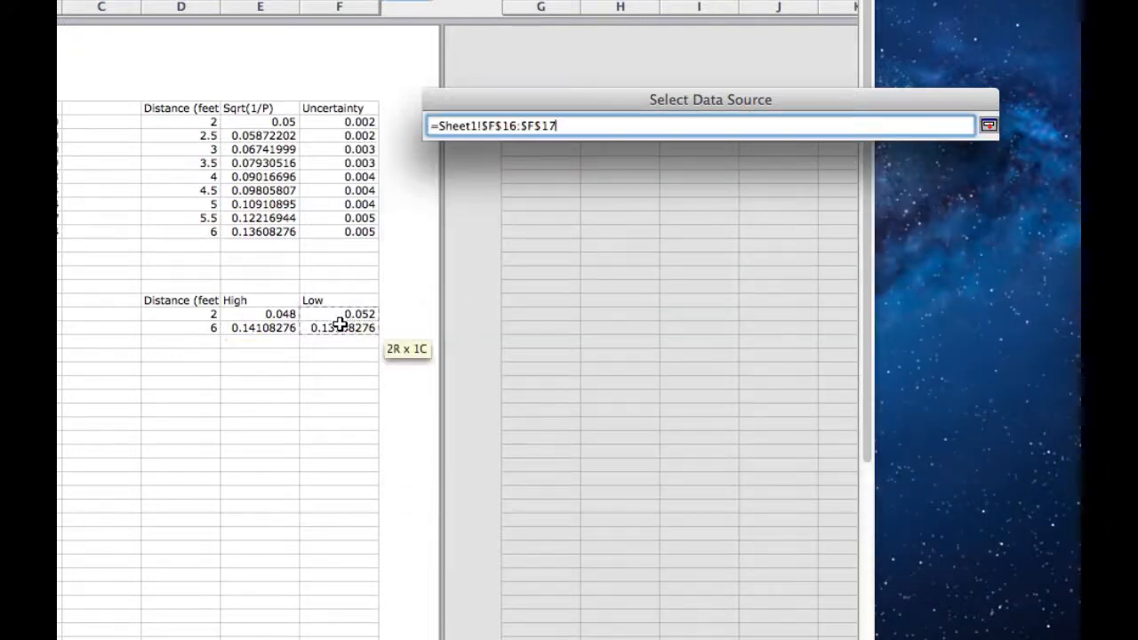
click(988, 124)
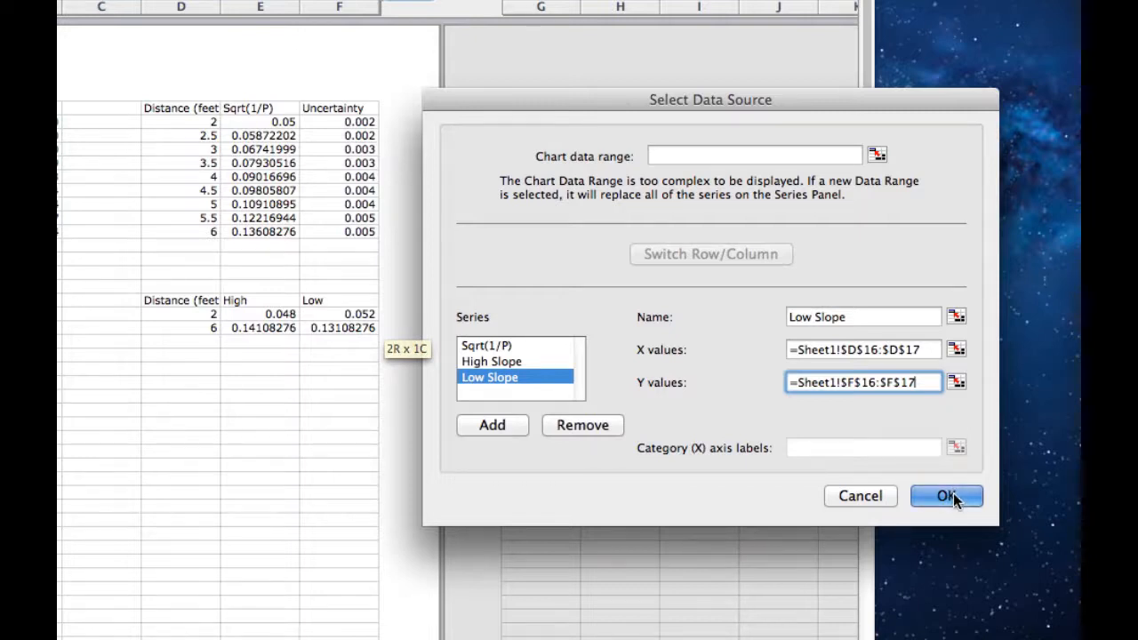
click(946, 496)
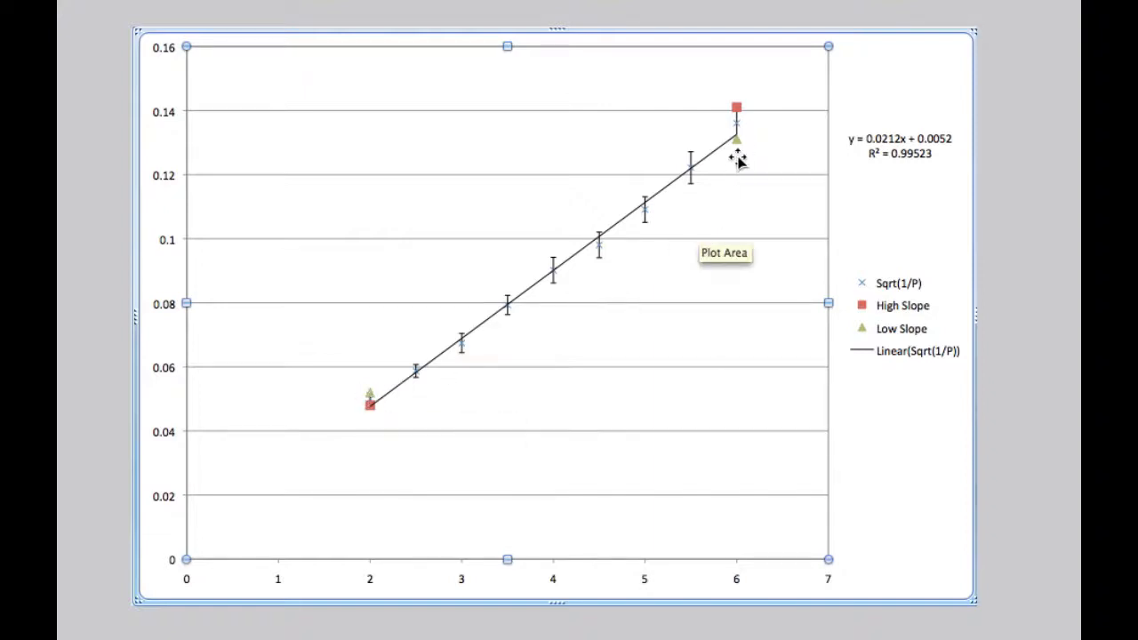
Fit a linear trendline with displayed equation to the Low Slope series
right_click(736, 140)
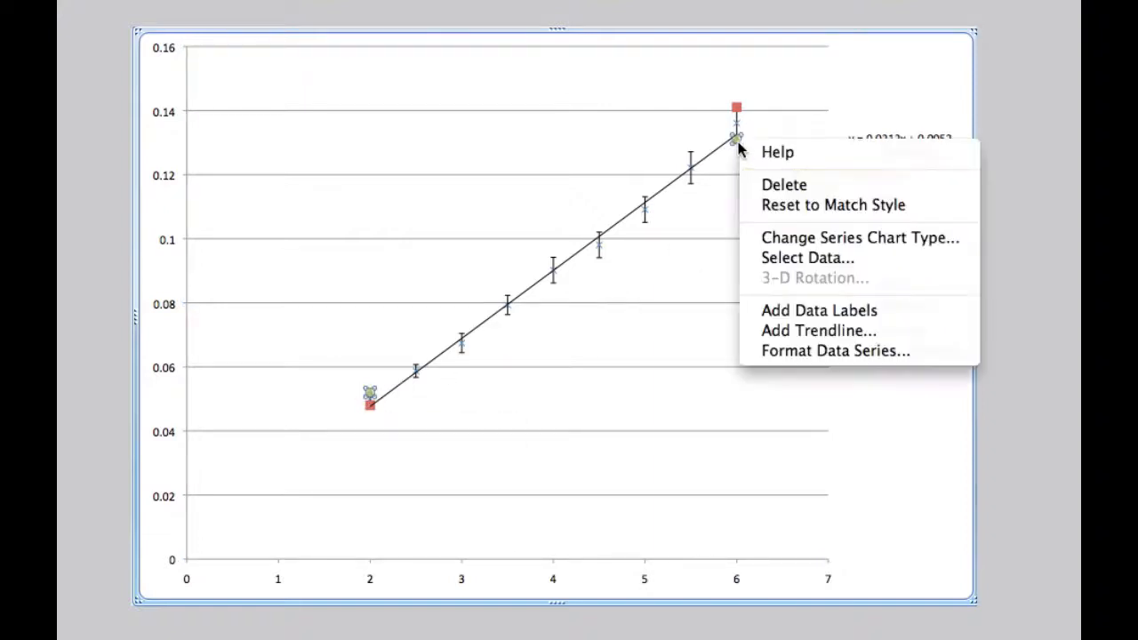
click(818, 329)
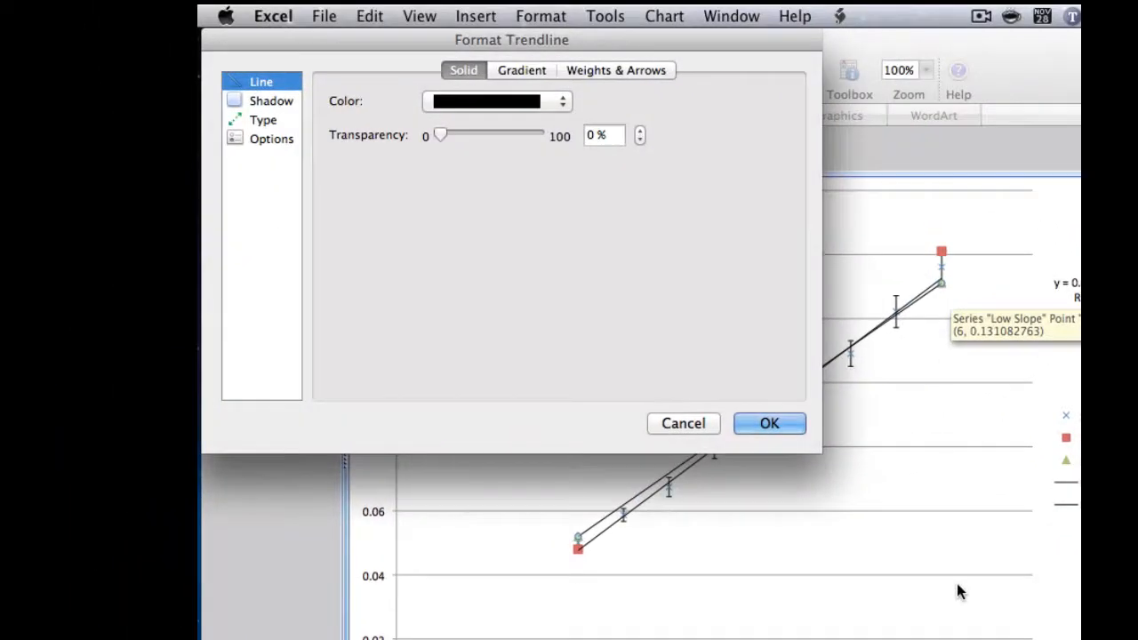
mouse_move(480, 231)
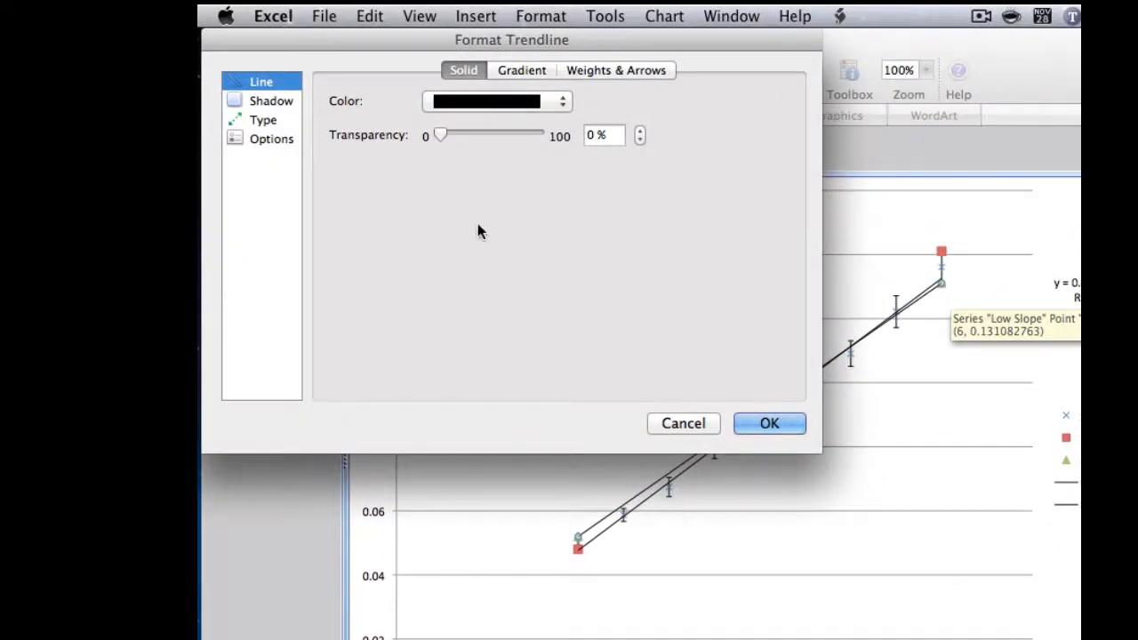
mouse_move(498, 257)
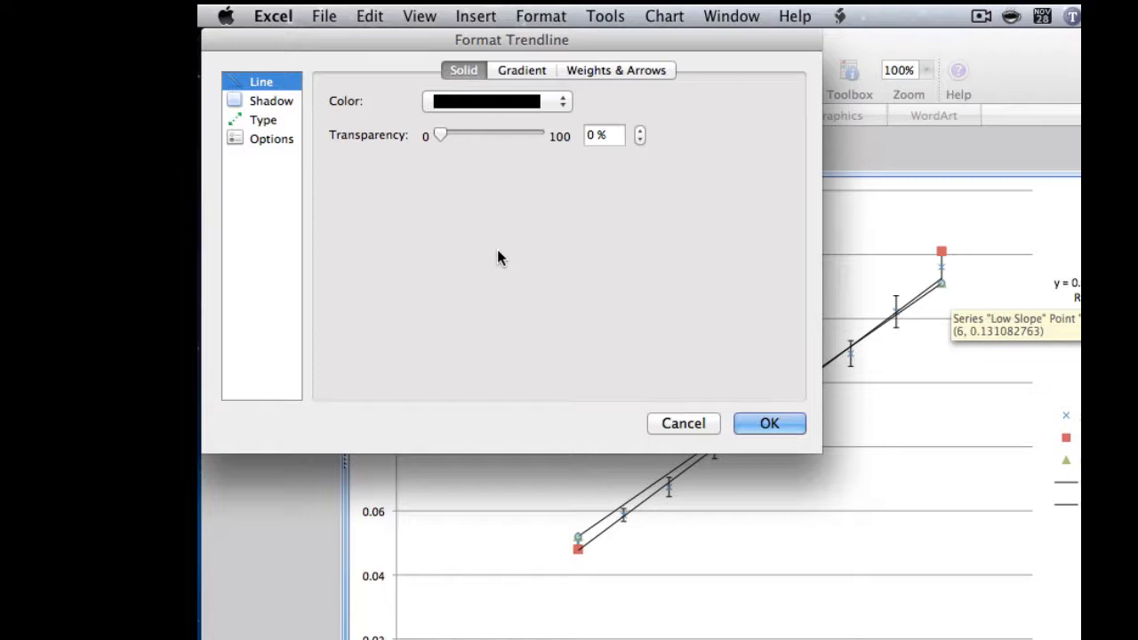
click(270, 138)
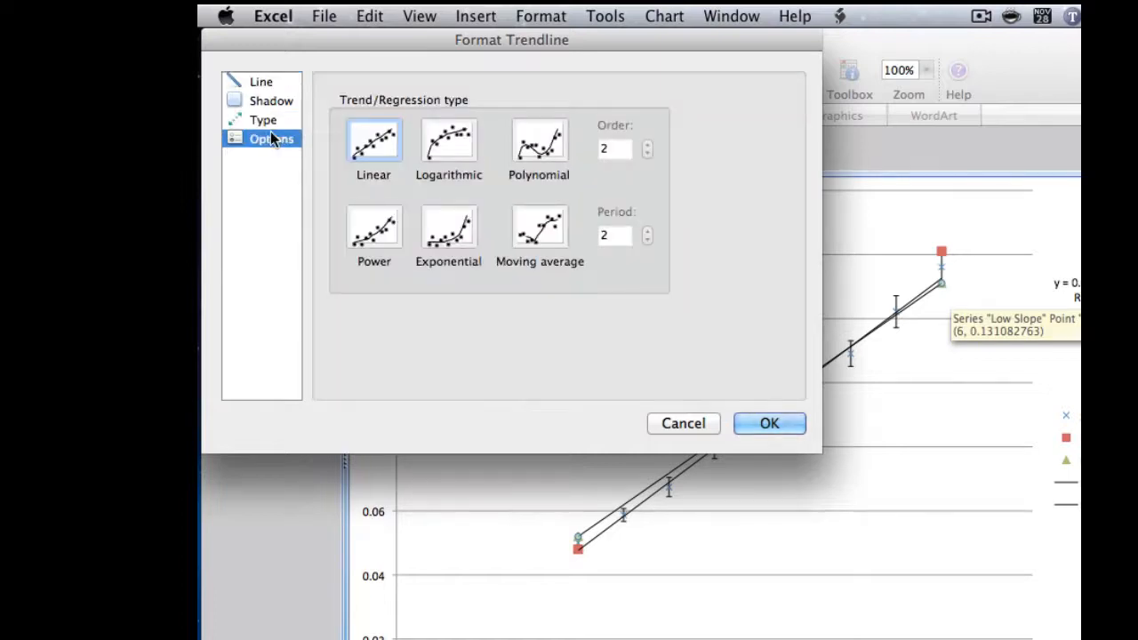
click(271, 139)
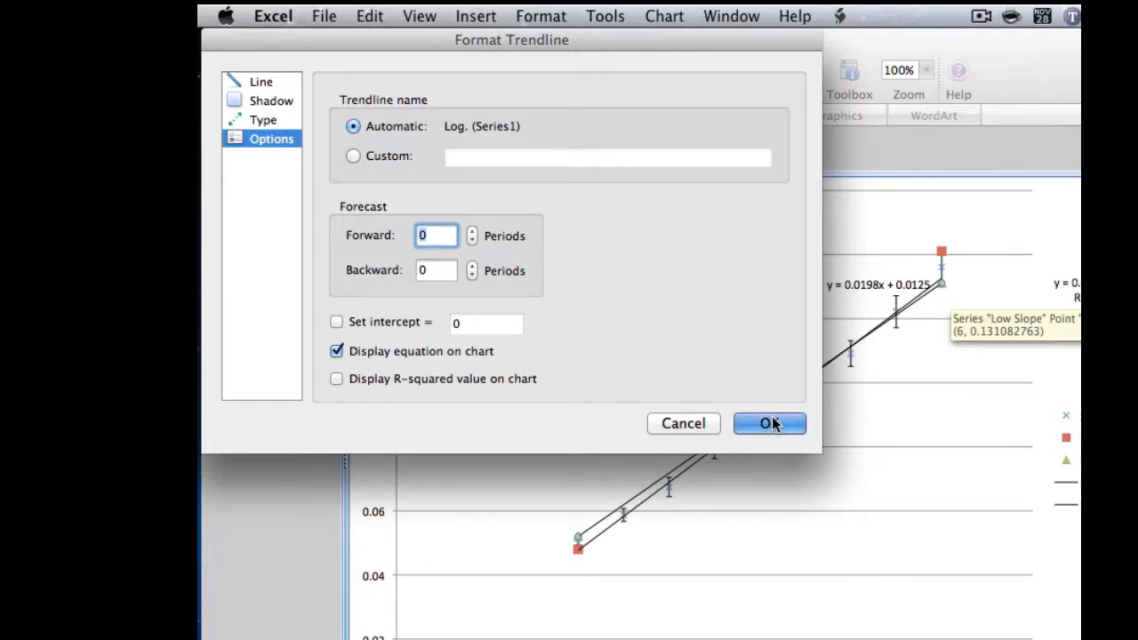
click(768, 423)
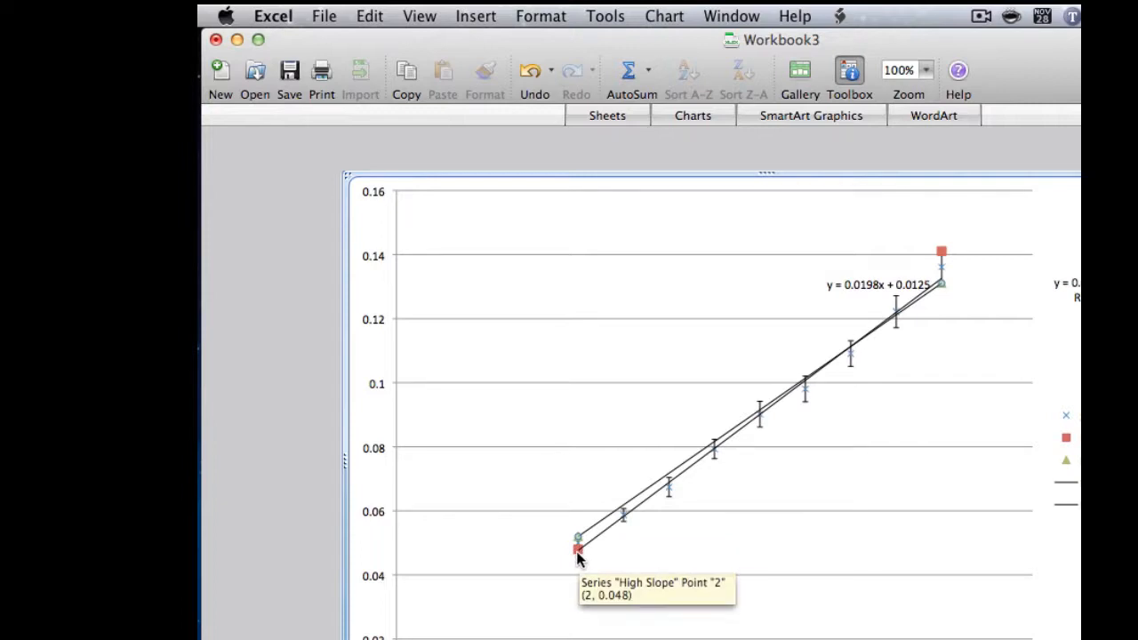
Fit a linear trendline with displayed equation to the High Slope series
right_click(576, 548)
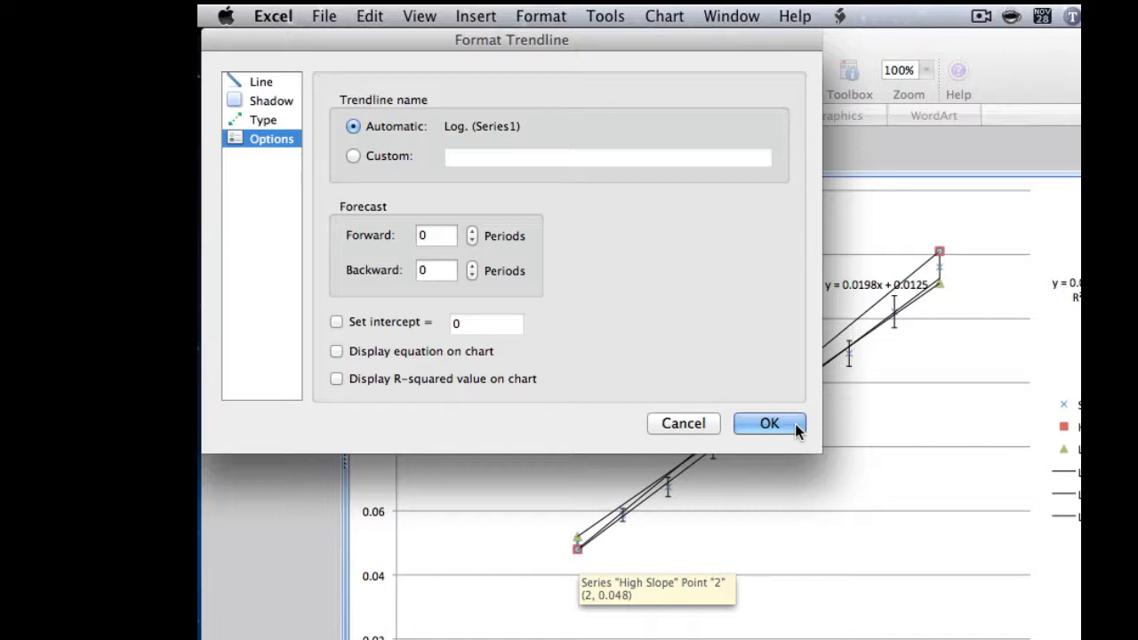
click(263, 121)
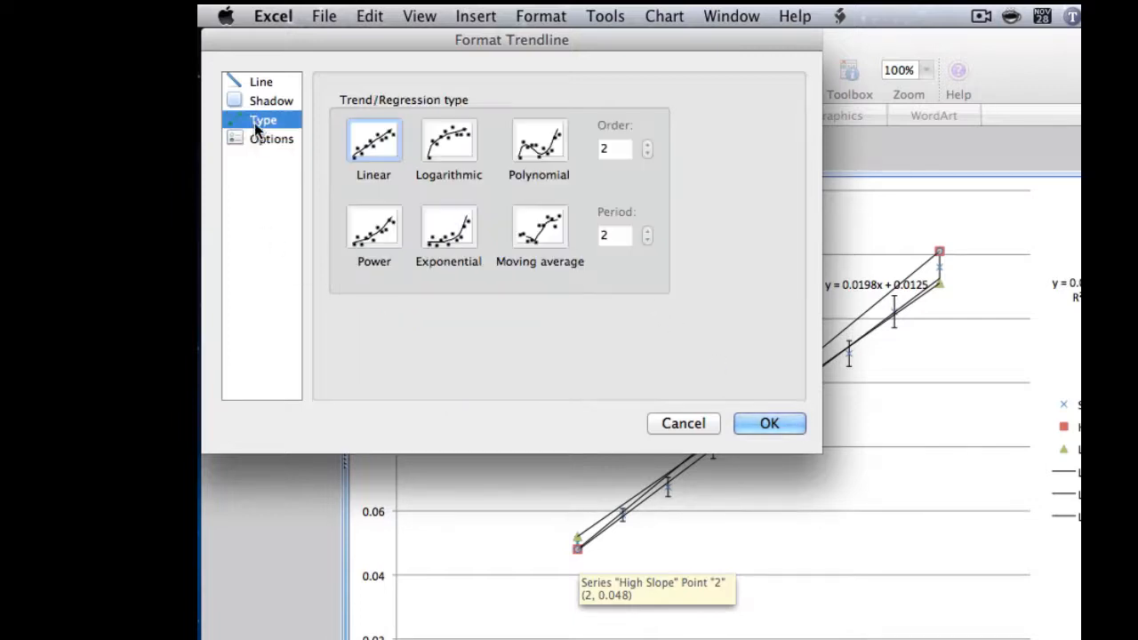
click(271, 138)
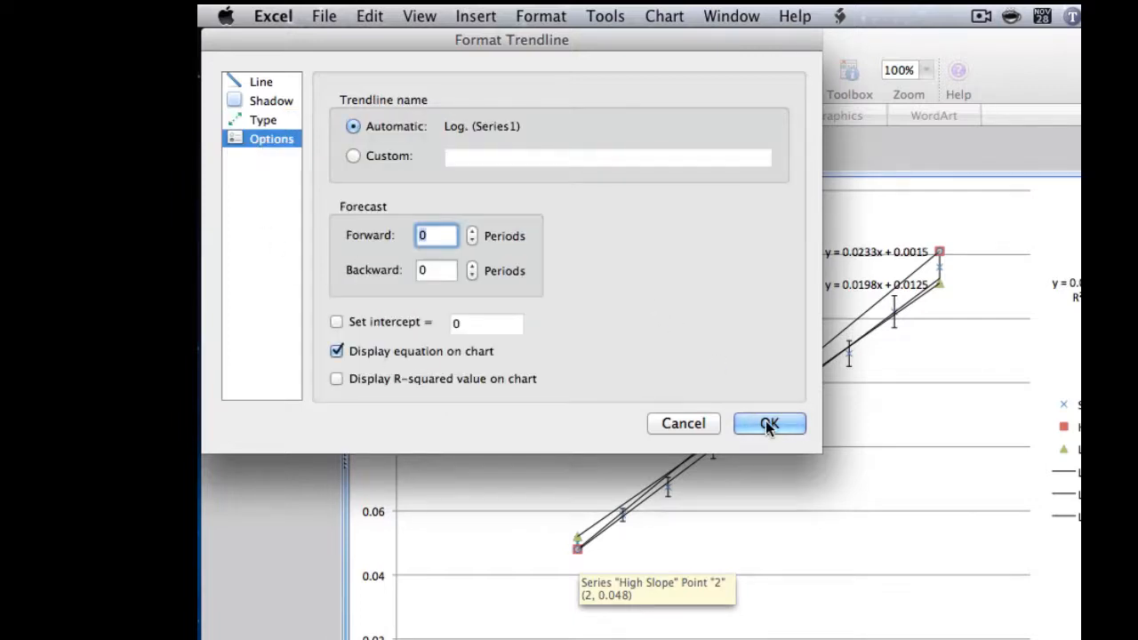
click(769, 423)
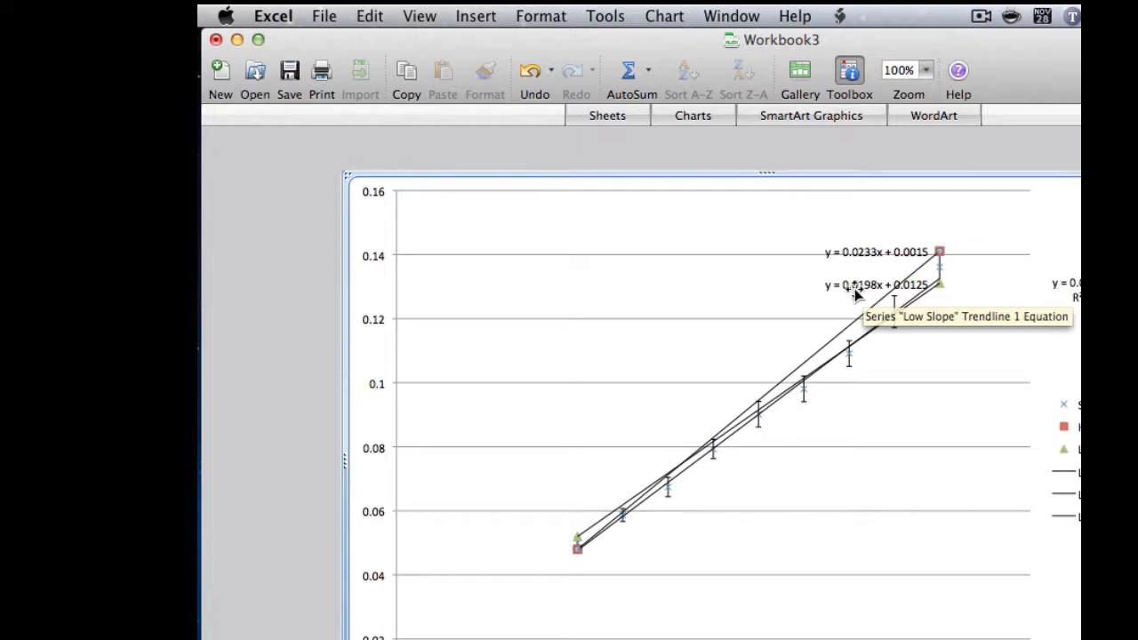
mouse_move(782, 418)
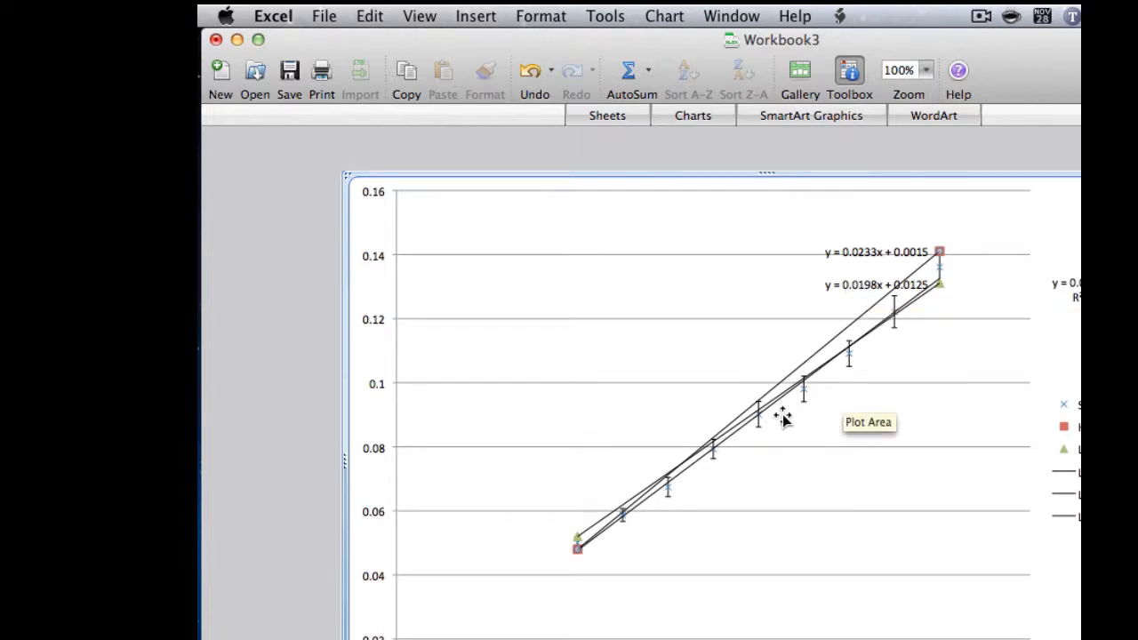
mouse_move(826, 347)
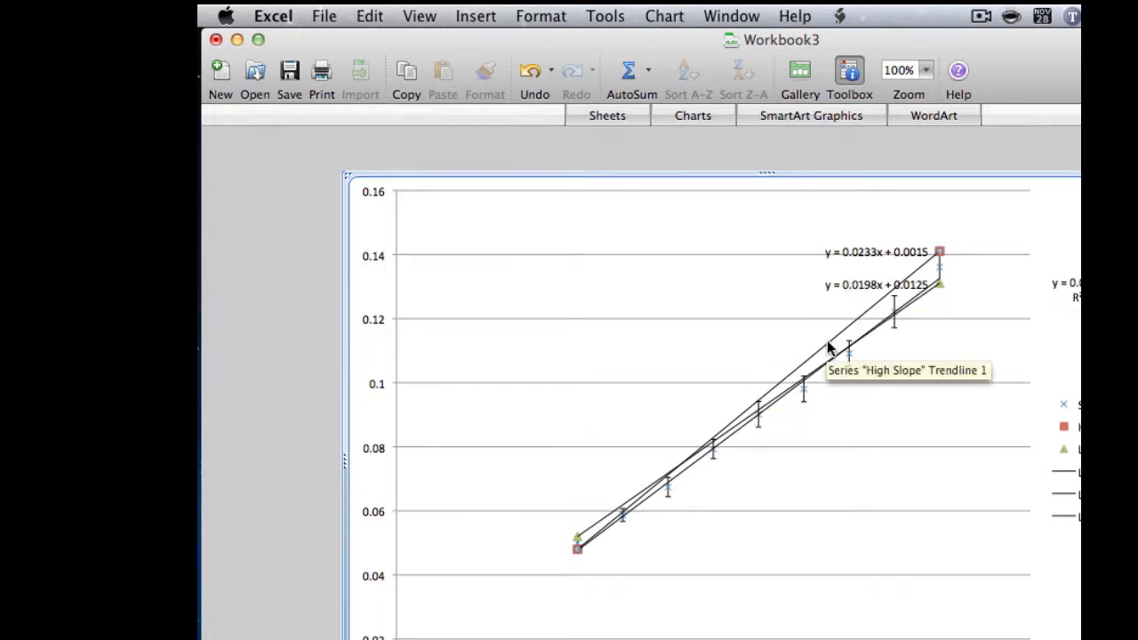
Set the High Slope trendline to a dotted dash style in Format Trendline
right_click(827, 346)
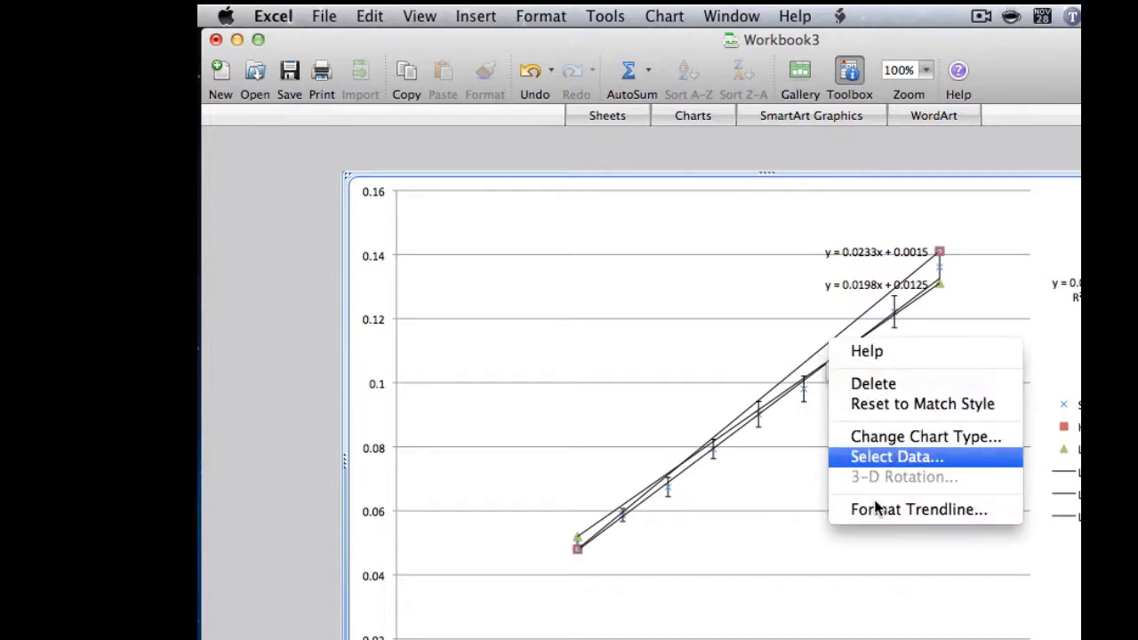
click(920, 508)
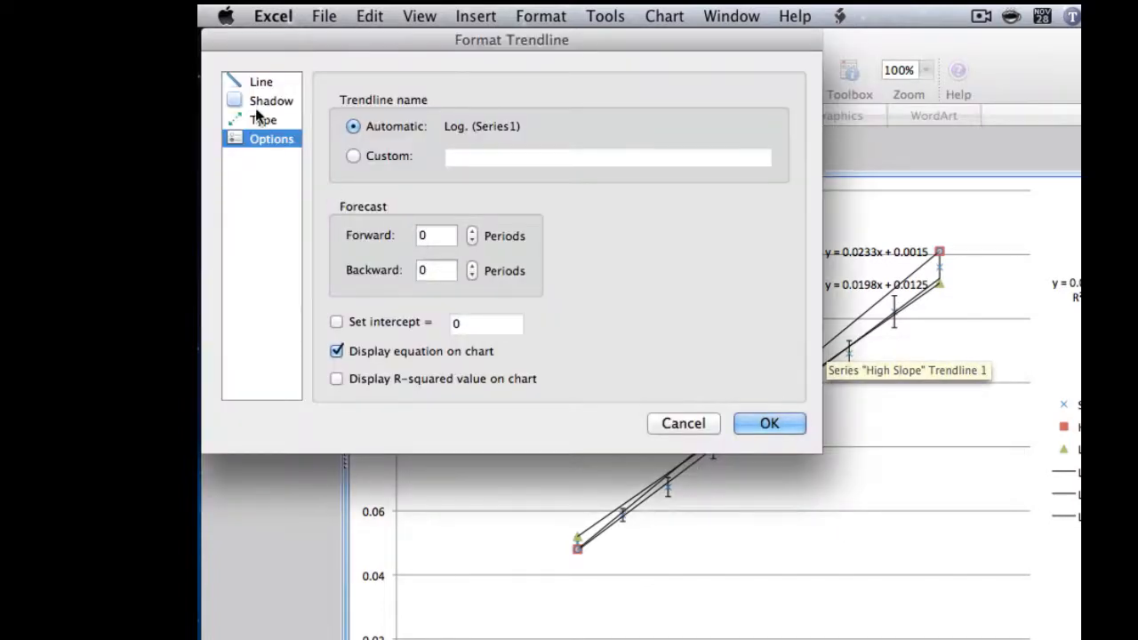
click(260, 82)
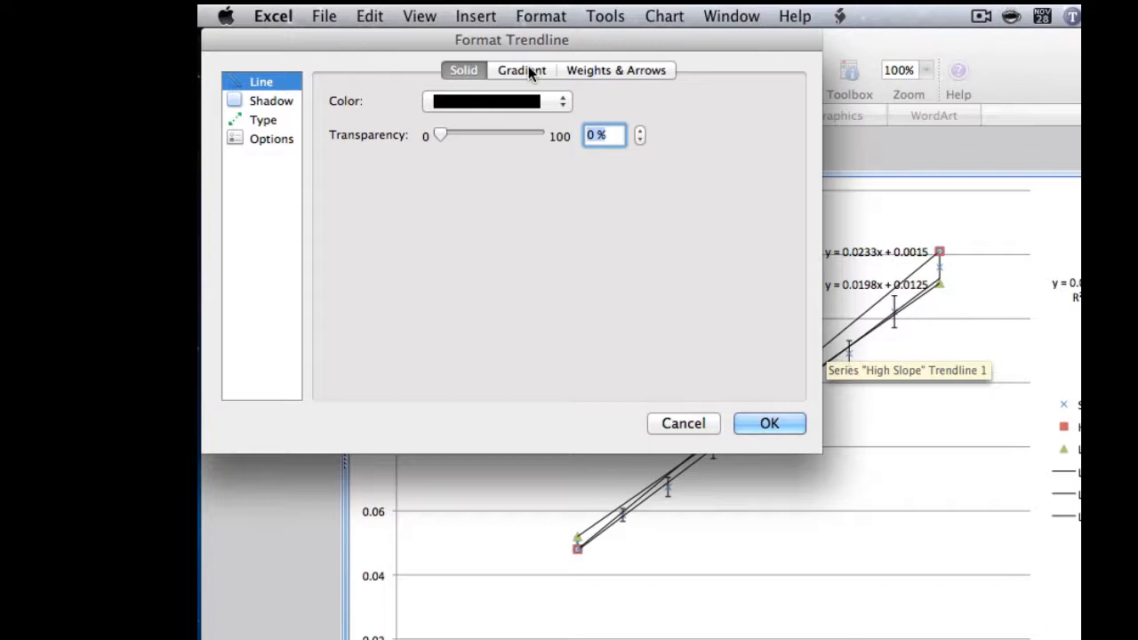
click(615, 71)
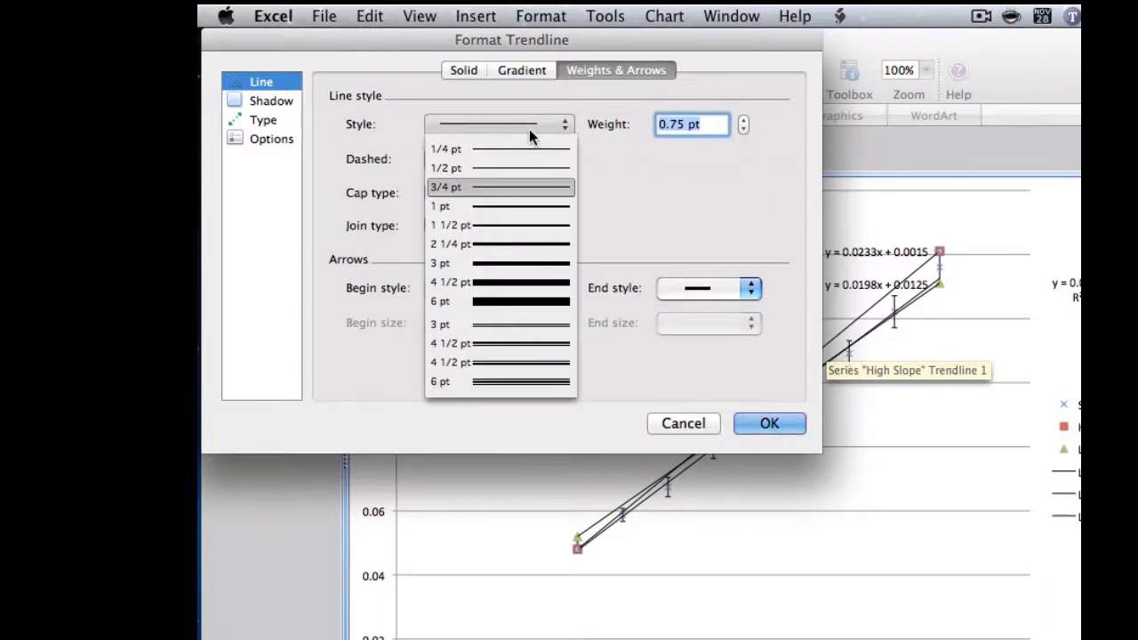
click(498, 158)
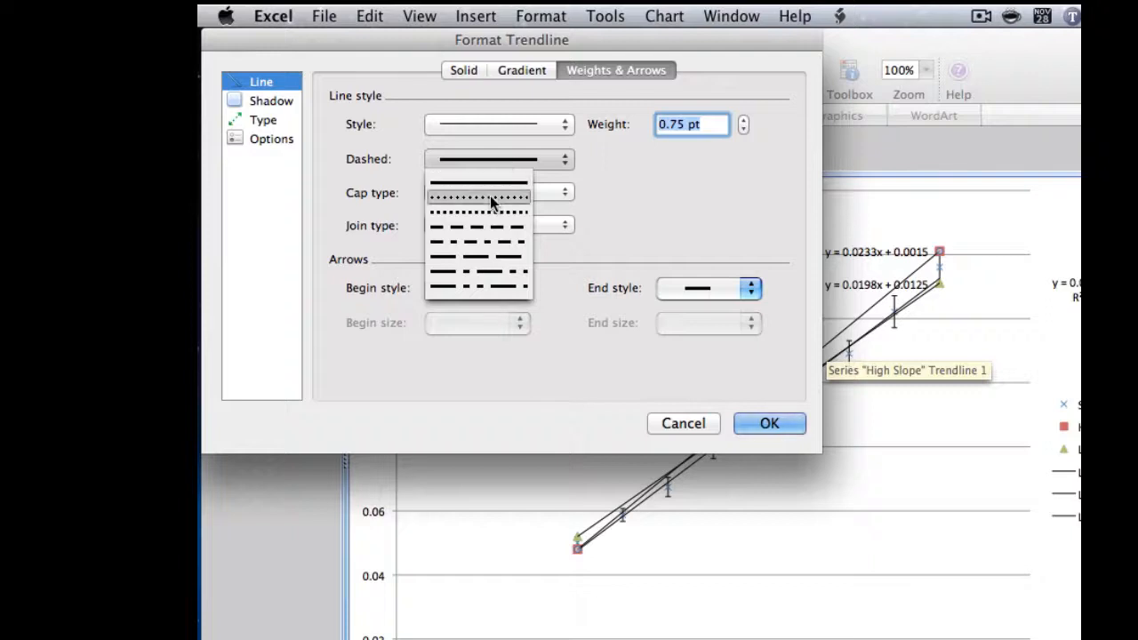
click(478, 181)
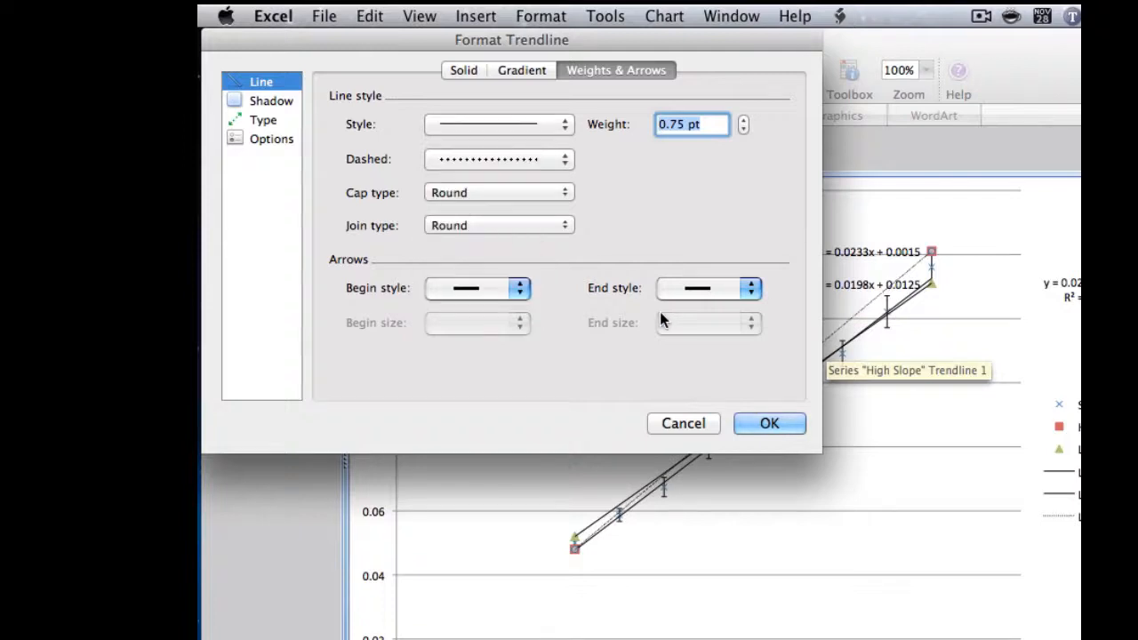
mouse_move(707, 401)
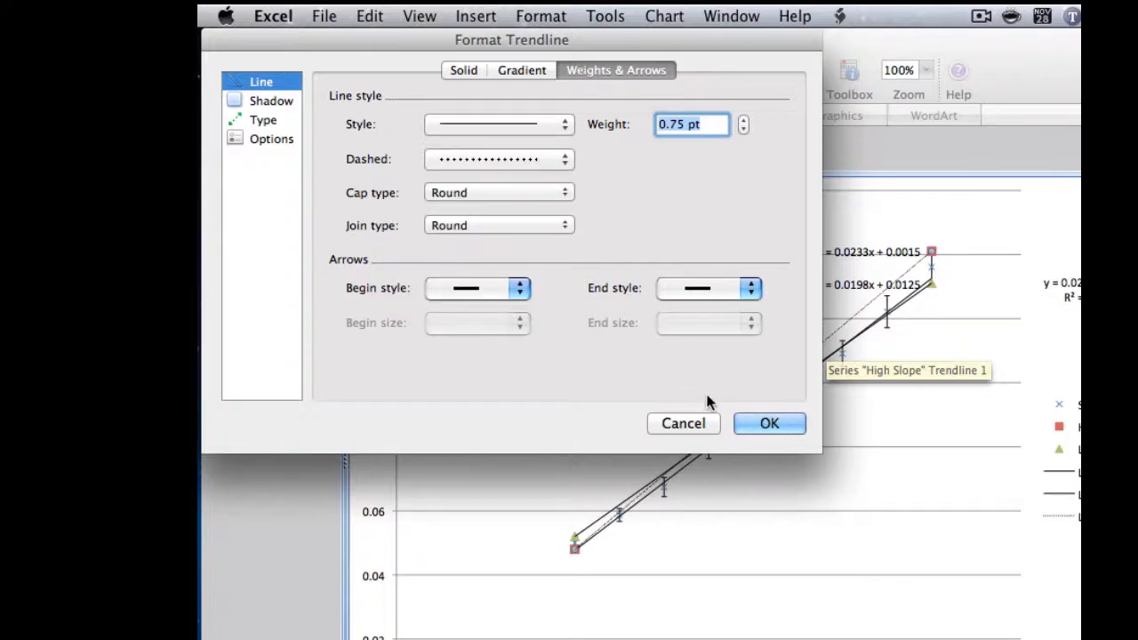
click(768, 424)
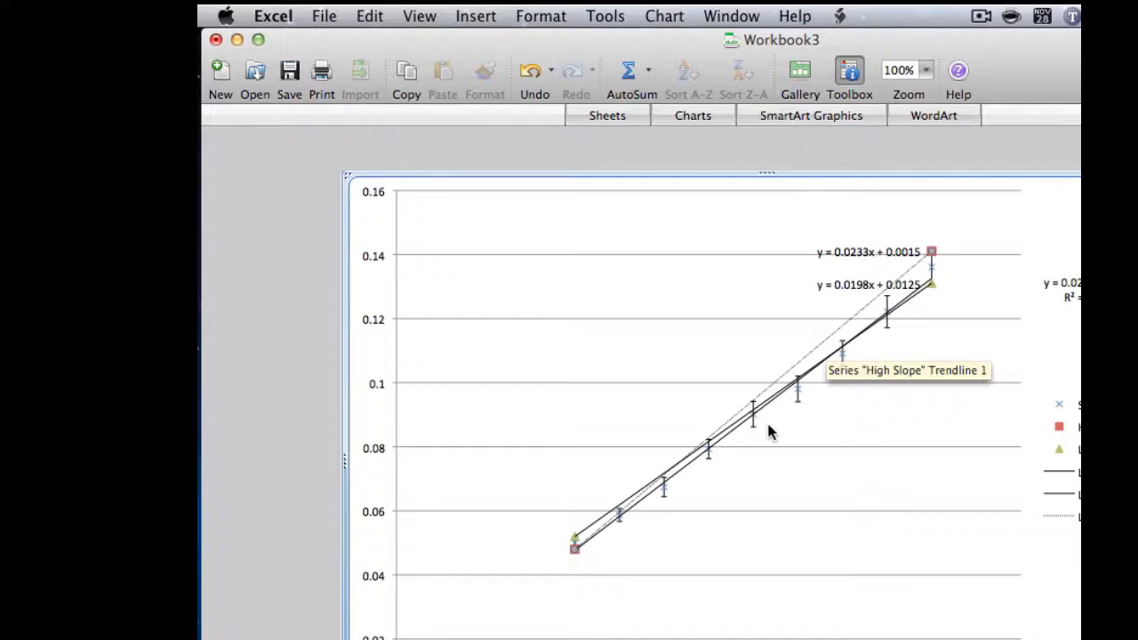
mouse_move(578, 542)
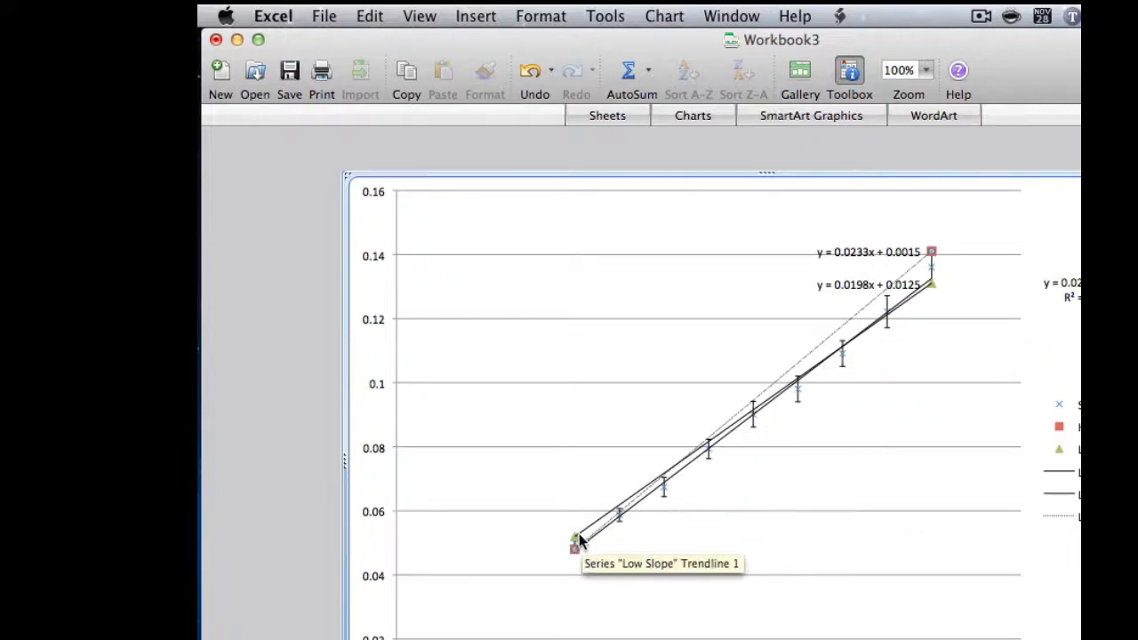
Set the Low Slope trendline to the same dotted dash style
right_click(575, 542)
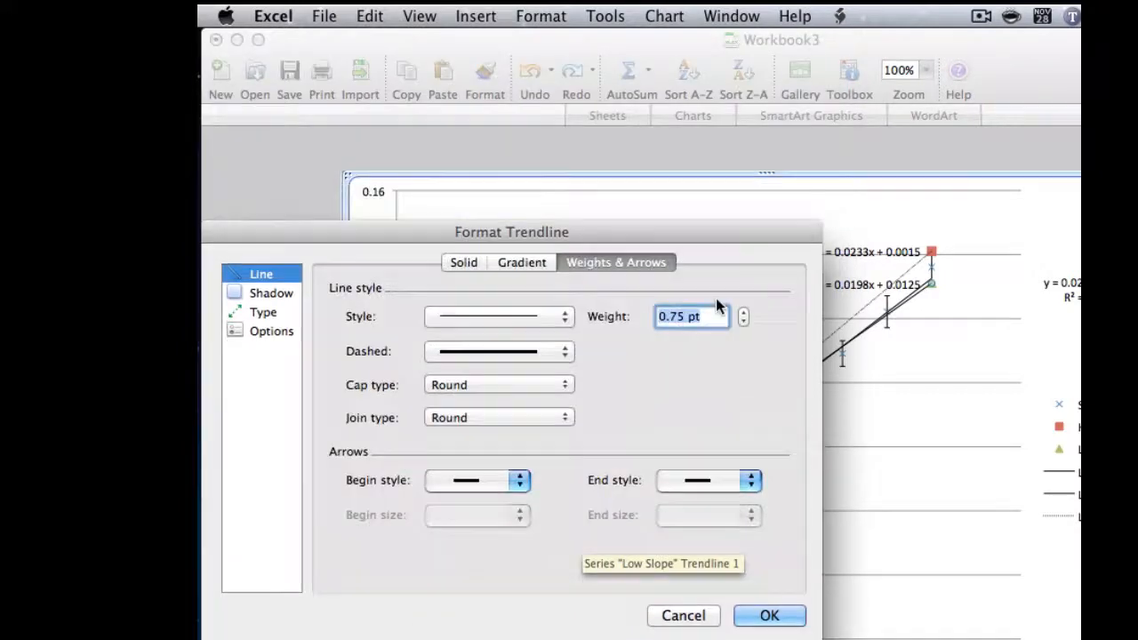
drag(512, 231, 544, 121)
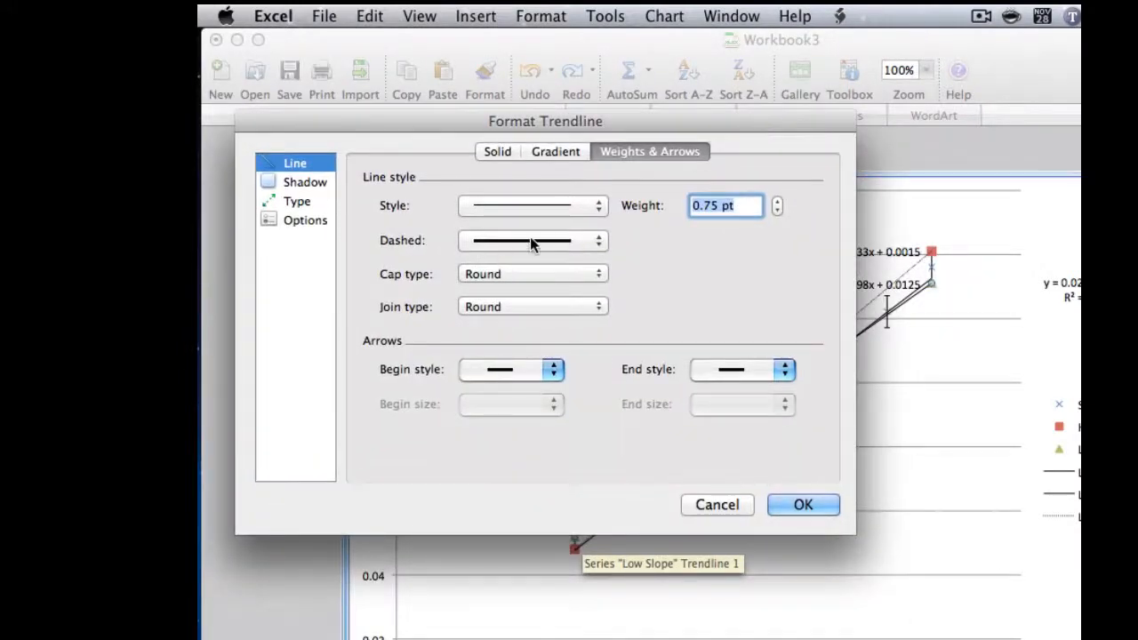
click(531, 242)
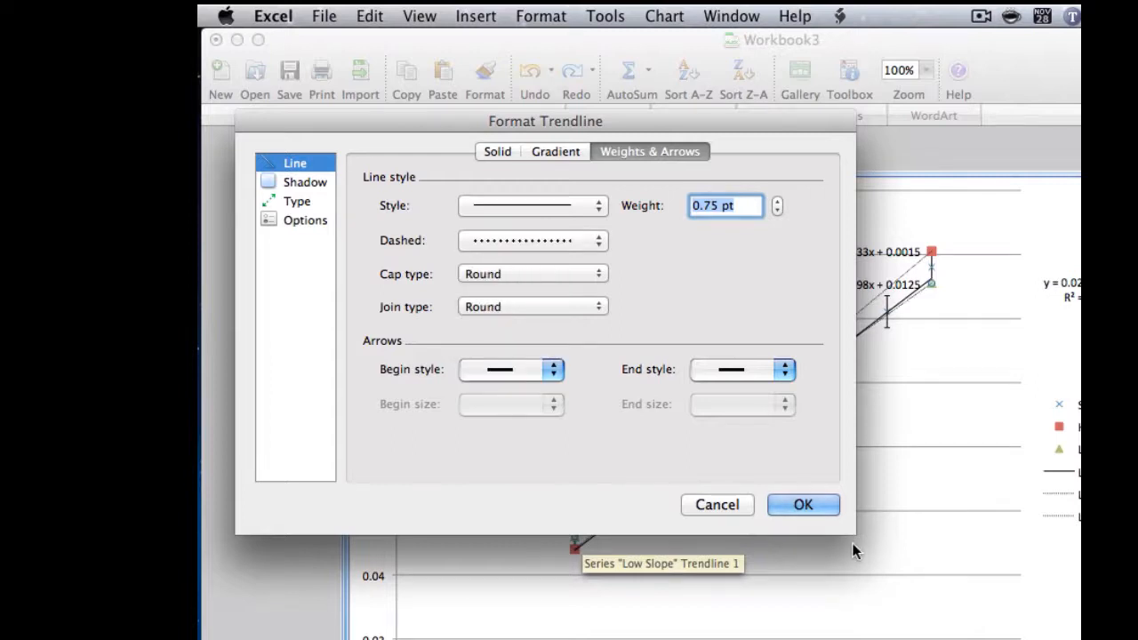
click(804, 505)
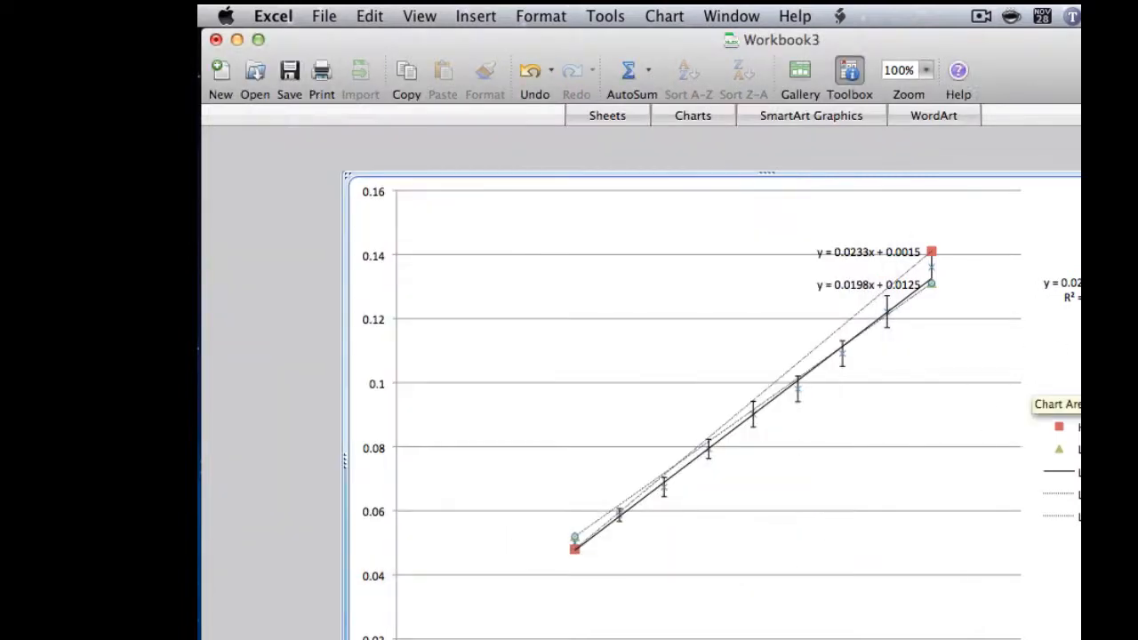
mouse_move(675, 544)
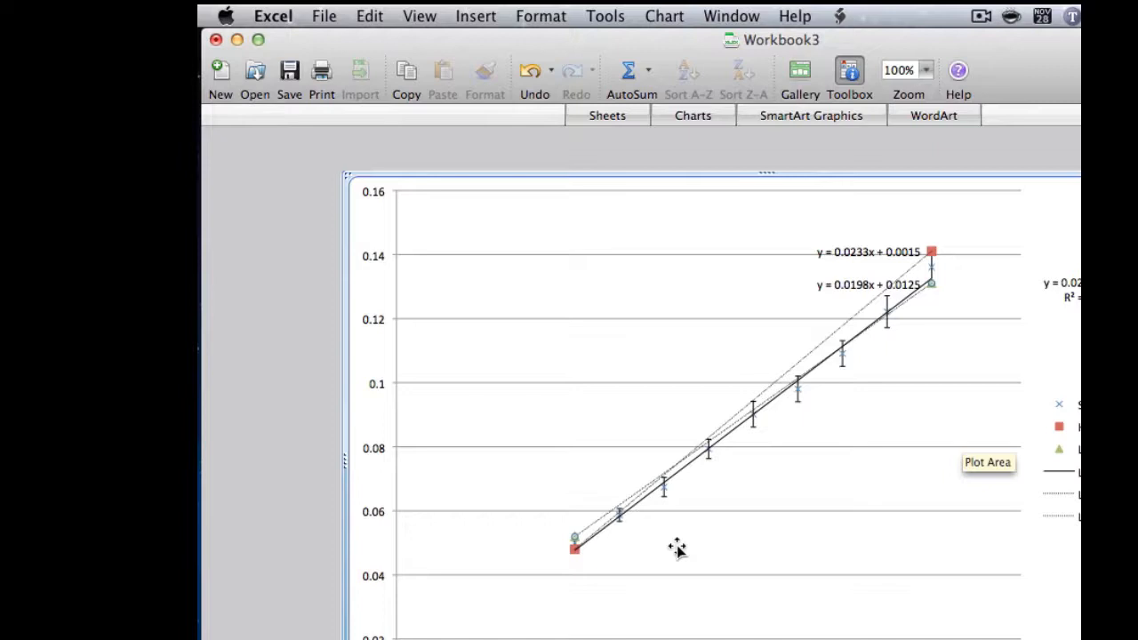
mouse_move(578, 509)
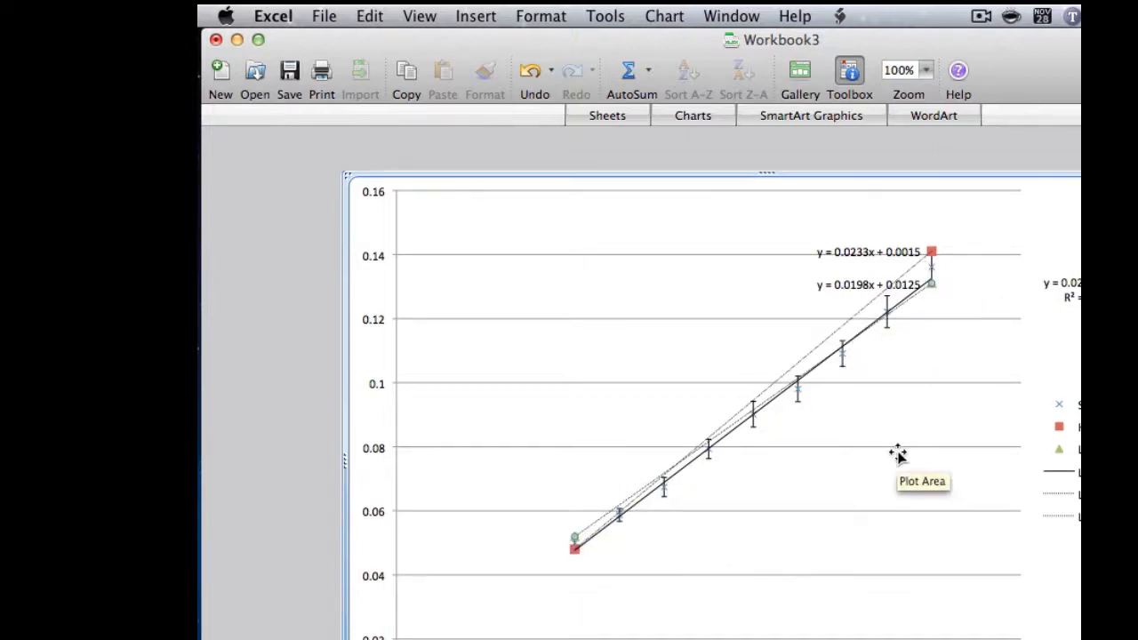
mouse_move(597, 541)
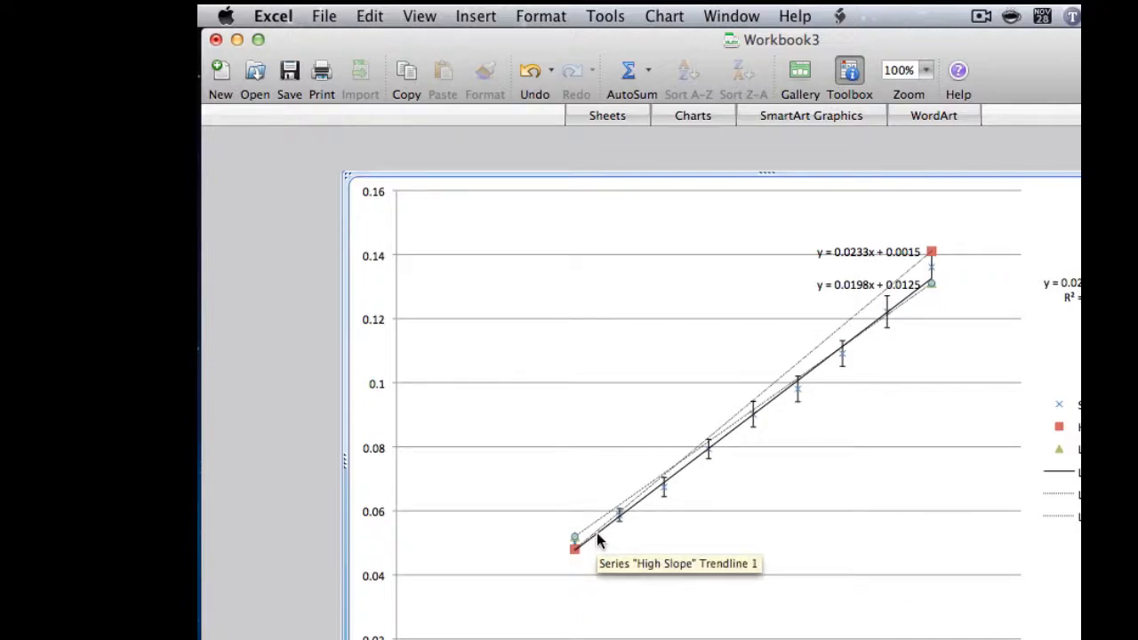
mouse_move(810, 462)
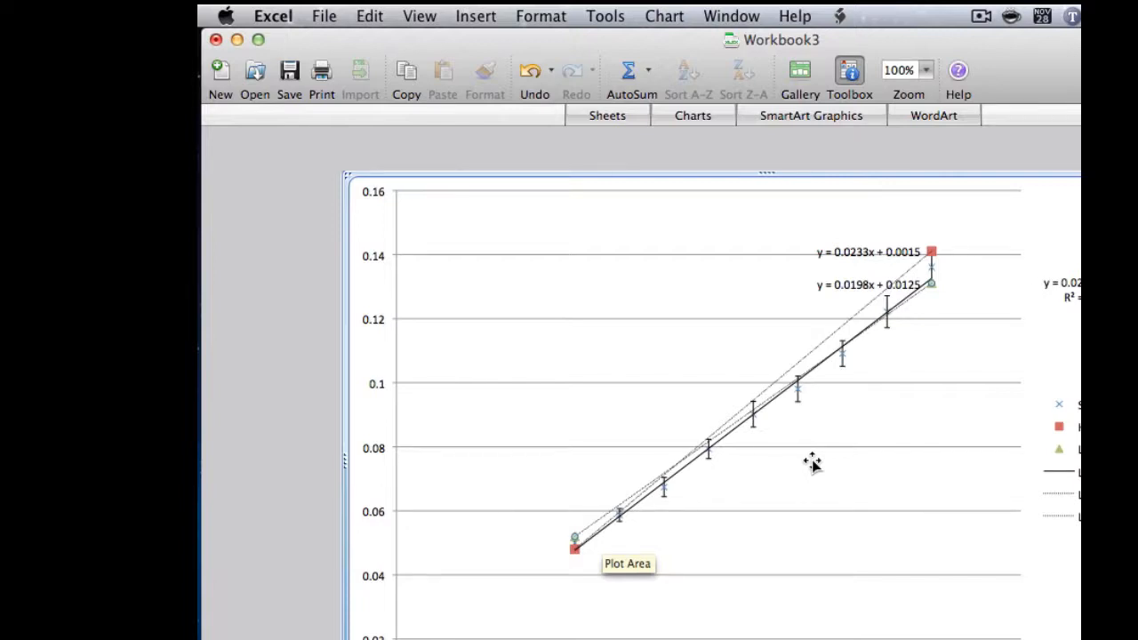
mouse_move(854, 295)
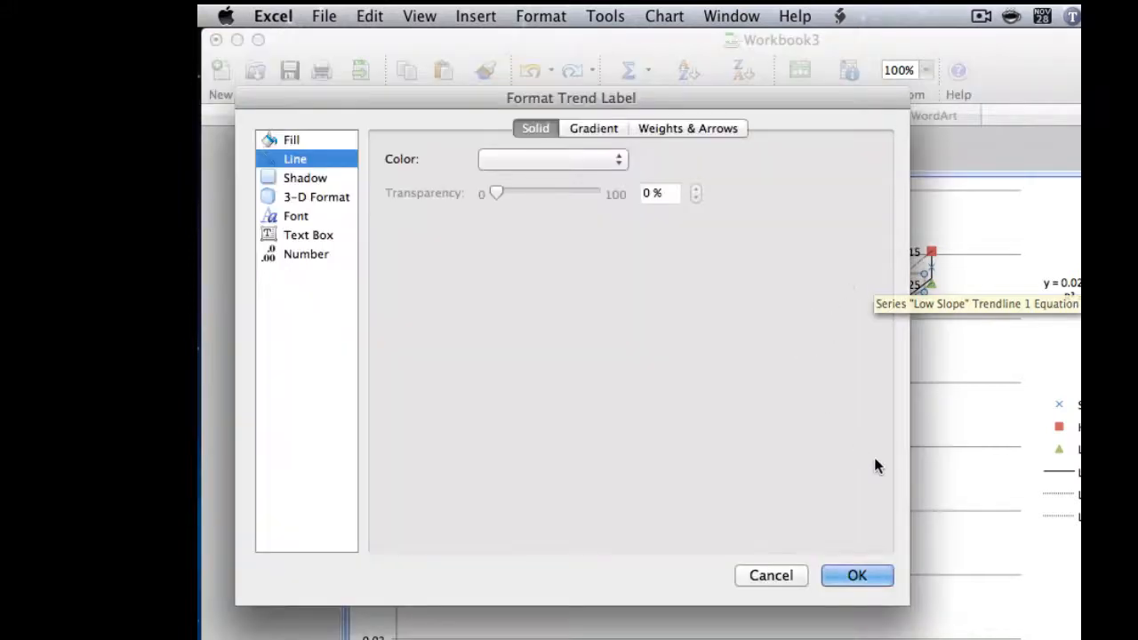
Label the equations 'High Slope' and 'Low Slope' and move them below the legend
click(857, 577)
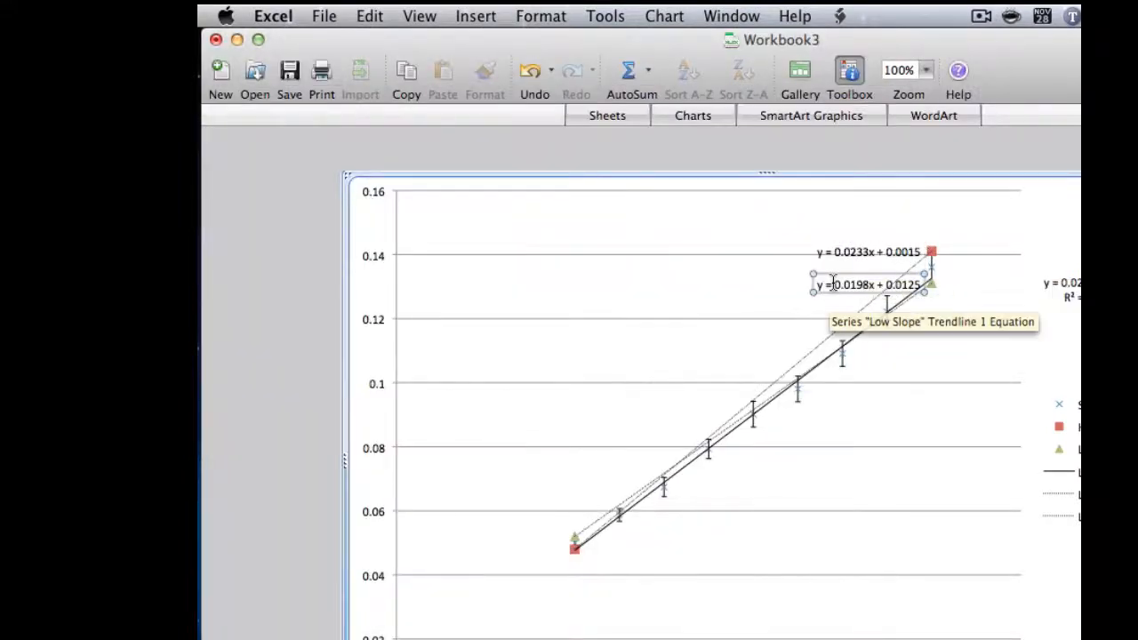
mouse_move(978, 293)
text(High Slope)
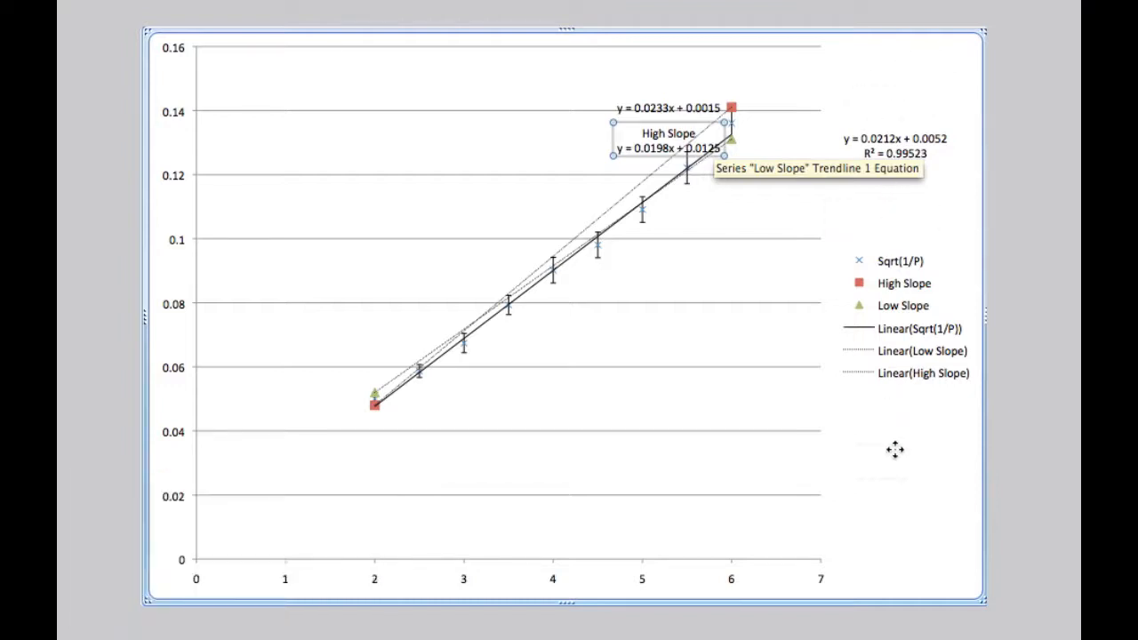
drag(667, 142, 892, 453)
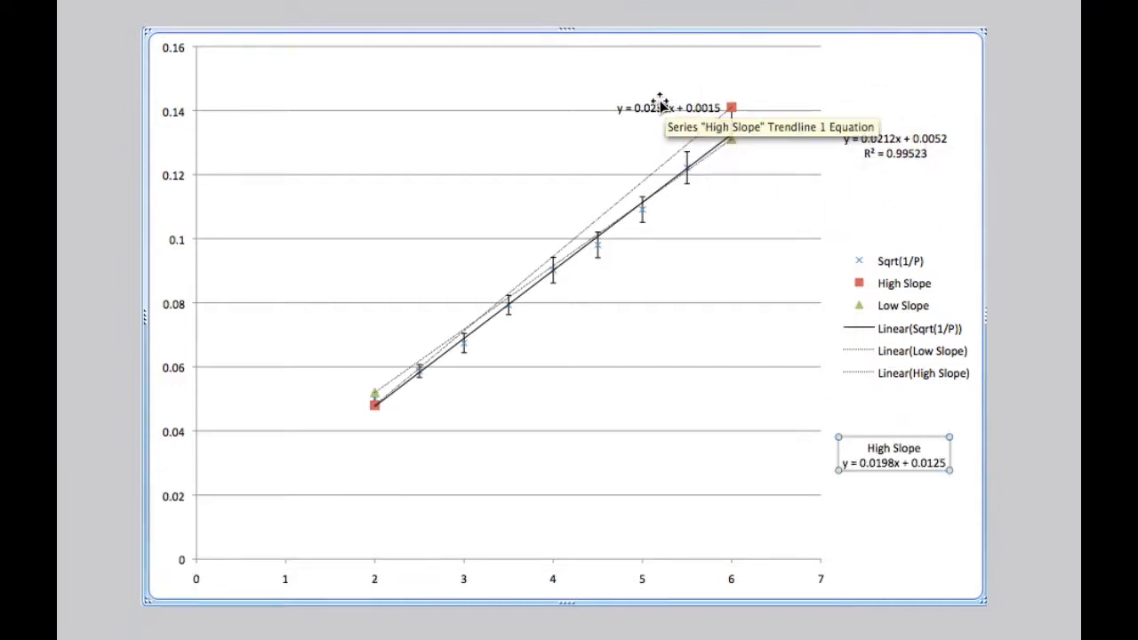
click(666, 108)
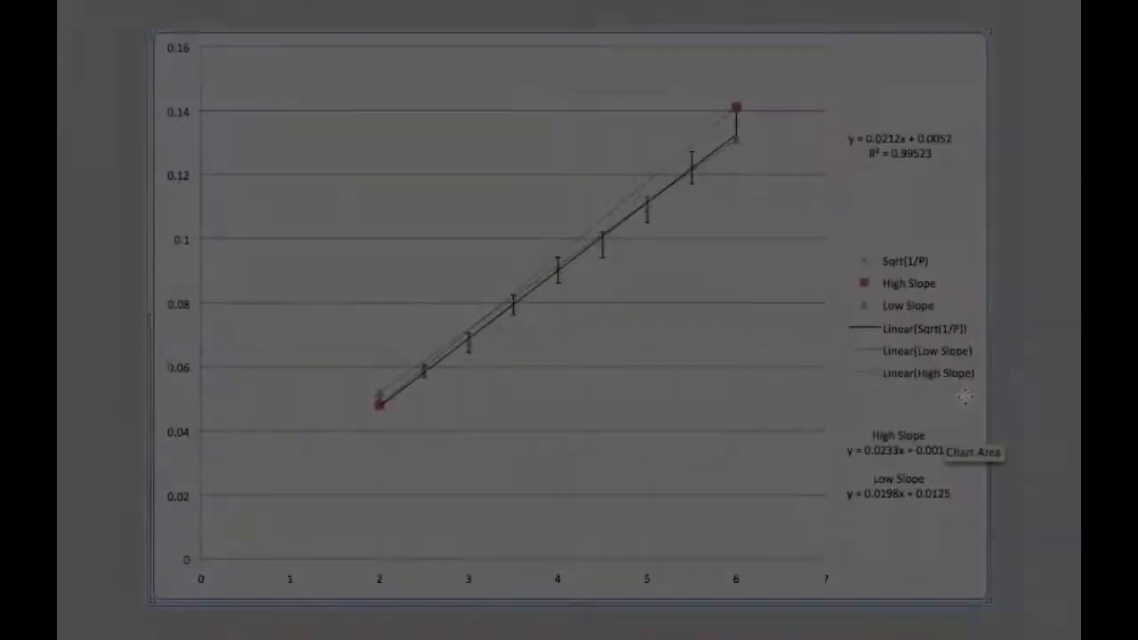
click(965, 396)
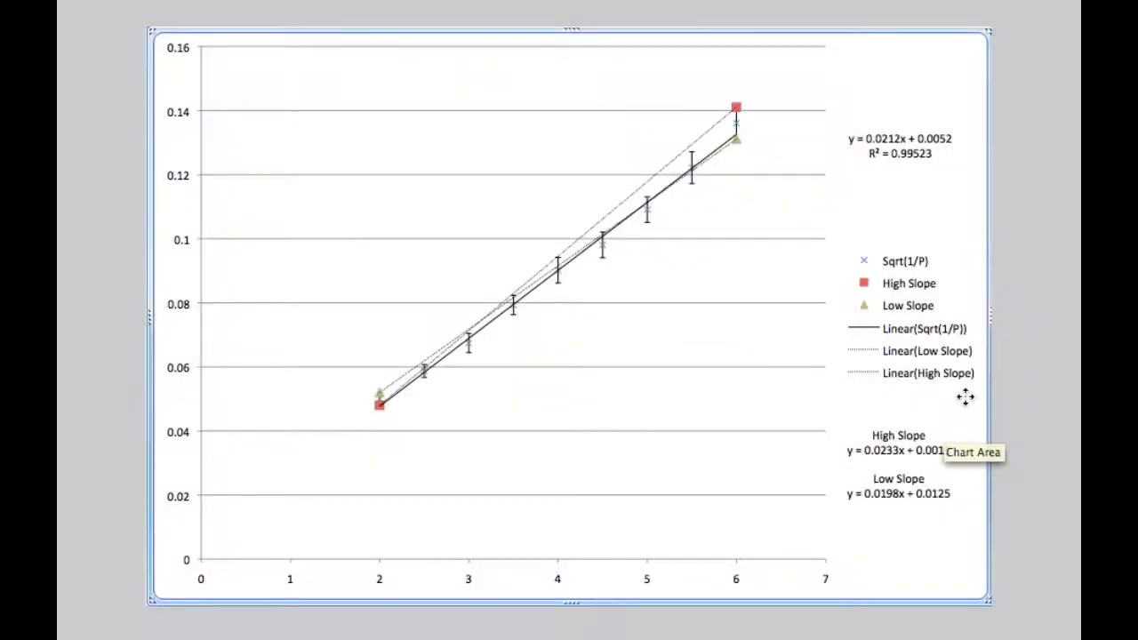
mouse_move(889, 494)
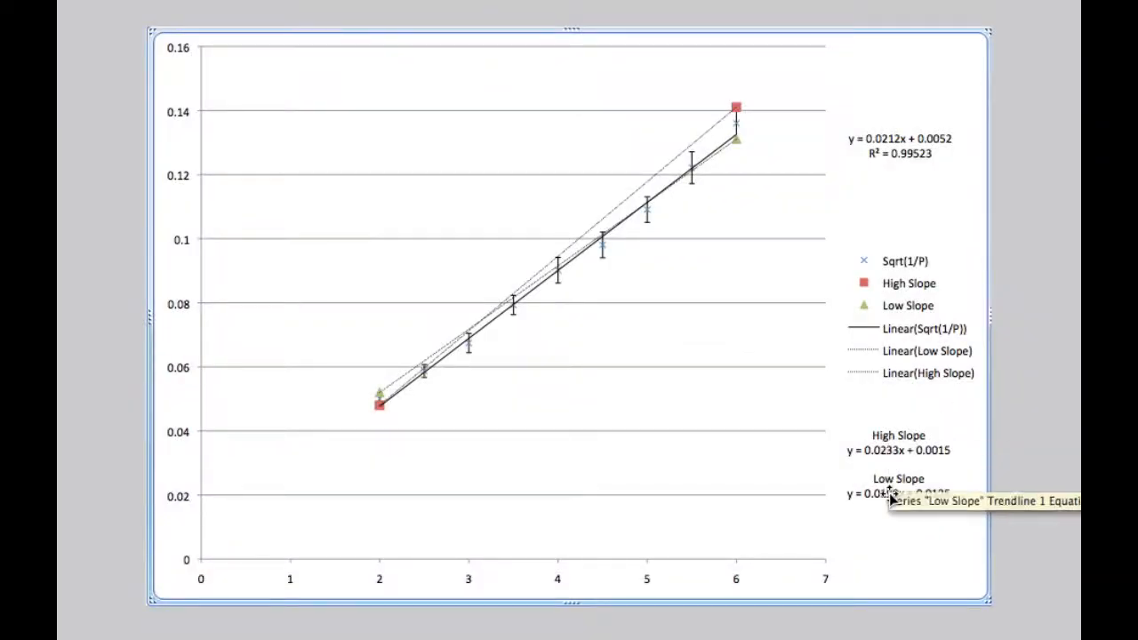